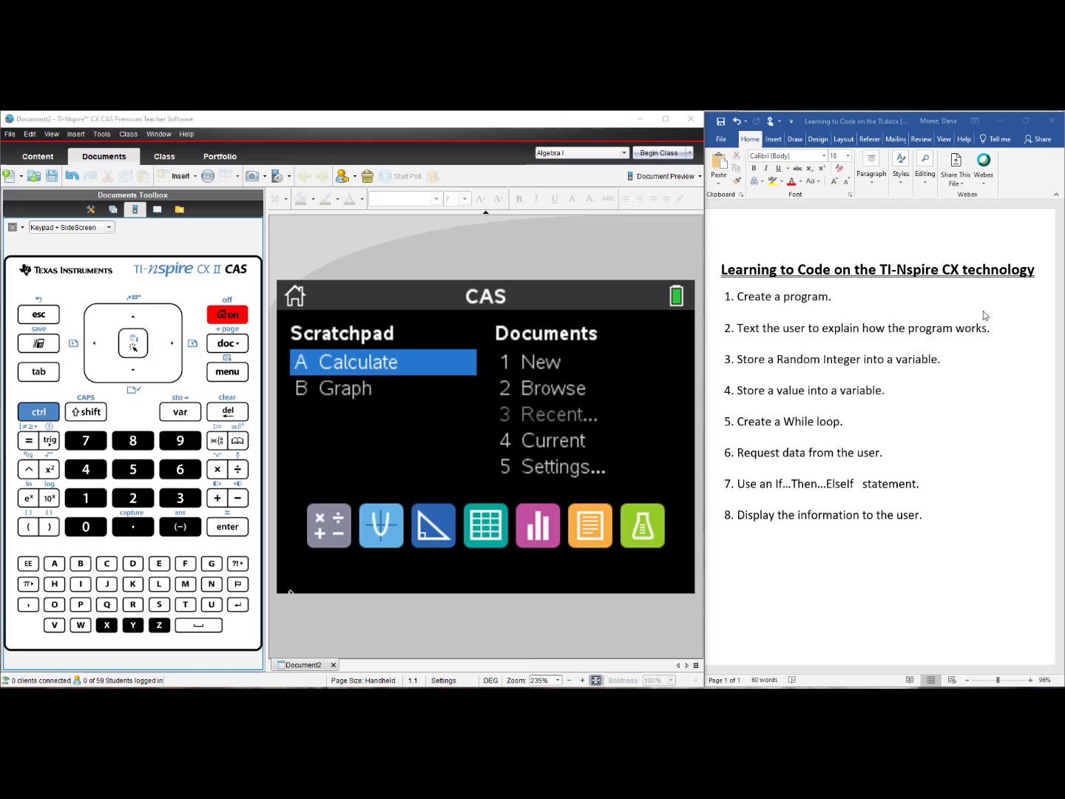
pyautogui.moveTo(853, 319)
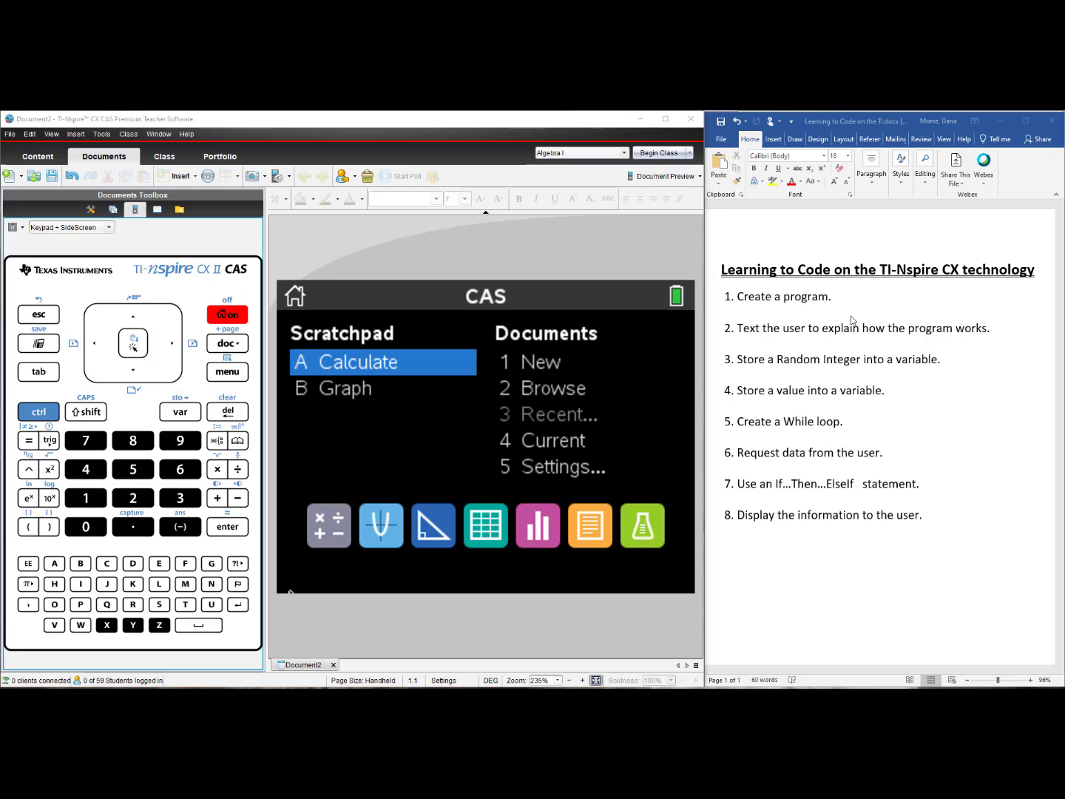
pyautogui.moveTo(828, 308)
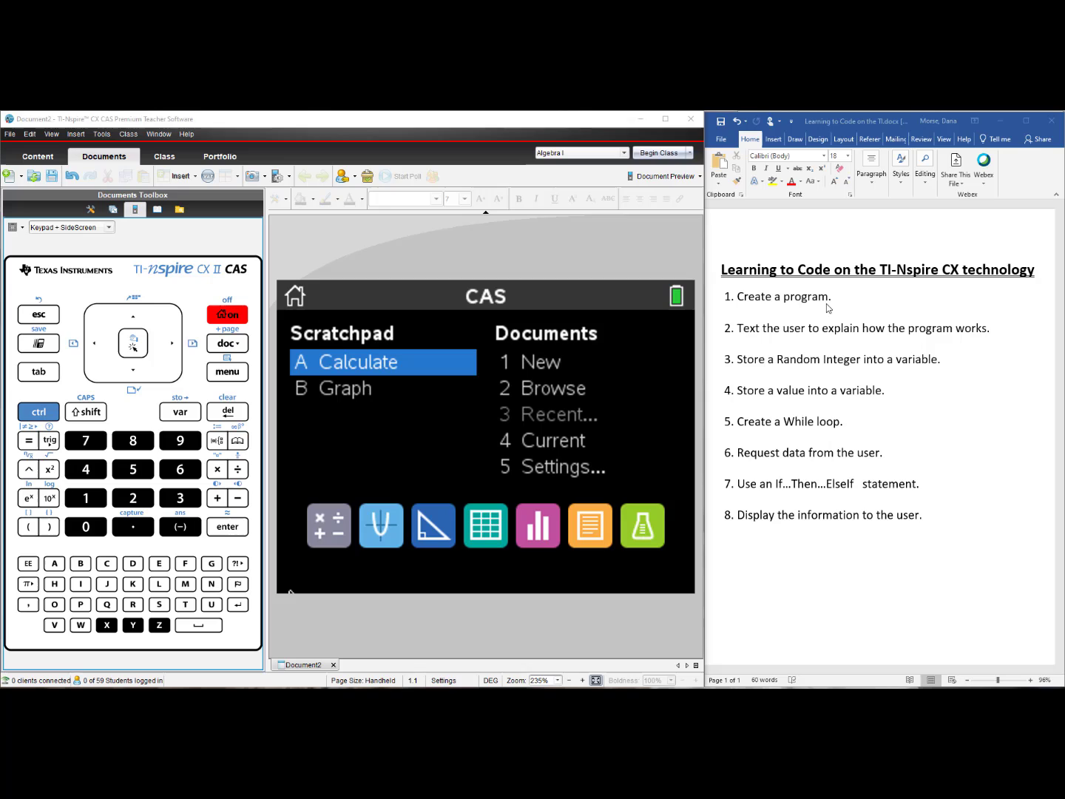
pyautogui.moveTo(843, 338)
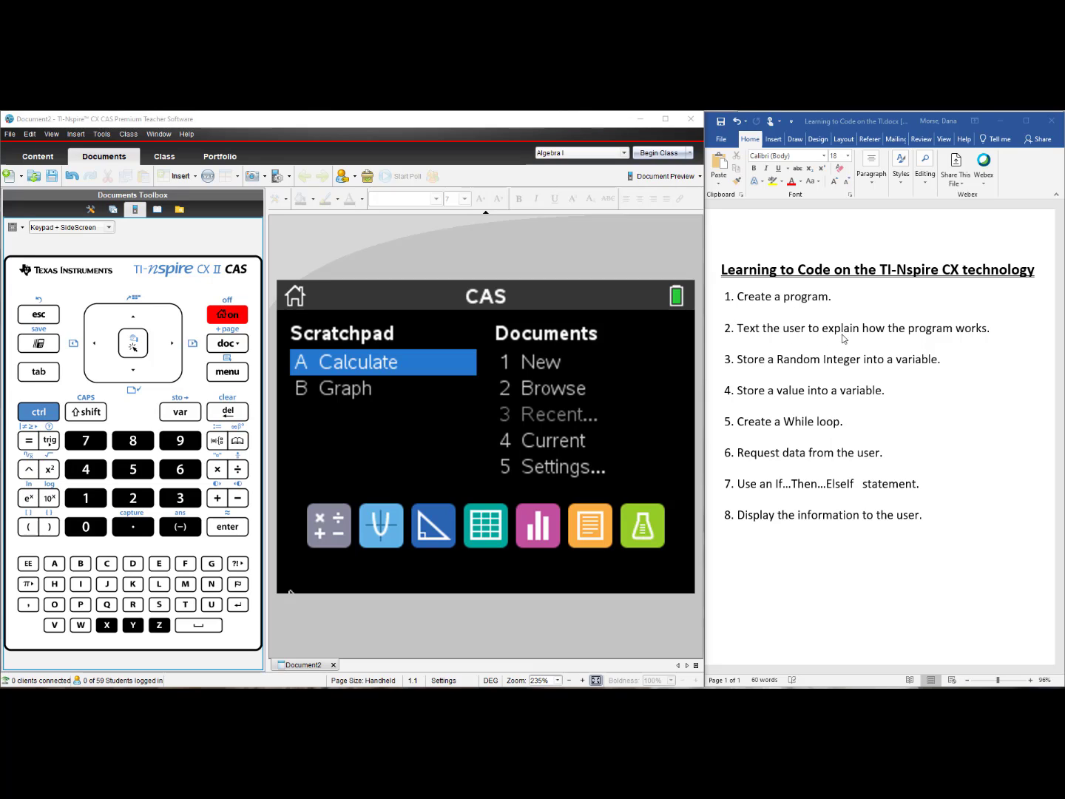
pyautogui.moveTo(868, 353)
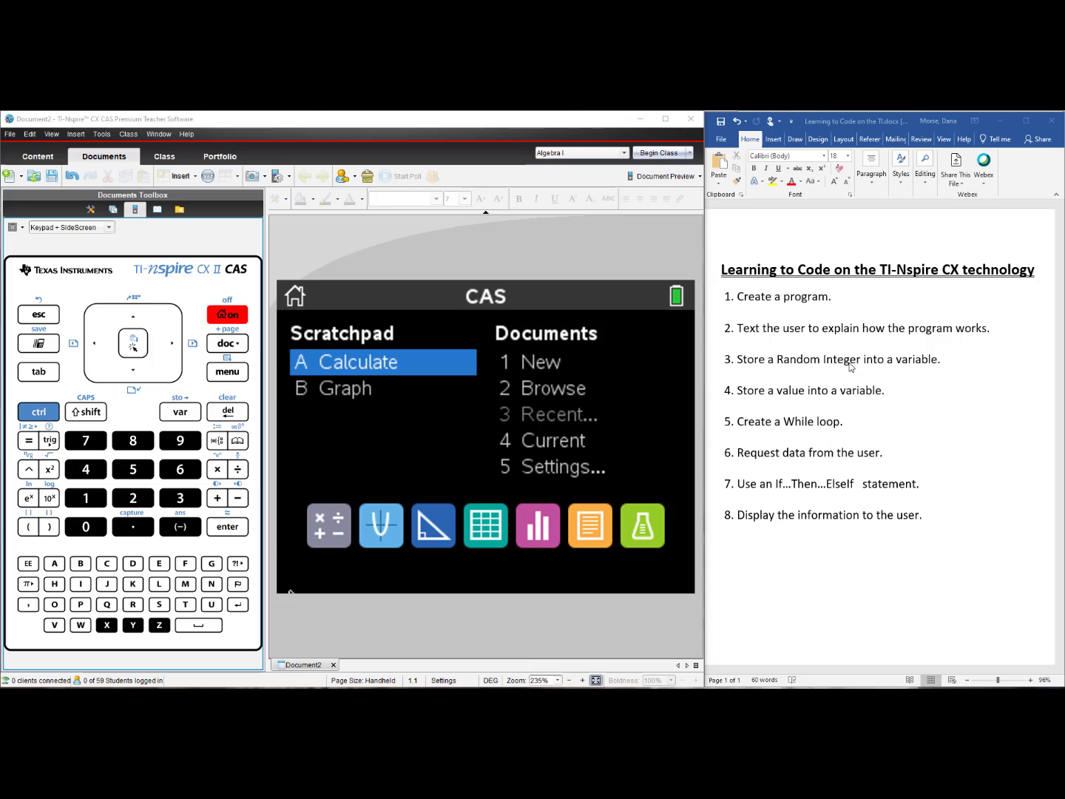
pyautogui.moveTo(838, 364)
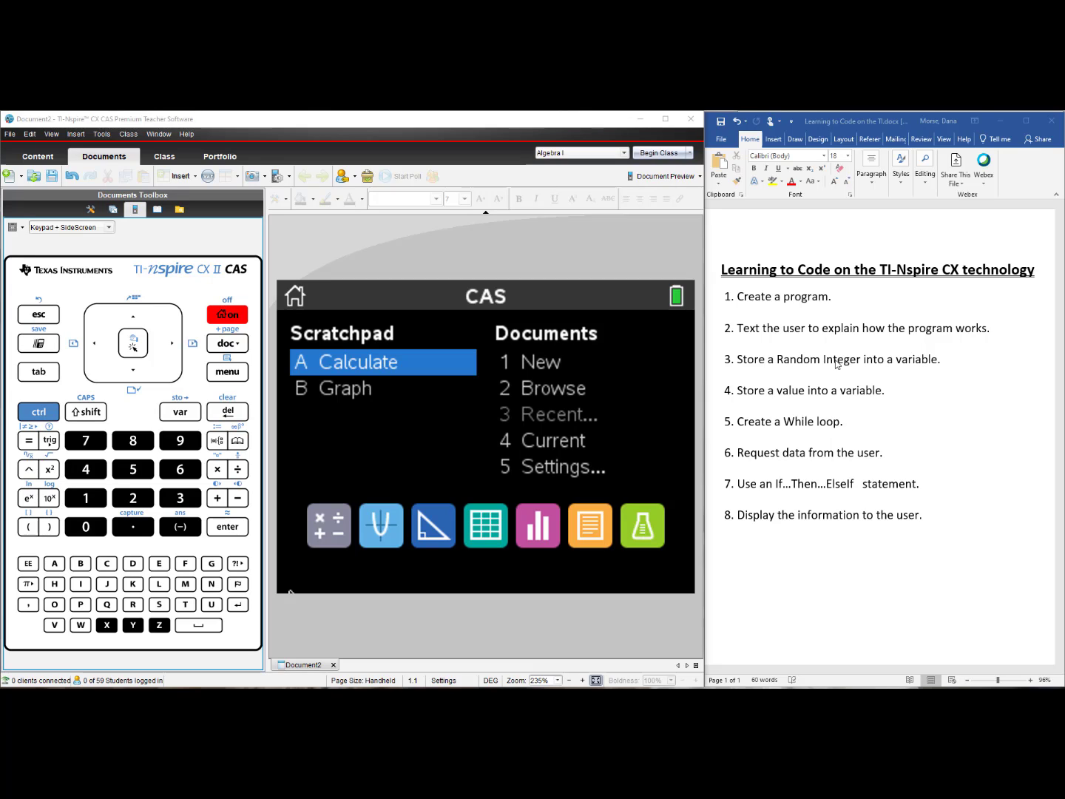
pyautogui.moveTo(841, 400)
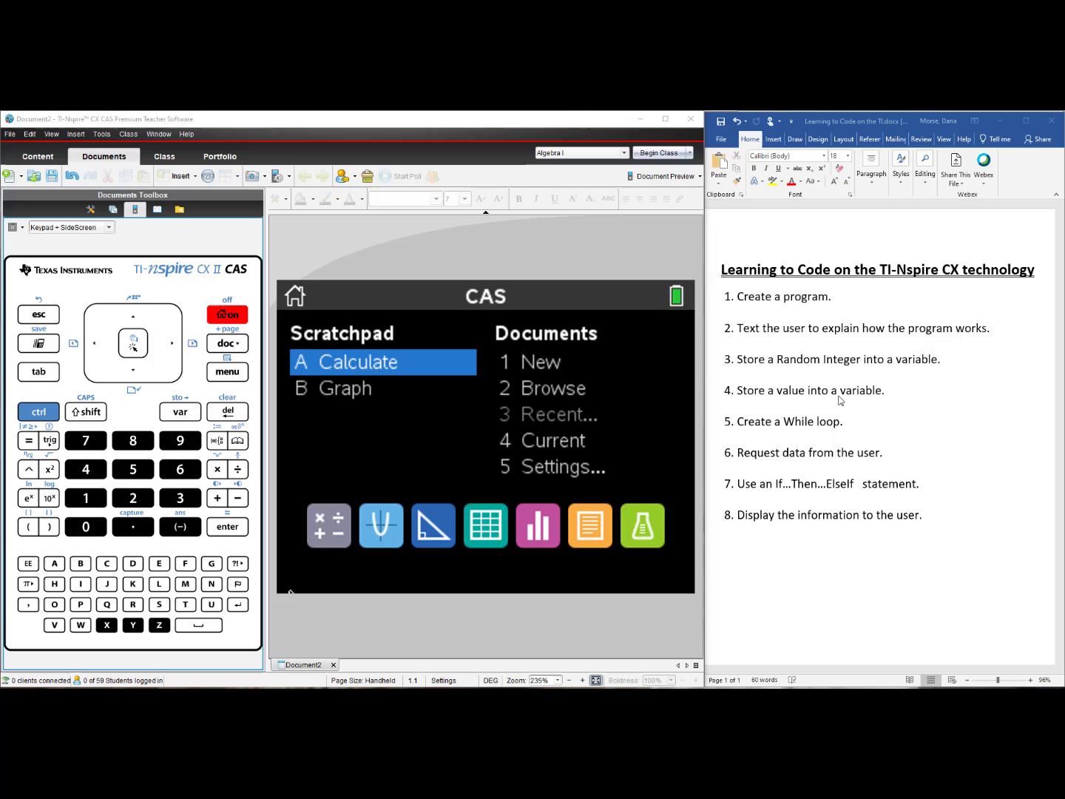
pyautogui.moveTo(740, 429)
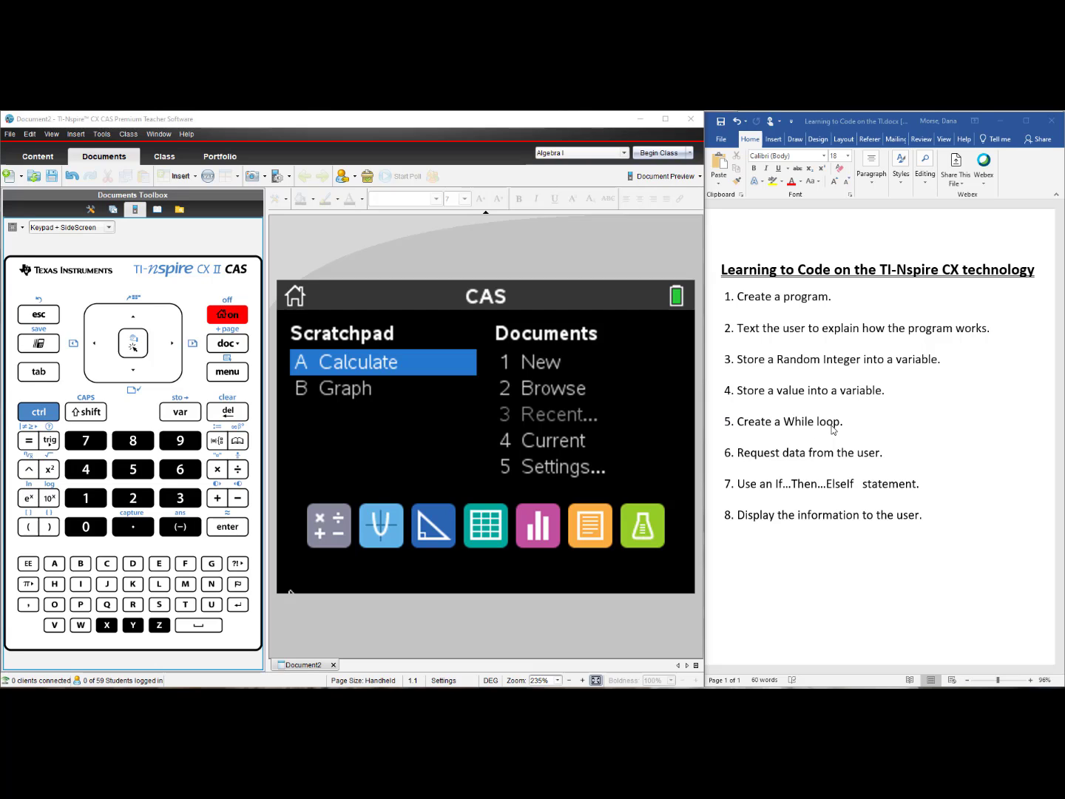
pyautogui.moveTo(843, 466)
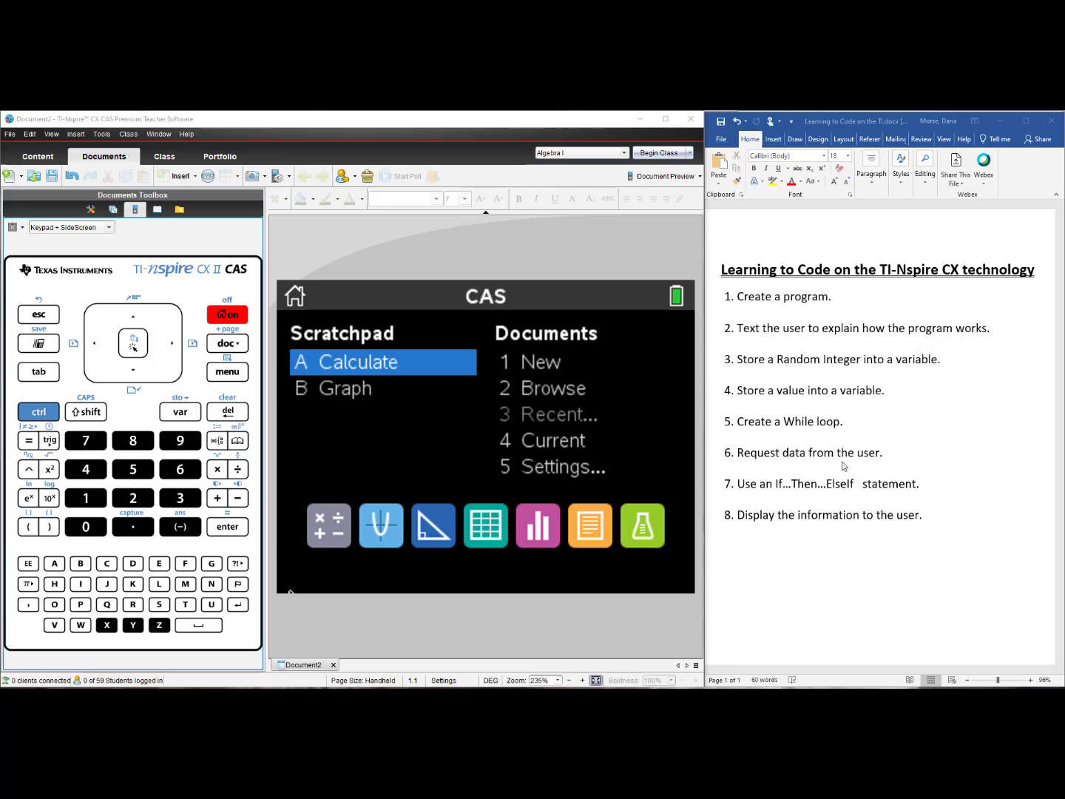
pyautogui.moveTo(768, 460)
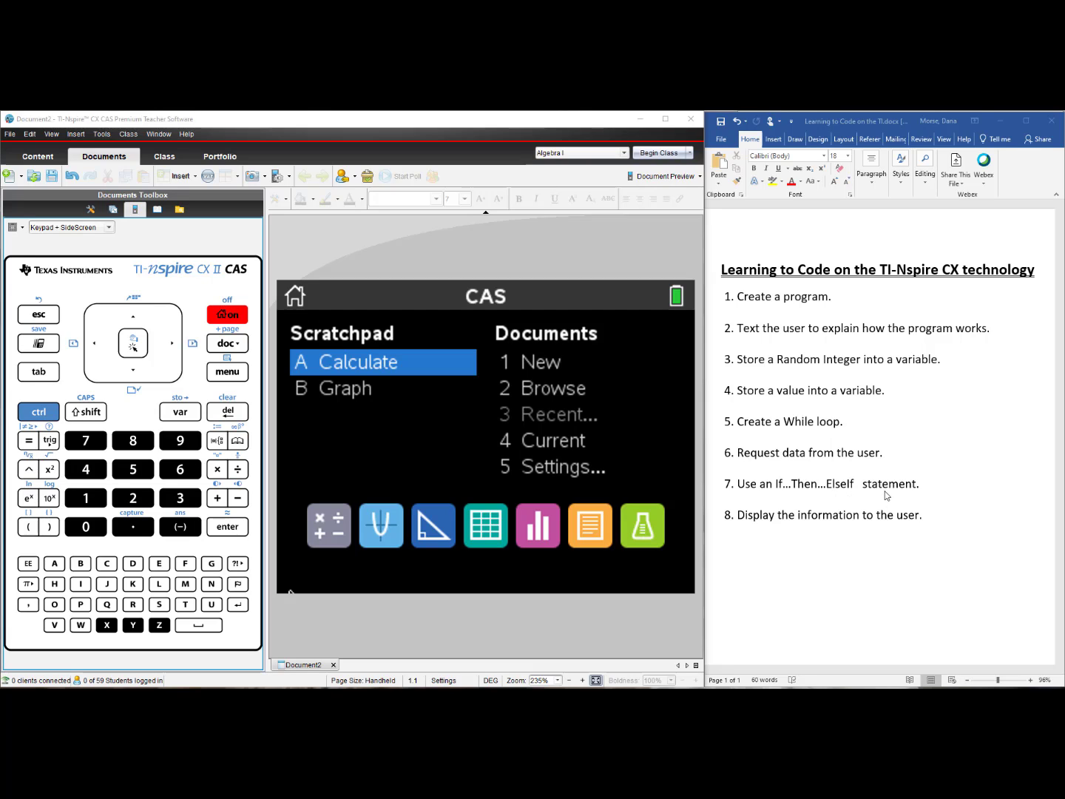
pyautogui.moveTo(888, 533)
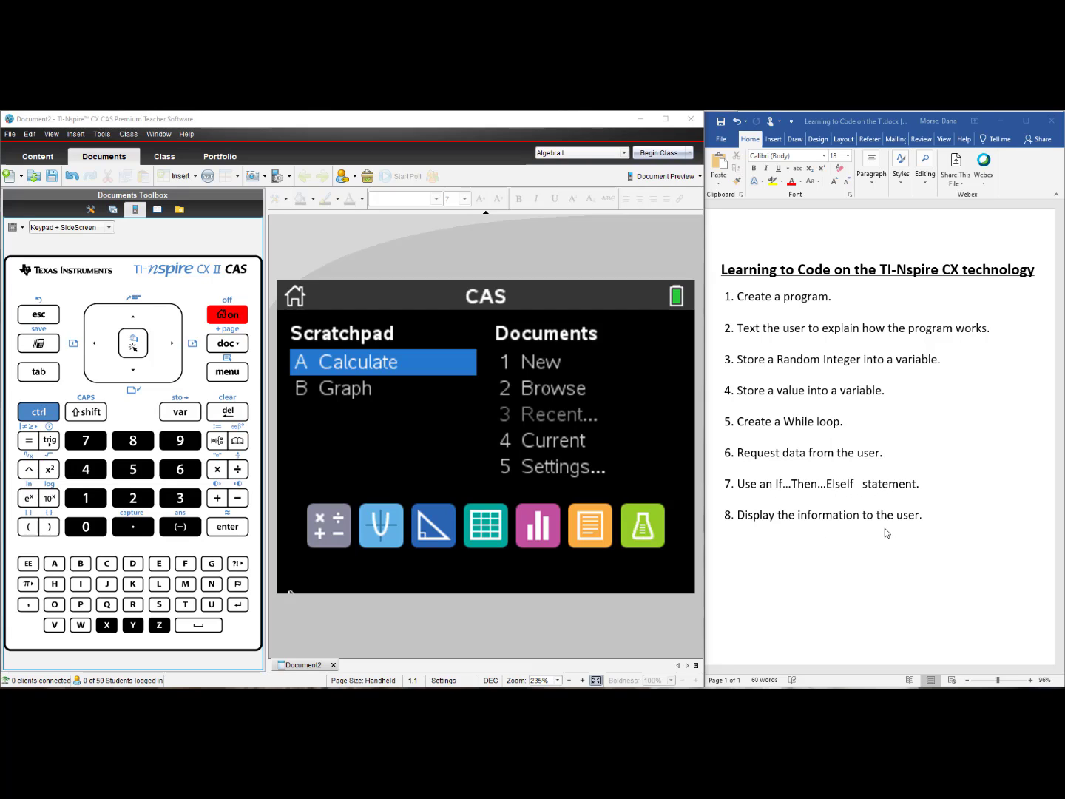
pyautogui.moveTo(902, 536)
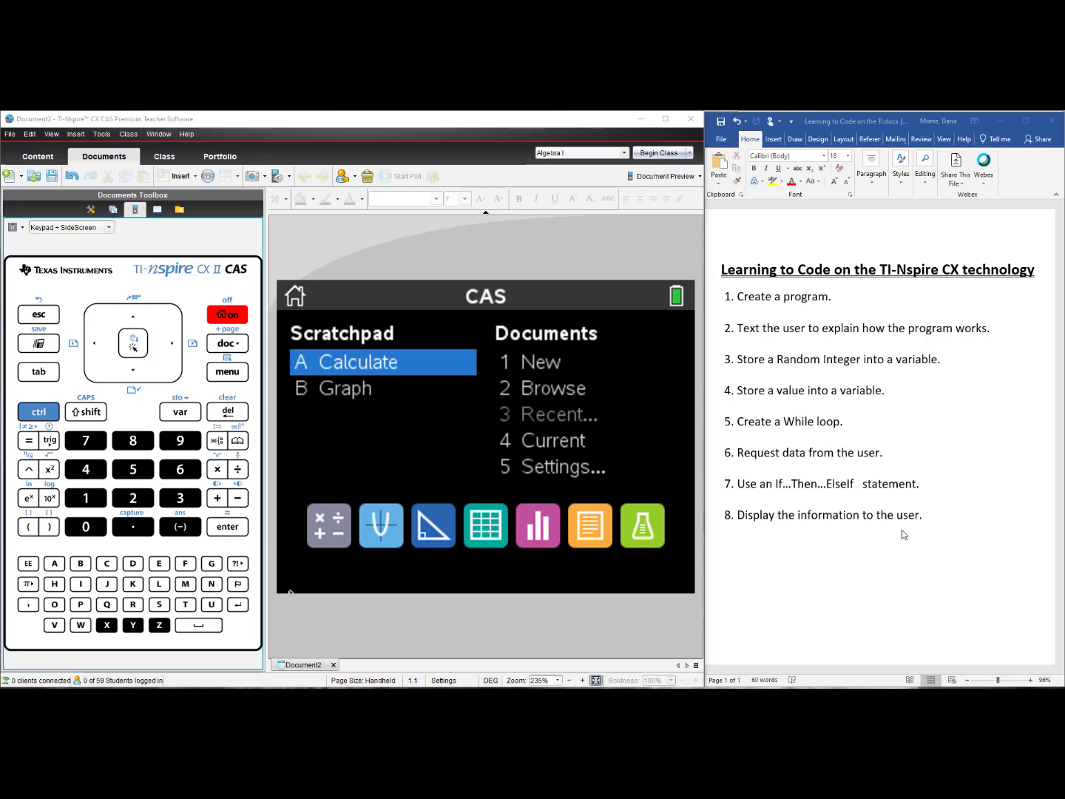
pyautogui.moveTo(686, 506)
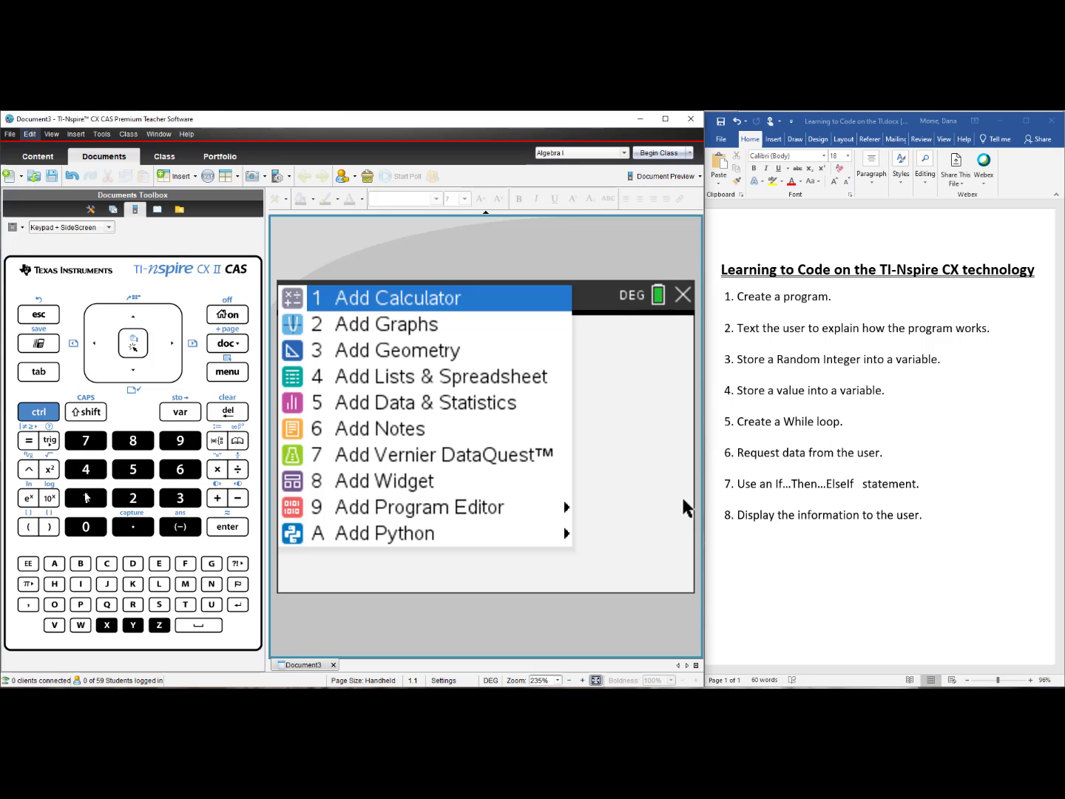
# Add a Program Editor page and create a new program named game
pyautogui.click(420, 506)
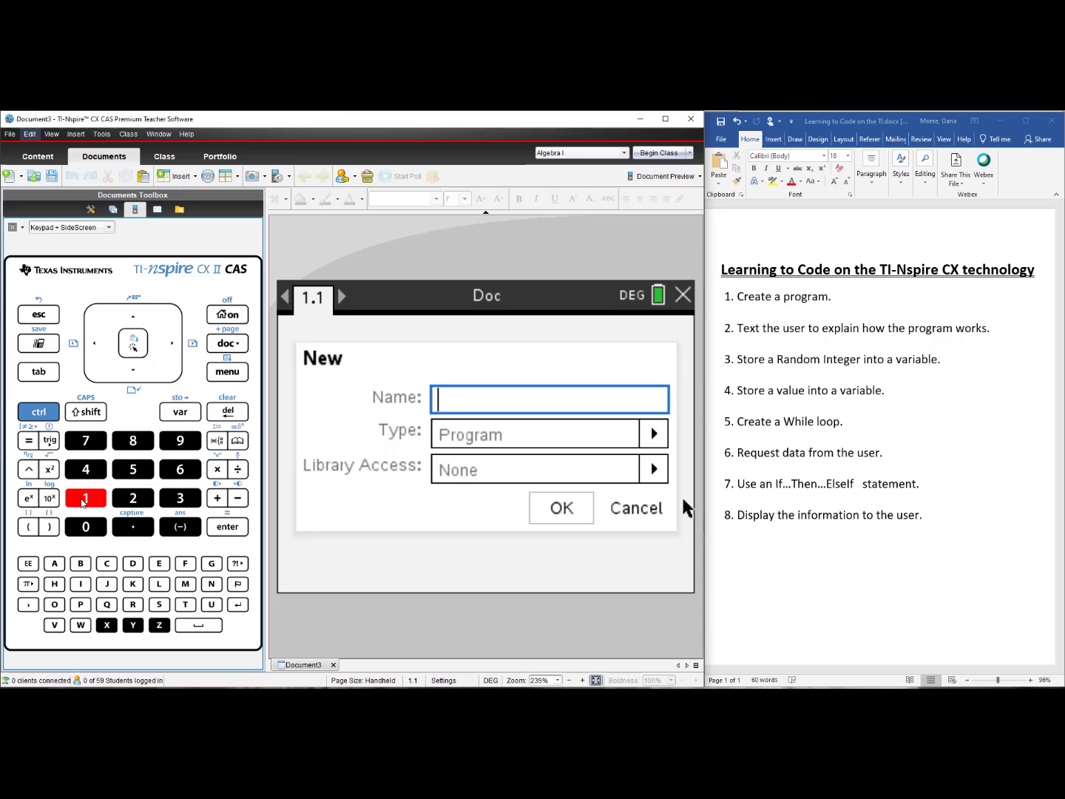
pyautogui.write('gam')
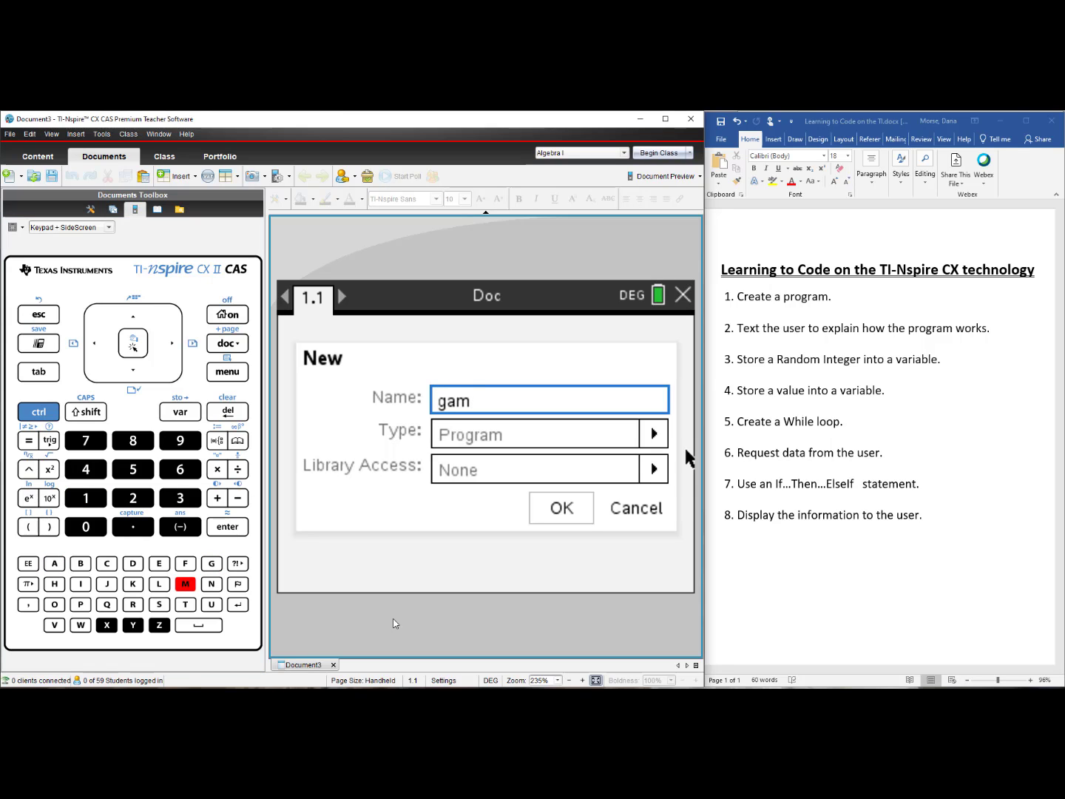
pyautogui.write('e')
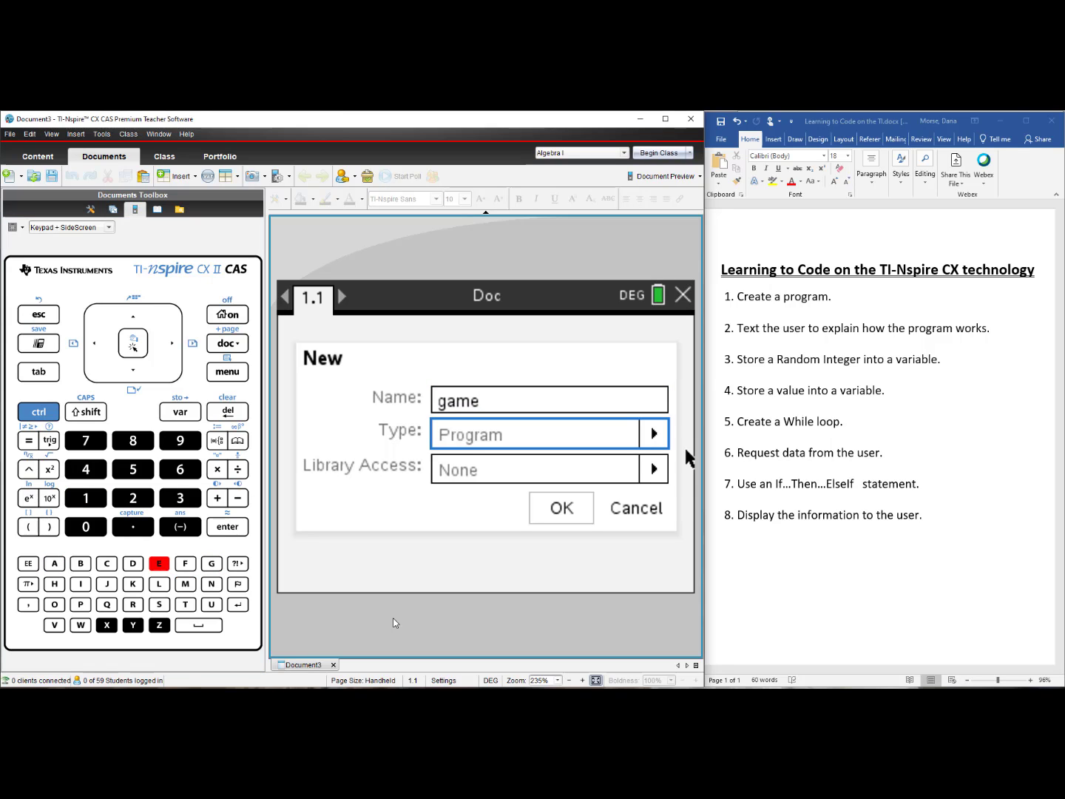
pyautogui.click(561, 507)
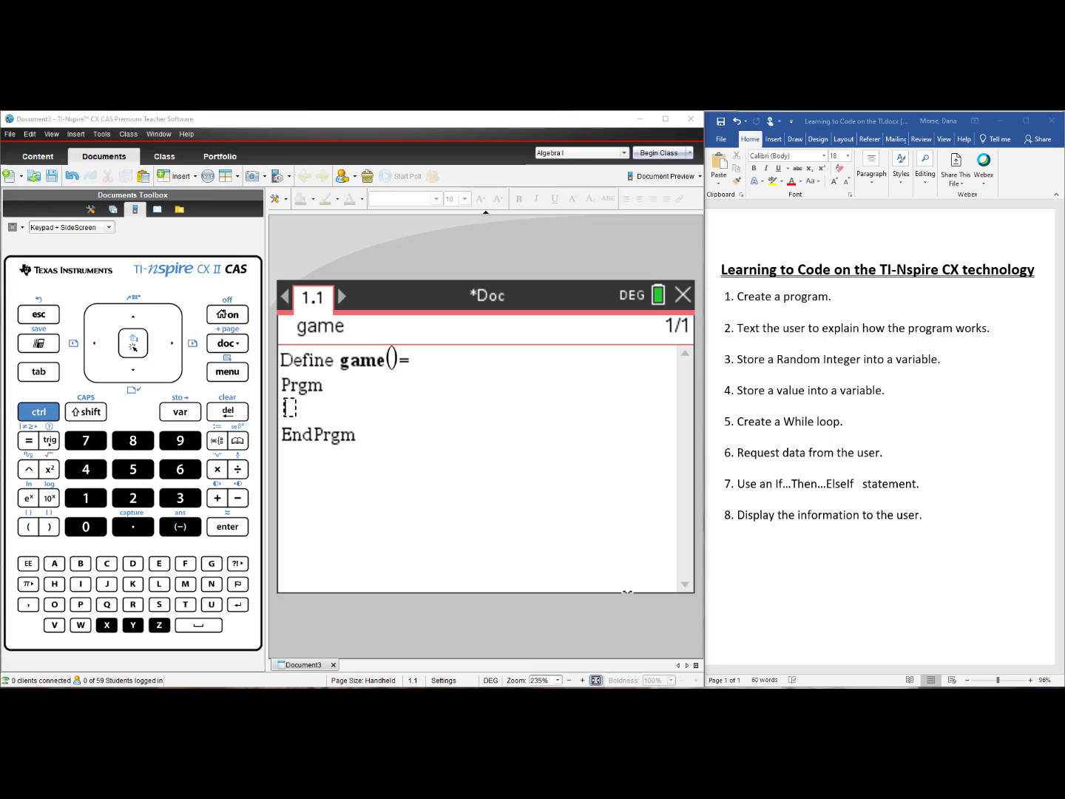
# Insert a Text command from the I/O menu reading "Guess a number from 1-10."
pyautogui.click(228, 373)
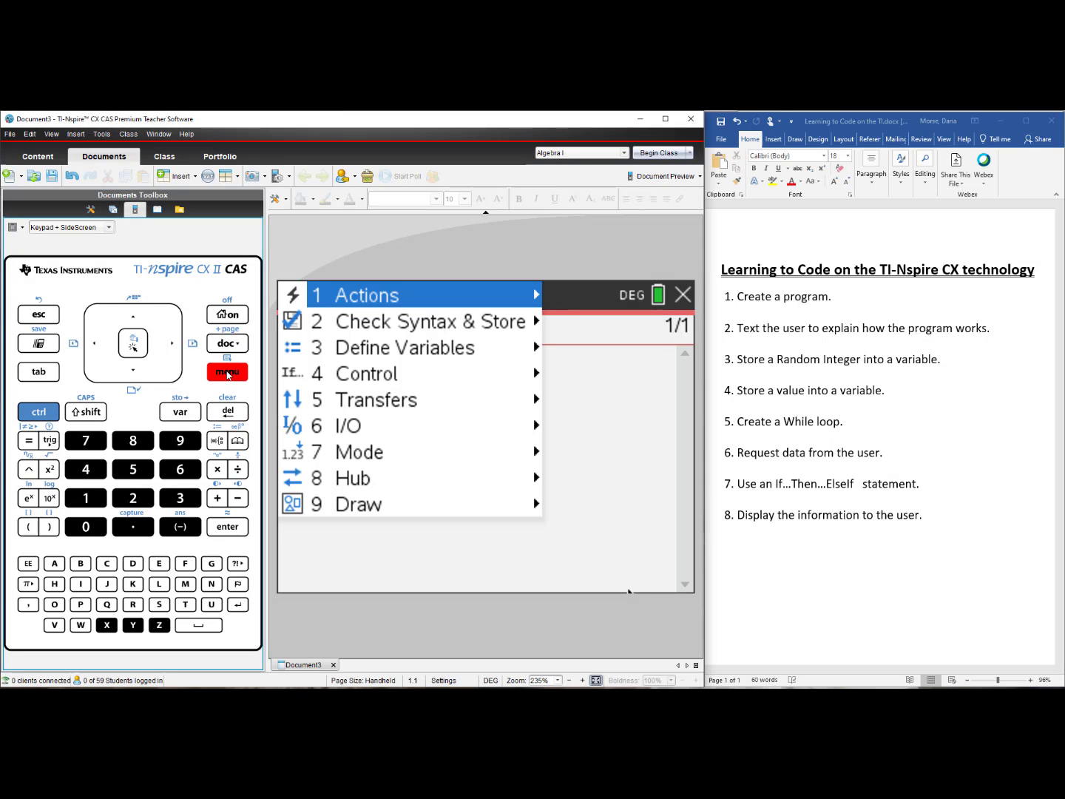
pyautogui.click(346, 427)
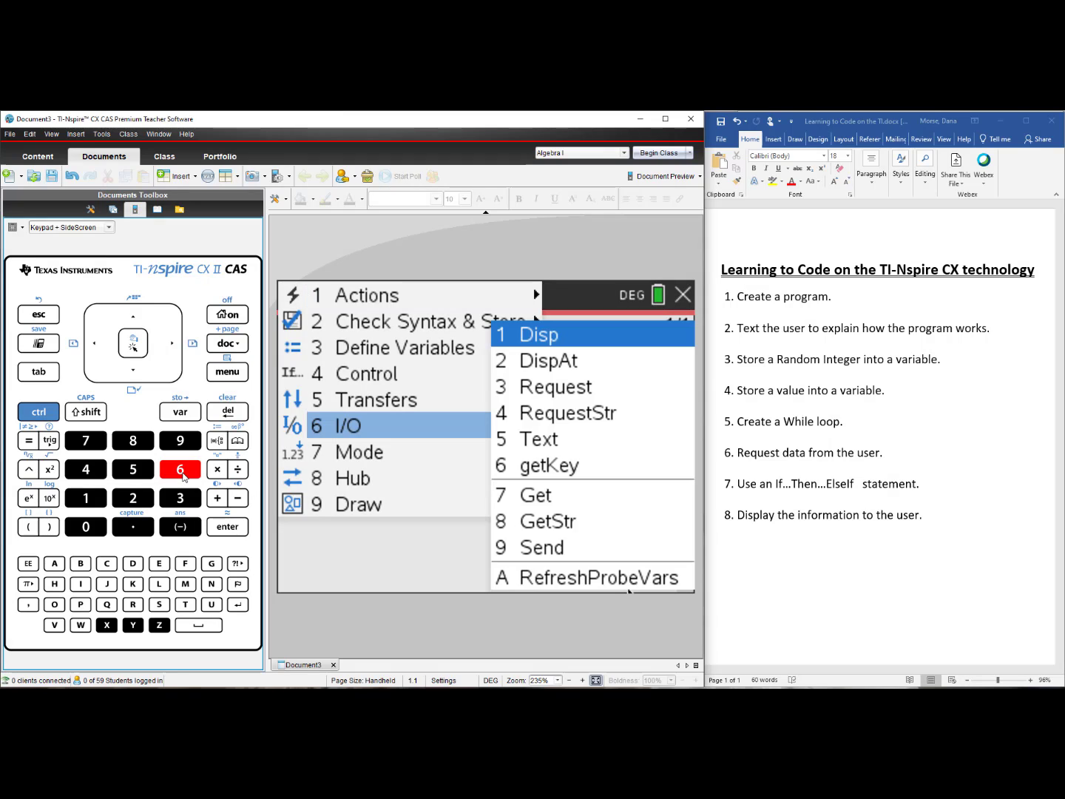
pyautogui.click(538, 438)
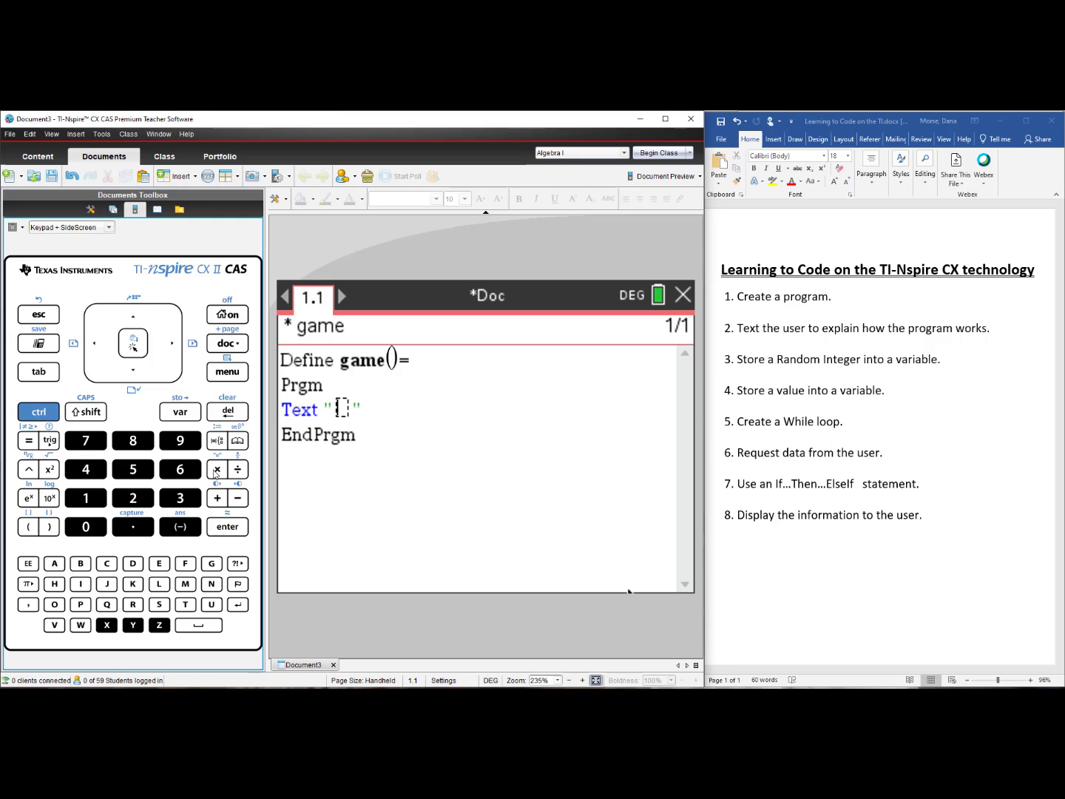
pyautogui.write('Guess a number f')
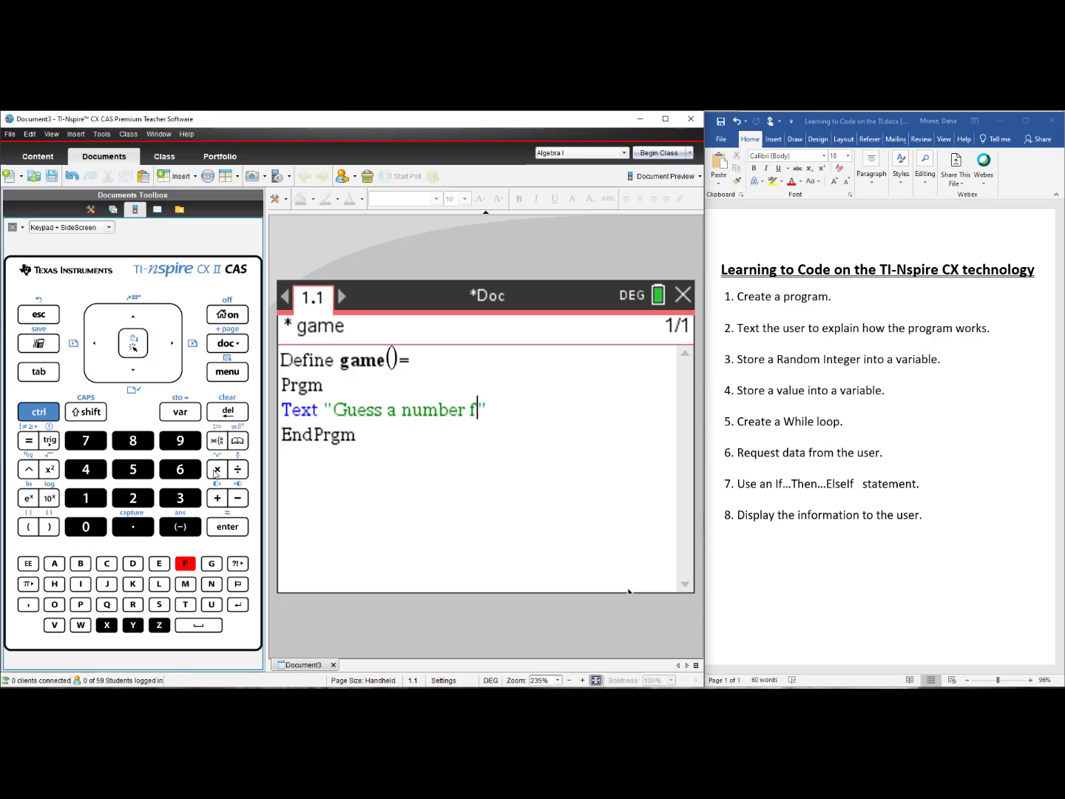
pyautogui.write('rom 1')
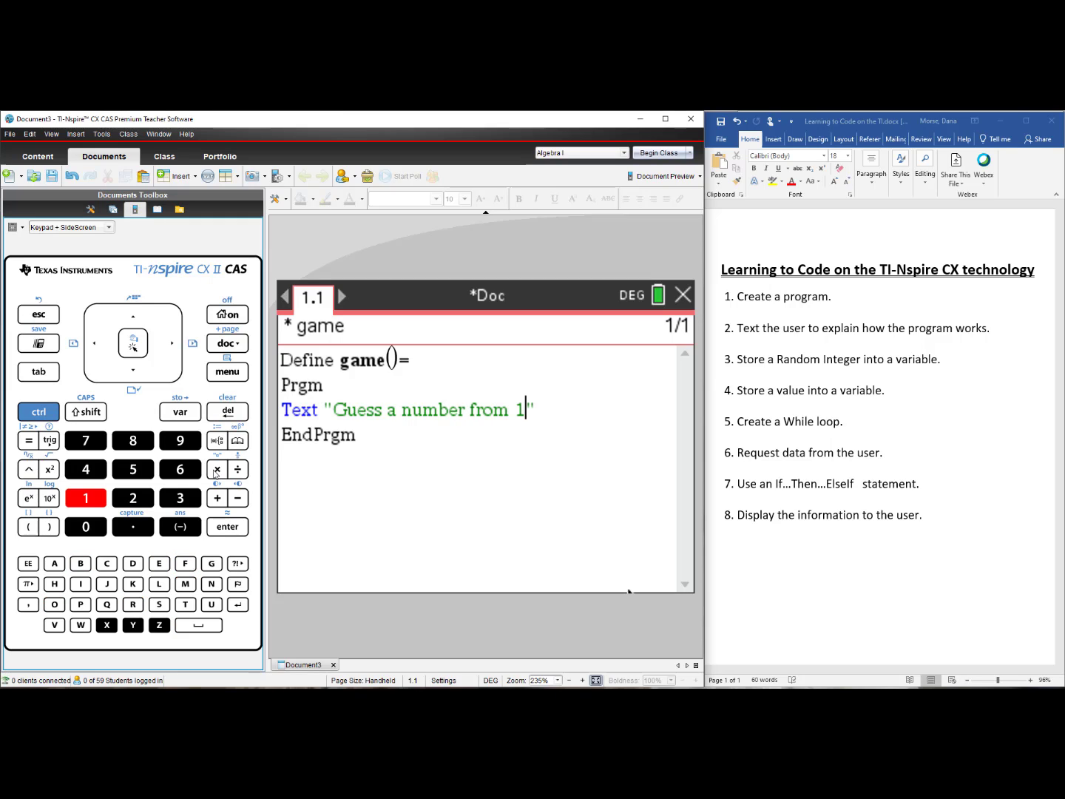
pyautogui.write('-10.')
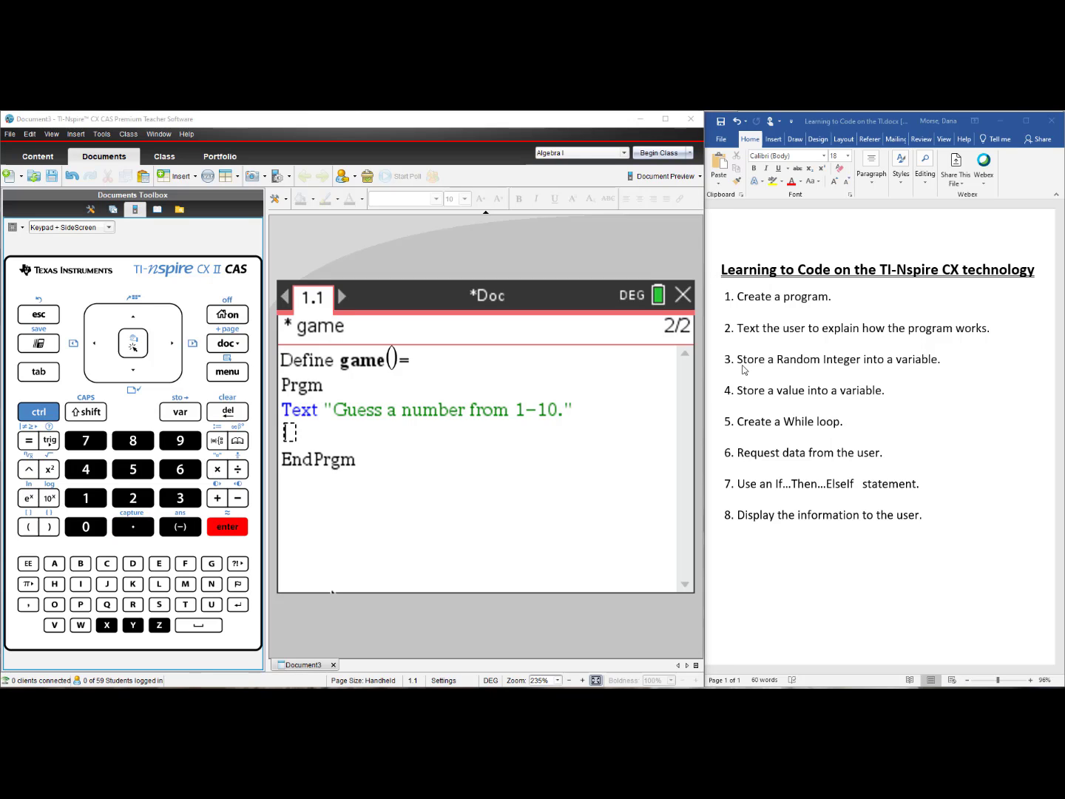
pyautogui.moveTo(885, 369)
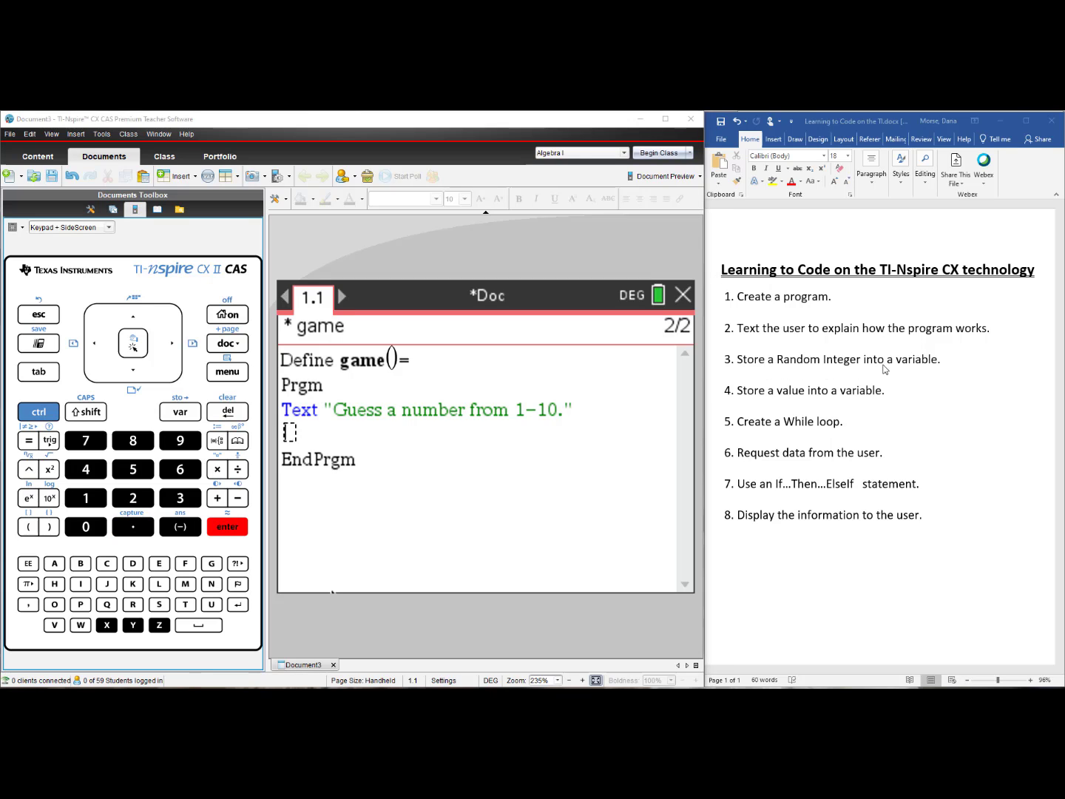
pyautogui.moveTo(374, 608)
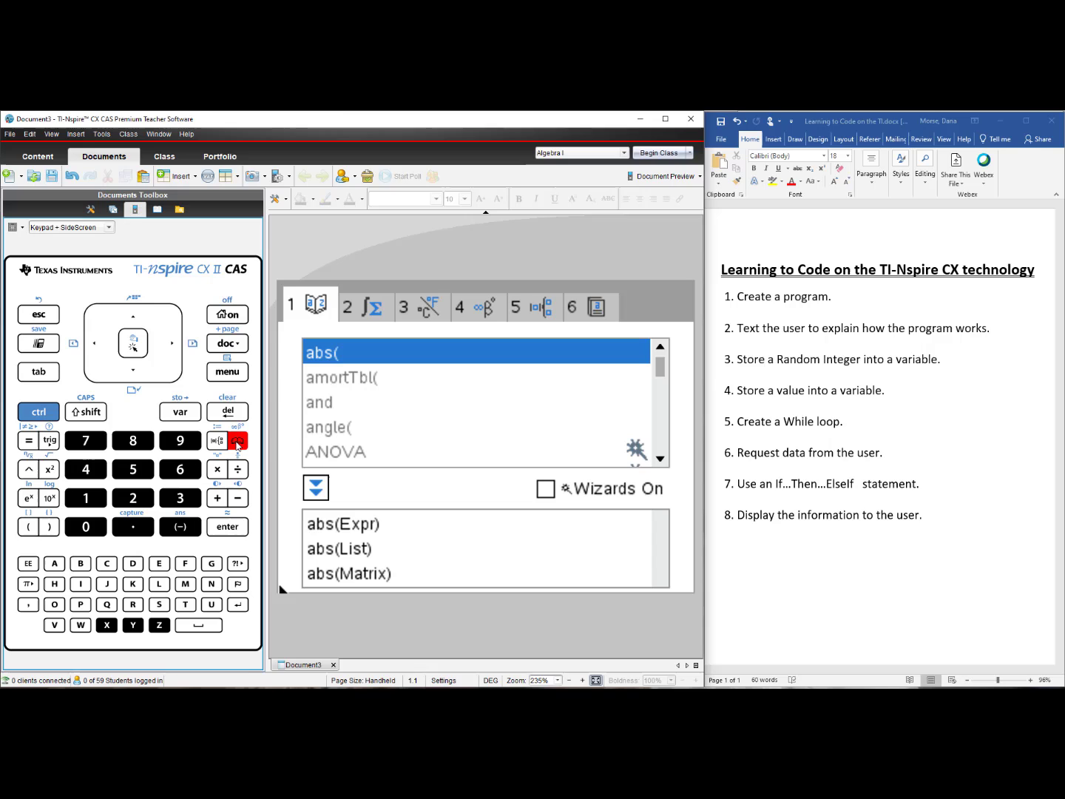
pyautogui.moveTo(145, 604)
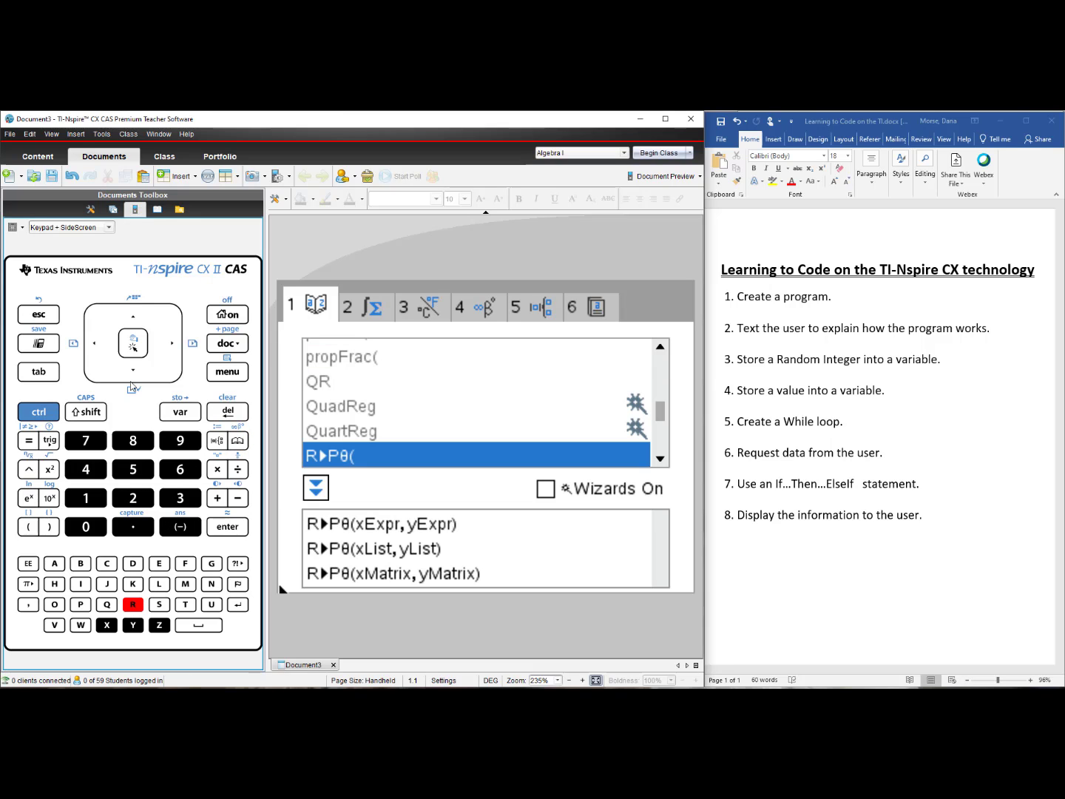
# Scroll the Catalog's R entries down to randInt( to see its bound syntax
pyautogui.click(134, 361)
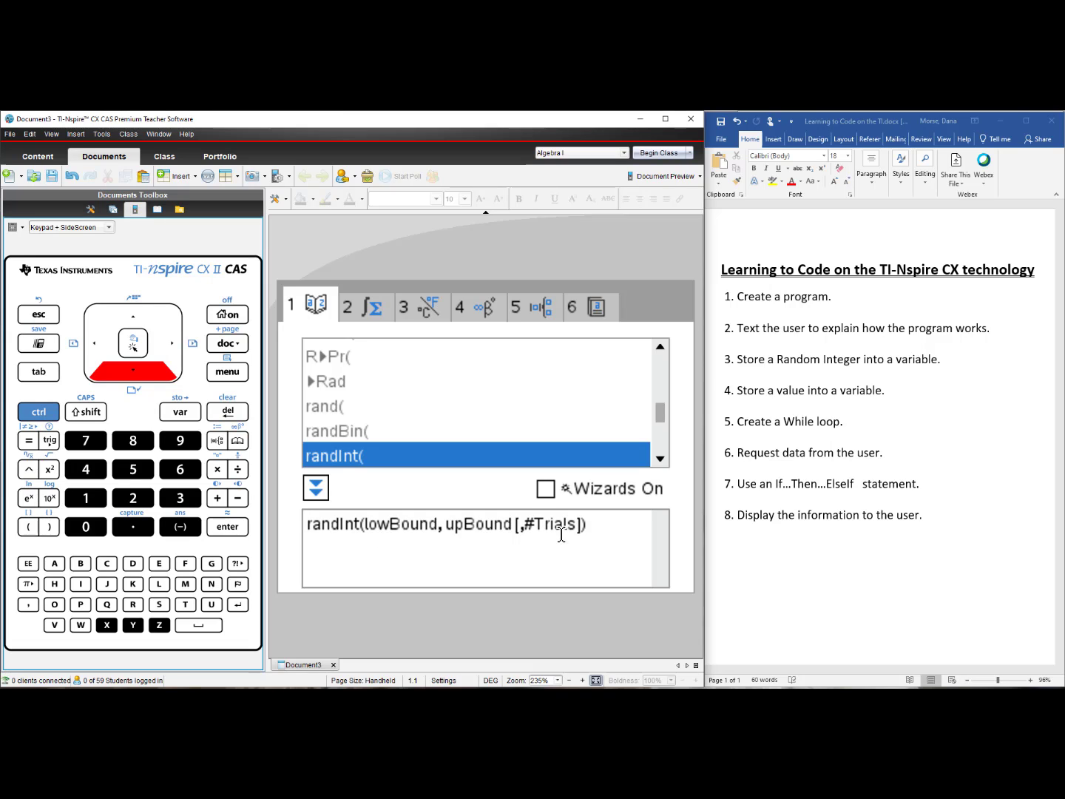
pyautogui.moveTo(551, 538)
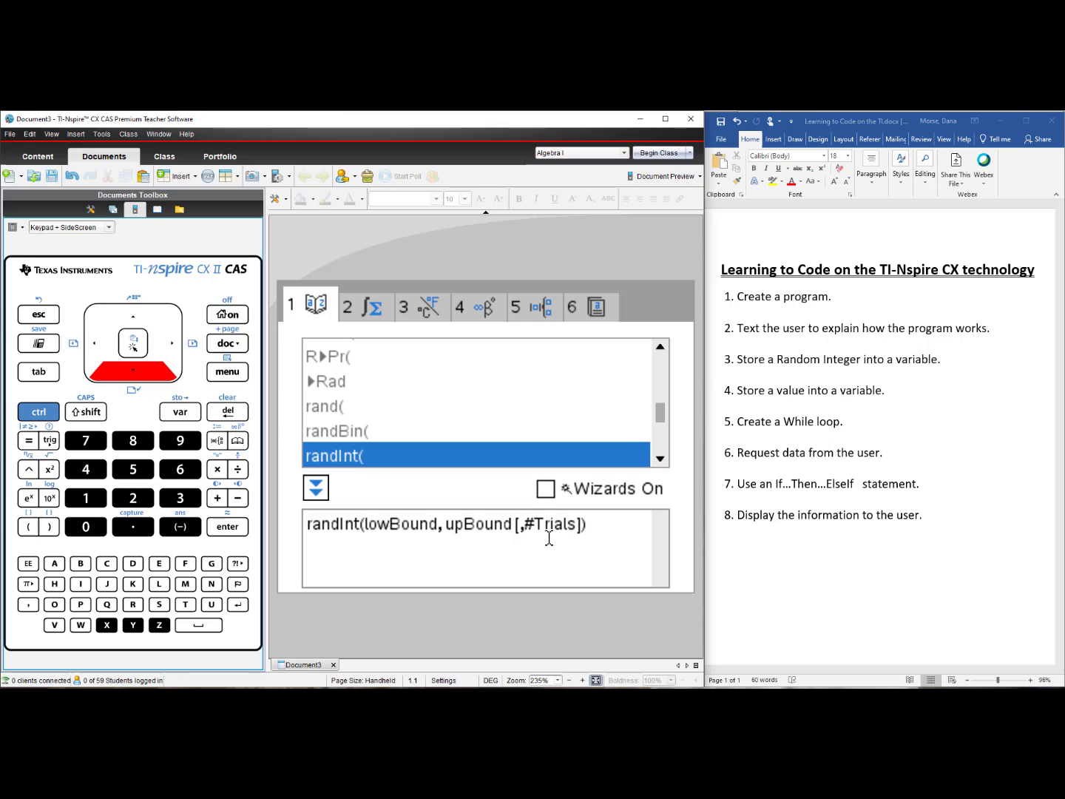
pyautogui.moveTo(546, 544)
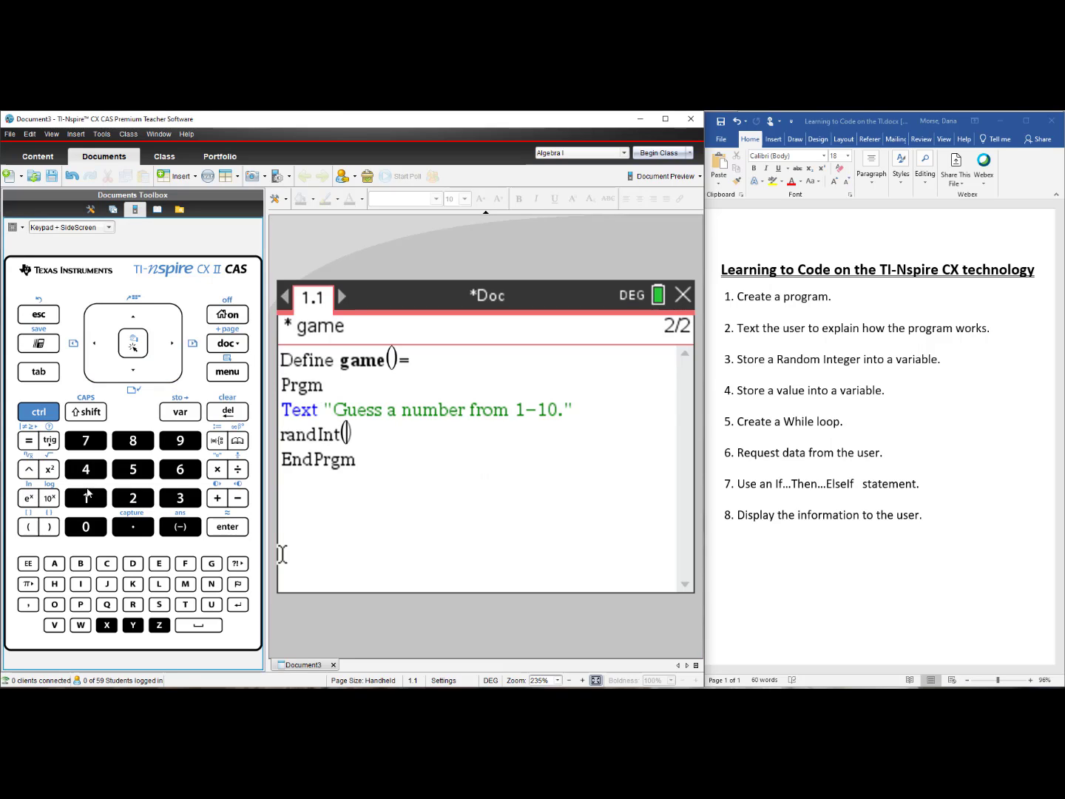
# Complete randInt(1,10) and store the result into n
pyautogui.click(85, 497)
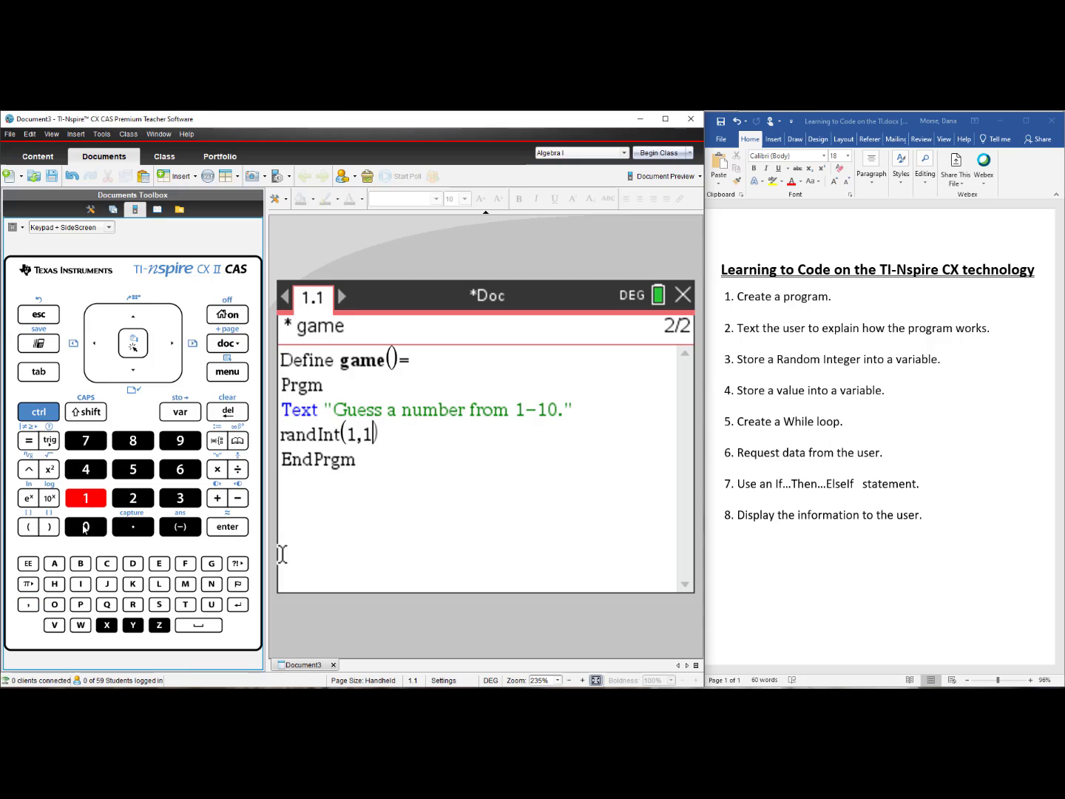
pyautogui.click(38, 526)
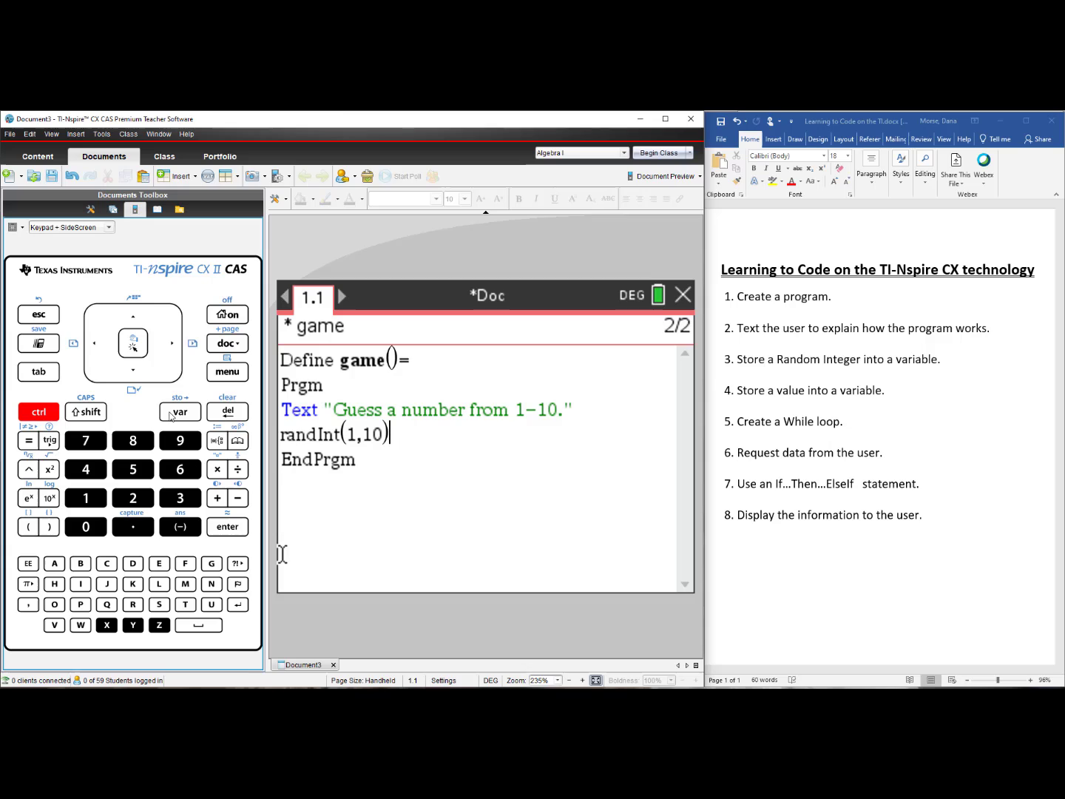
pyautogui.click(180, 411)
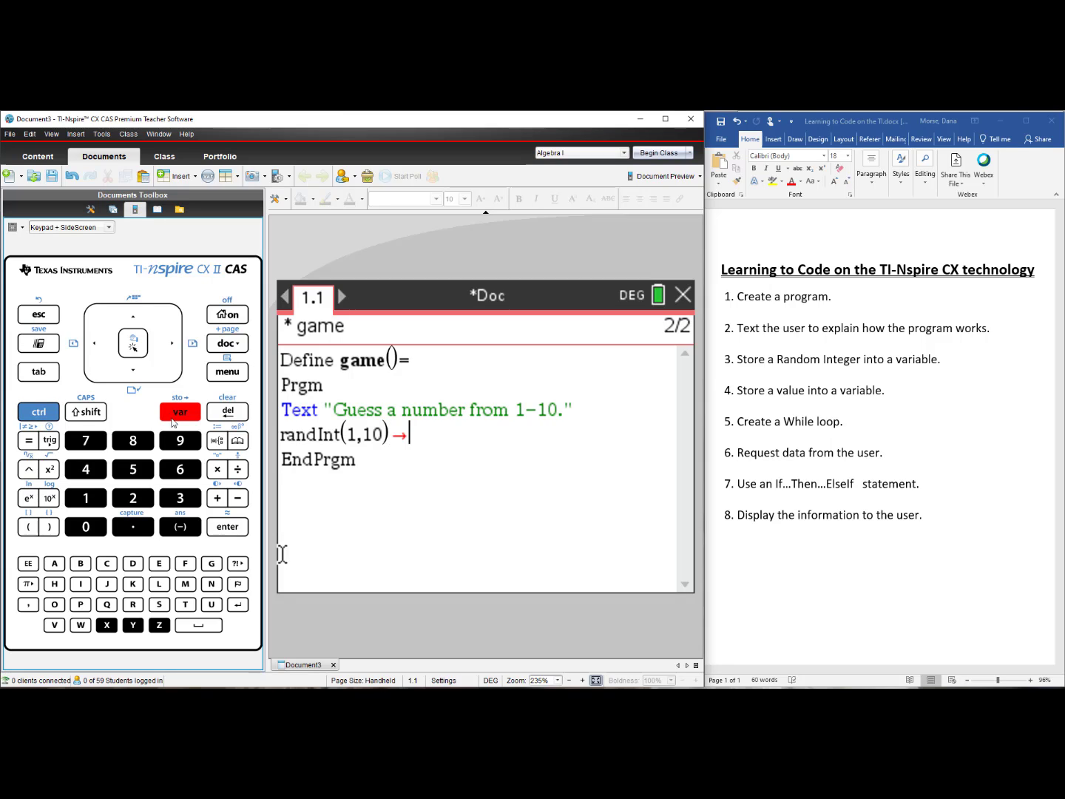
pyautogui.moveTo(648, 331)
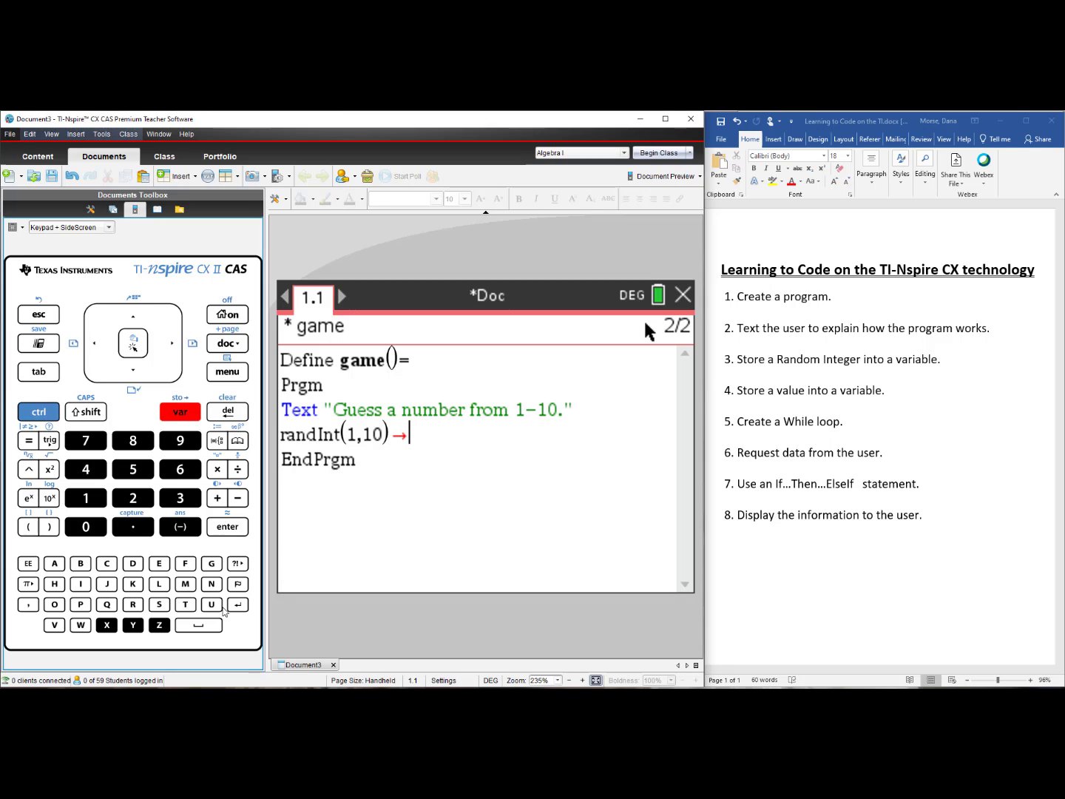
pyautogui.click(212, 583)
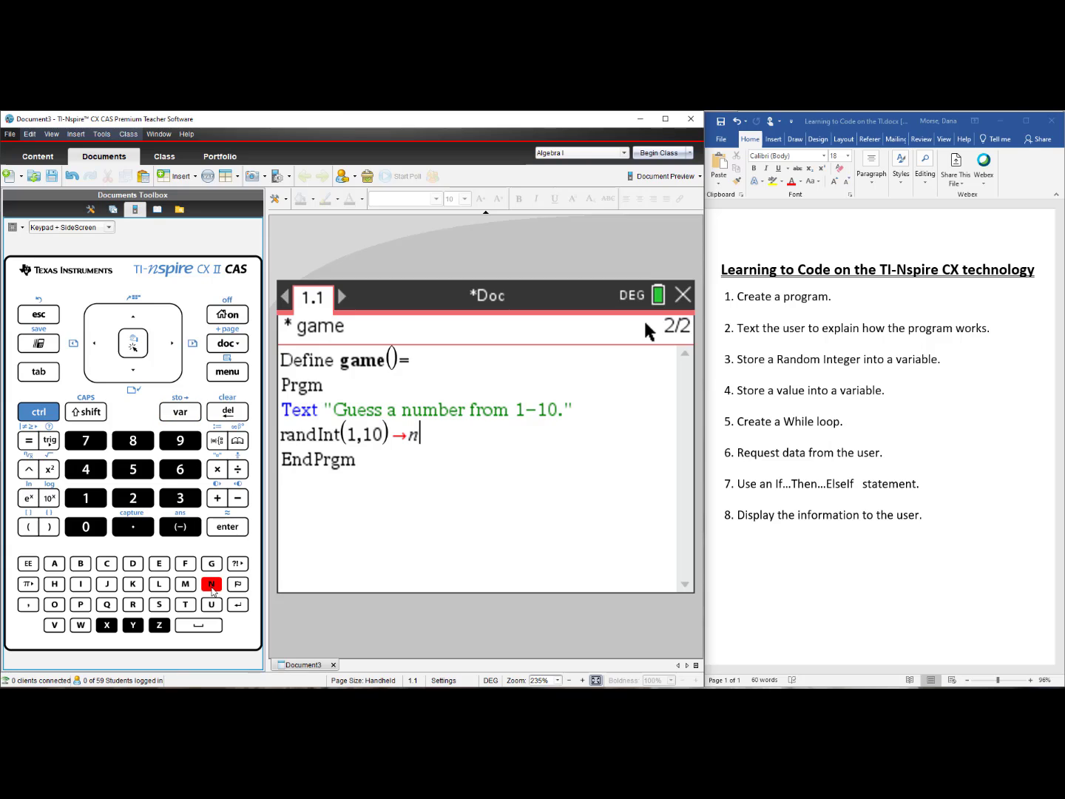
pyautogui.moveTo(228, 535)
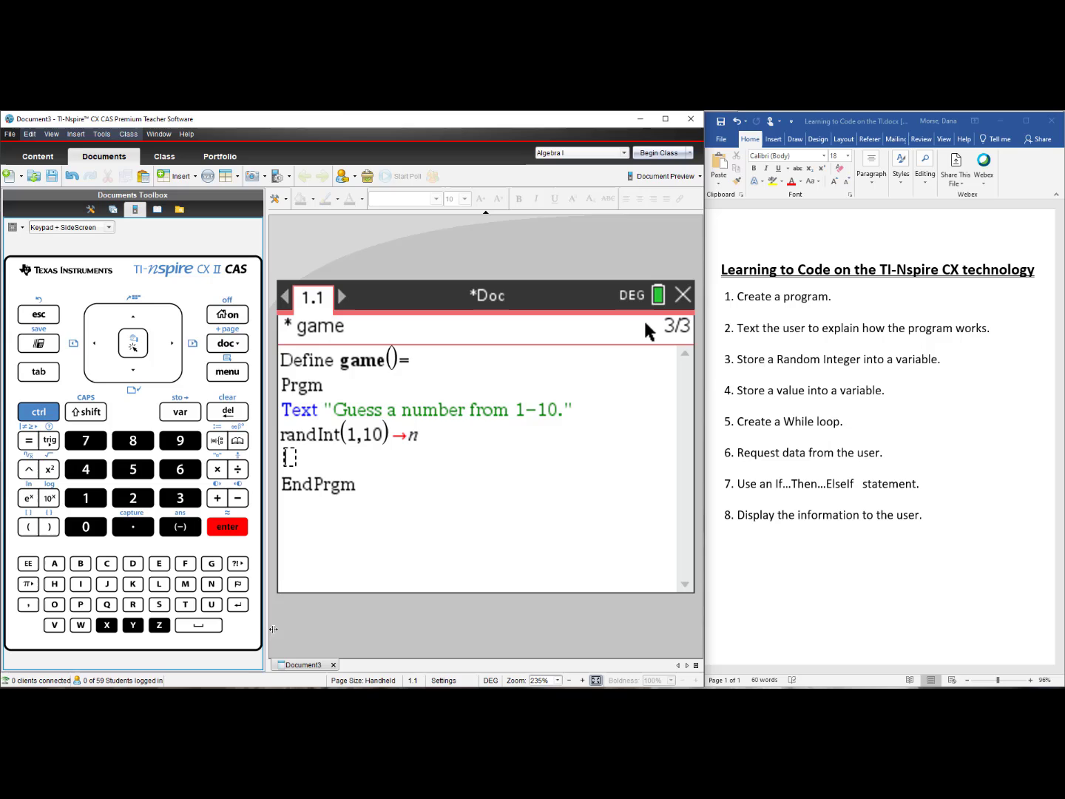
pyautogui.moveTo(772, 405)
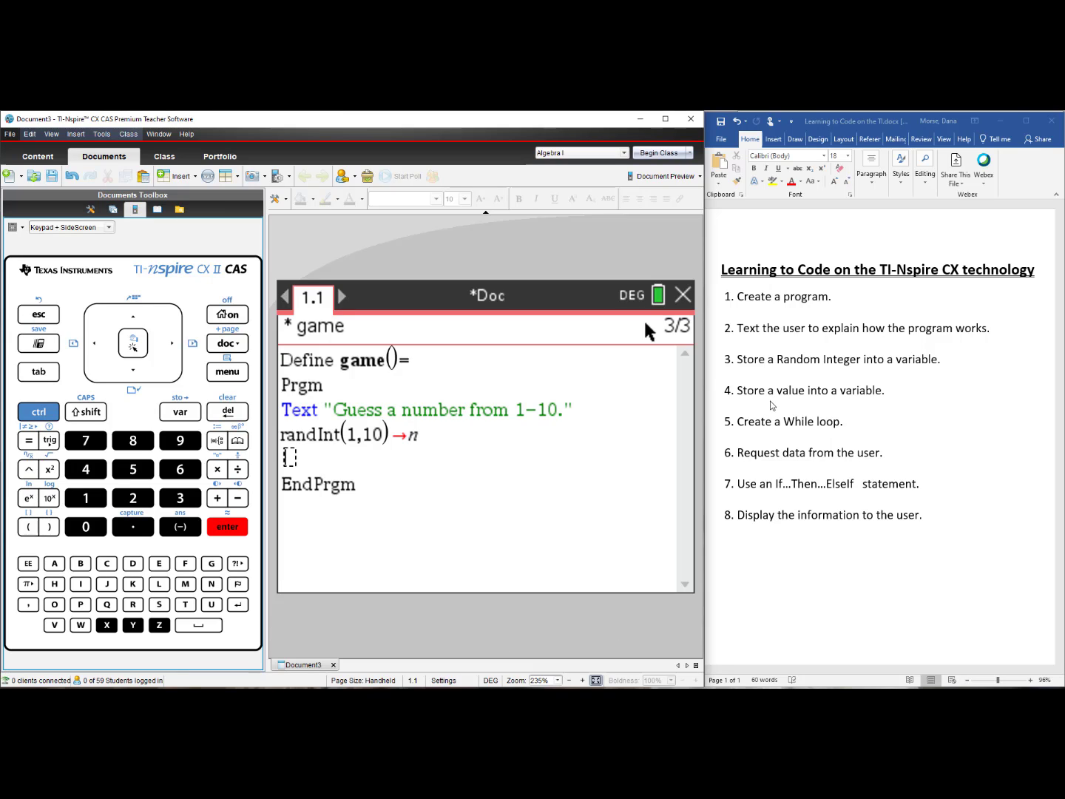
pyautogui.moveTo(882, 403)
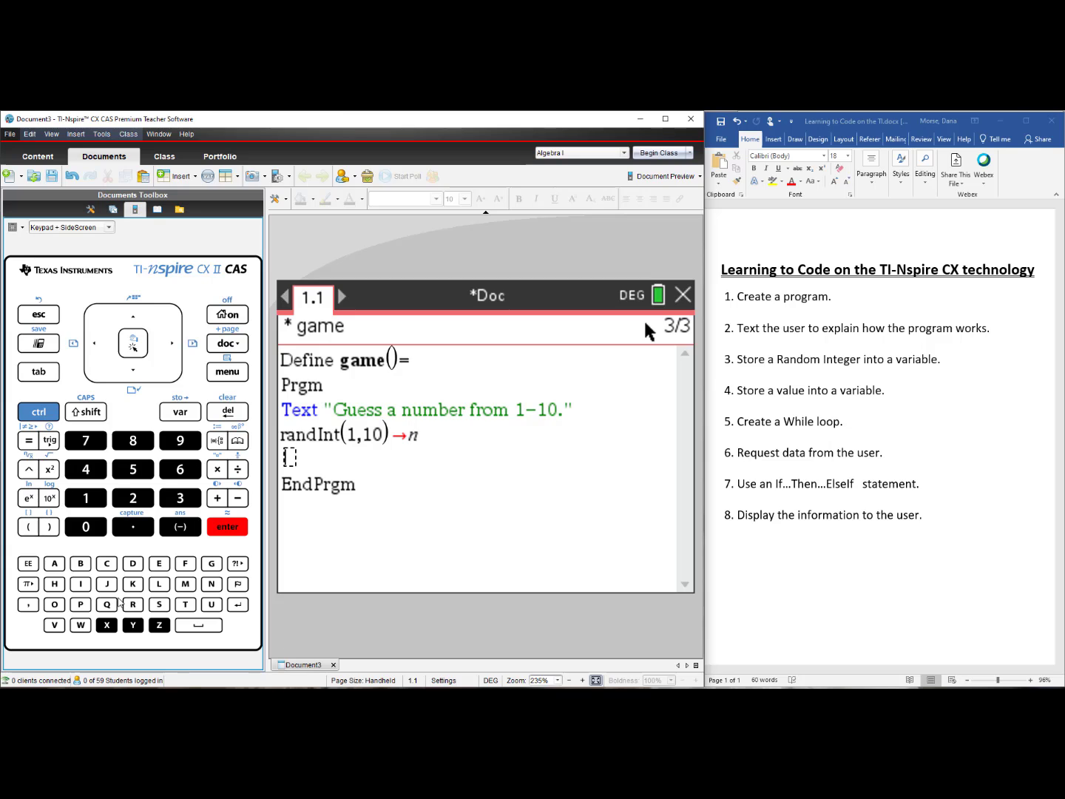
pyautogui.moveTo(86, 527)
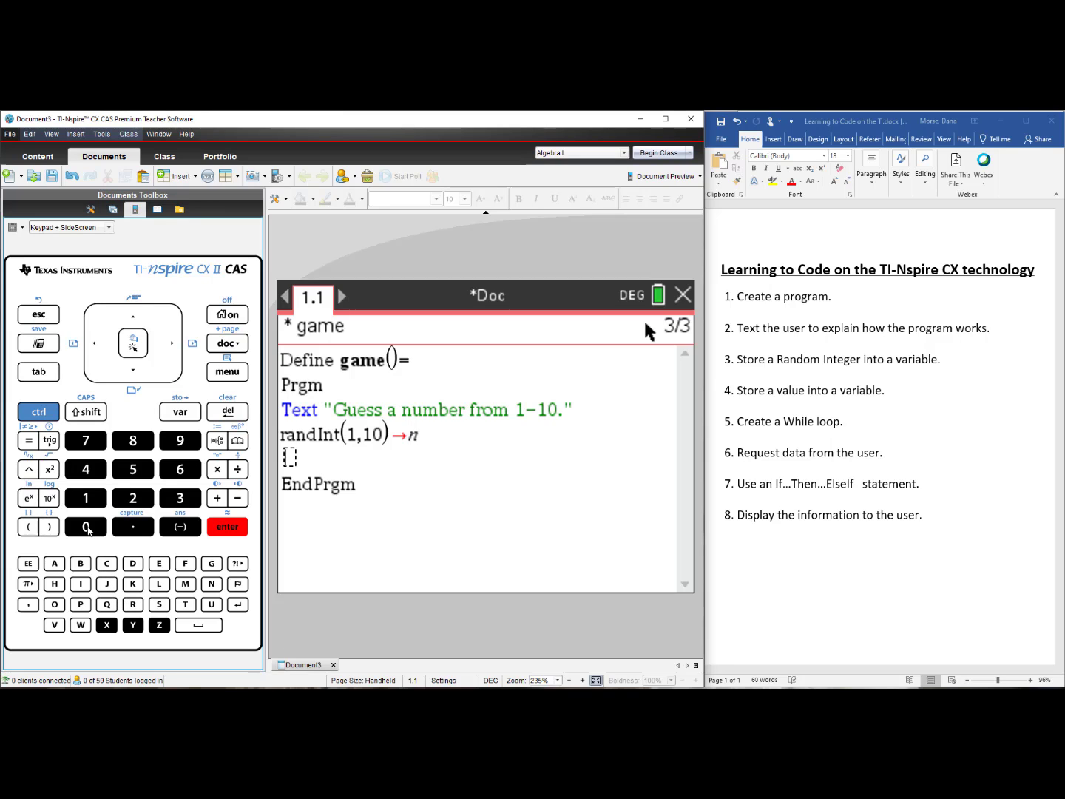
# Store 0 into g and start a new program line
pyautogui.click(86, 527)
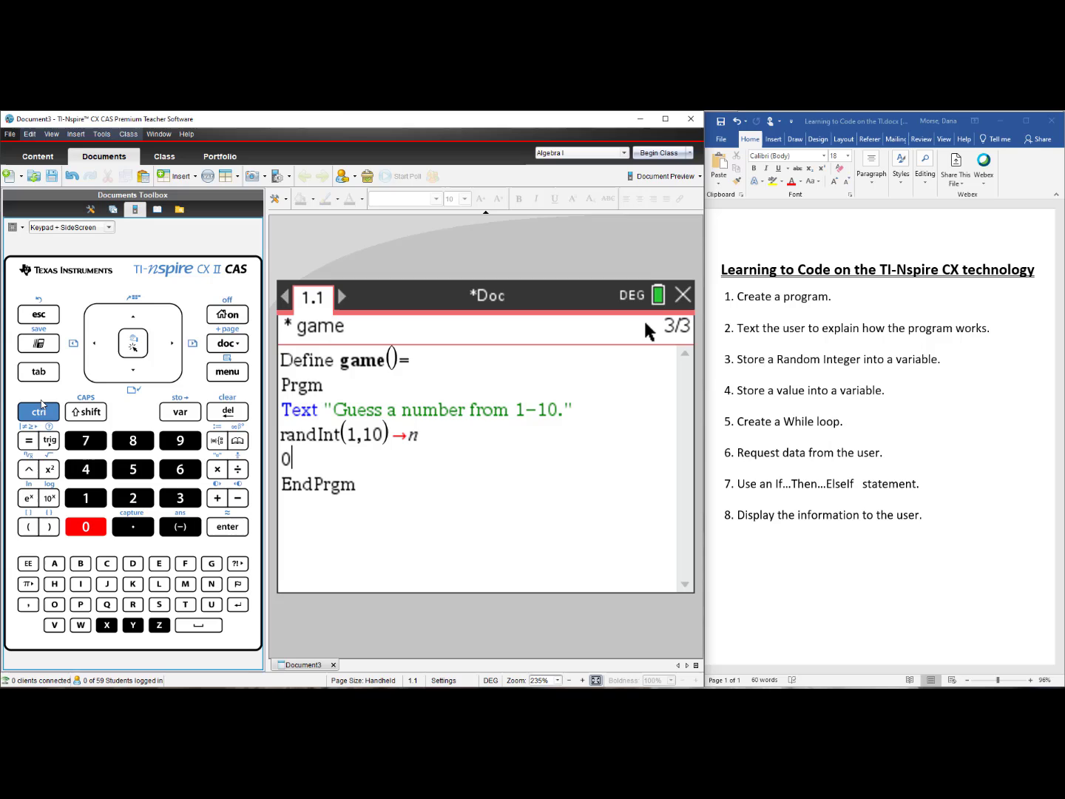
pyautogui.click(181, 412)
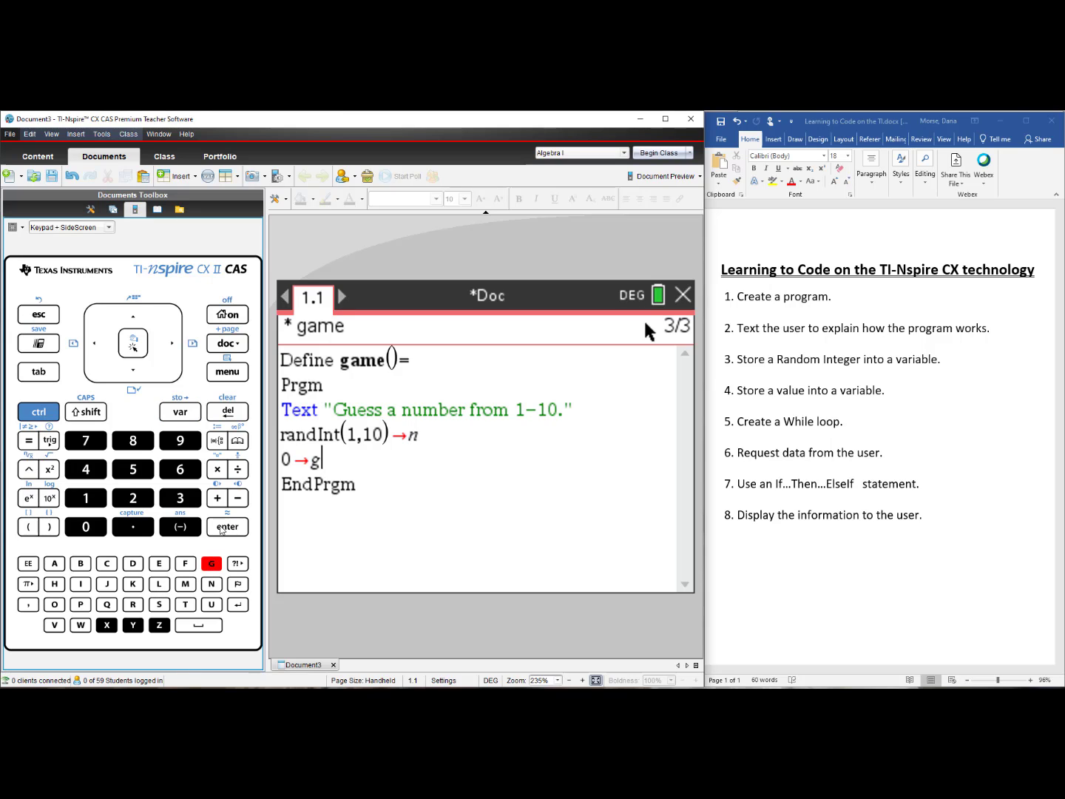
pyautogui.press('enter')
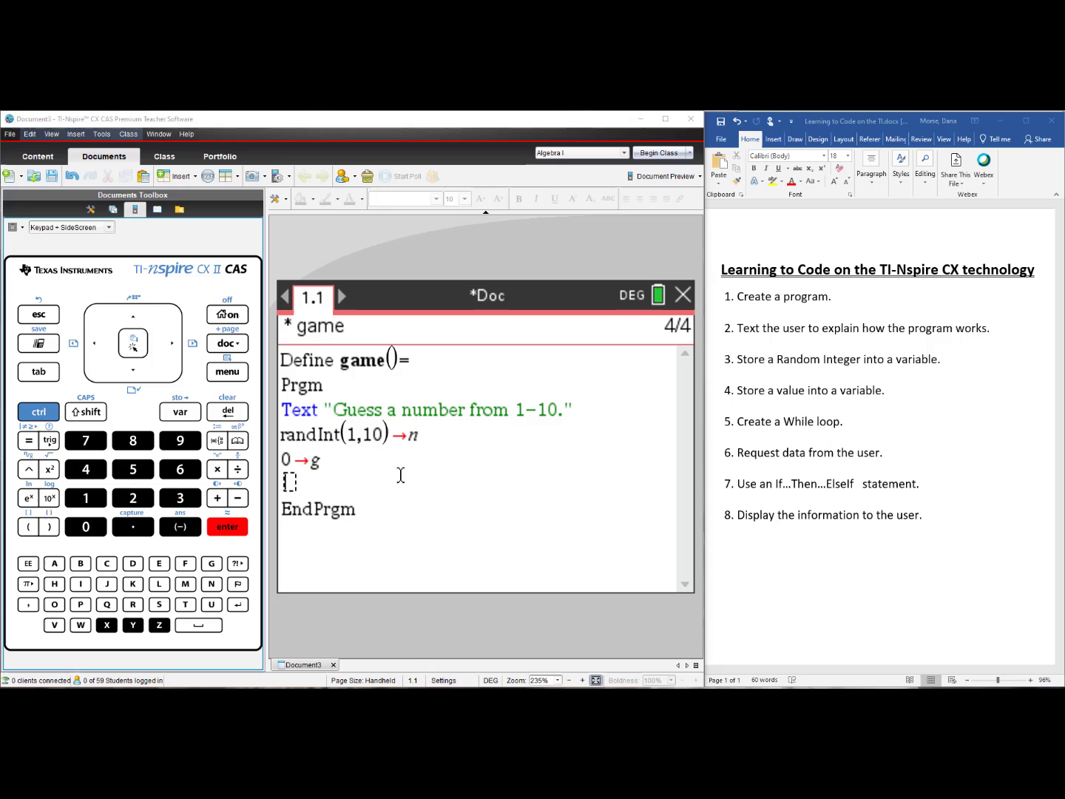
pyautogui.moveTo(422, 464)
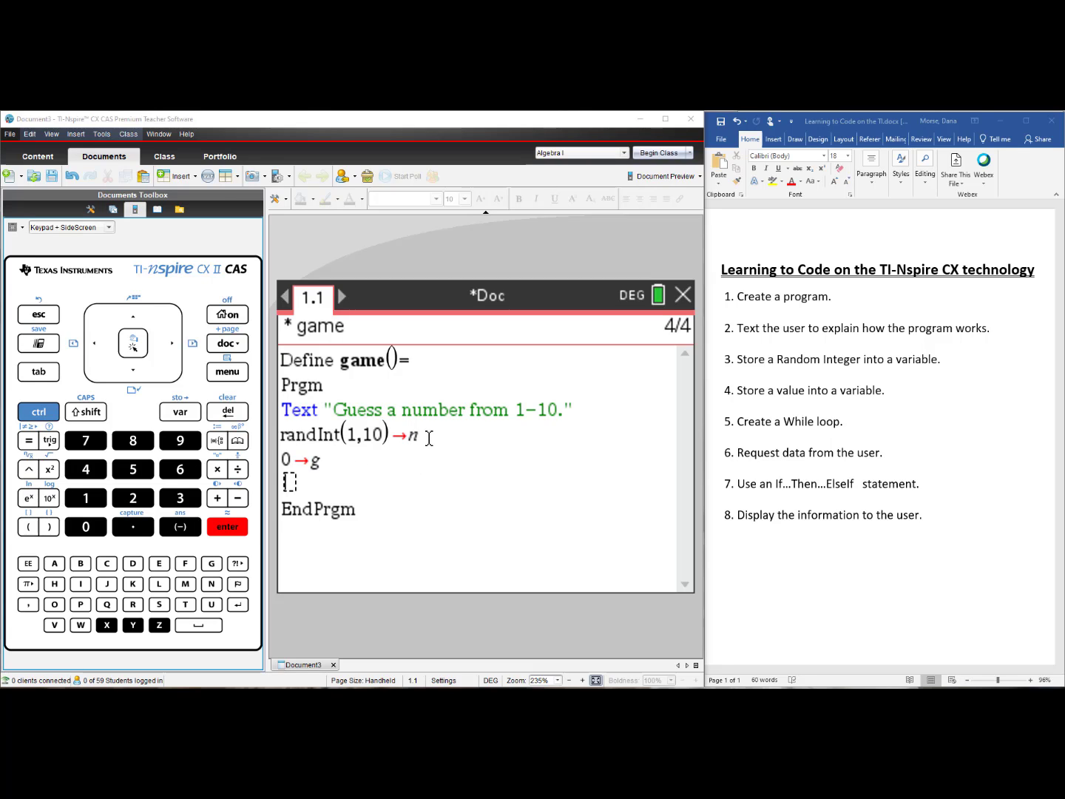
pyautogui.moveTo(338, 461)
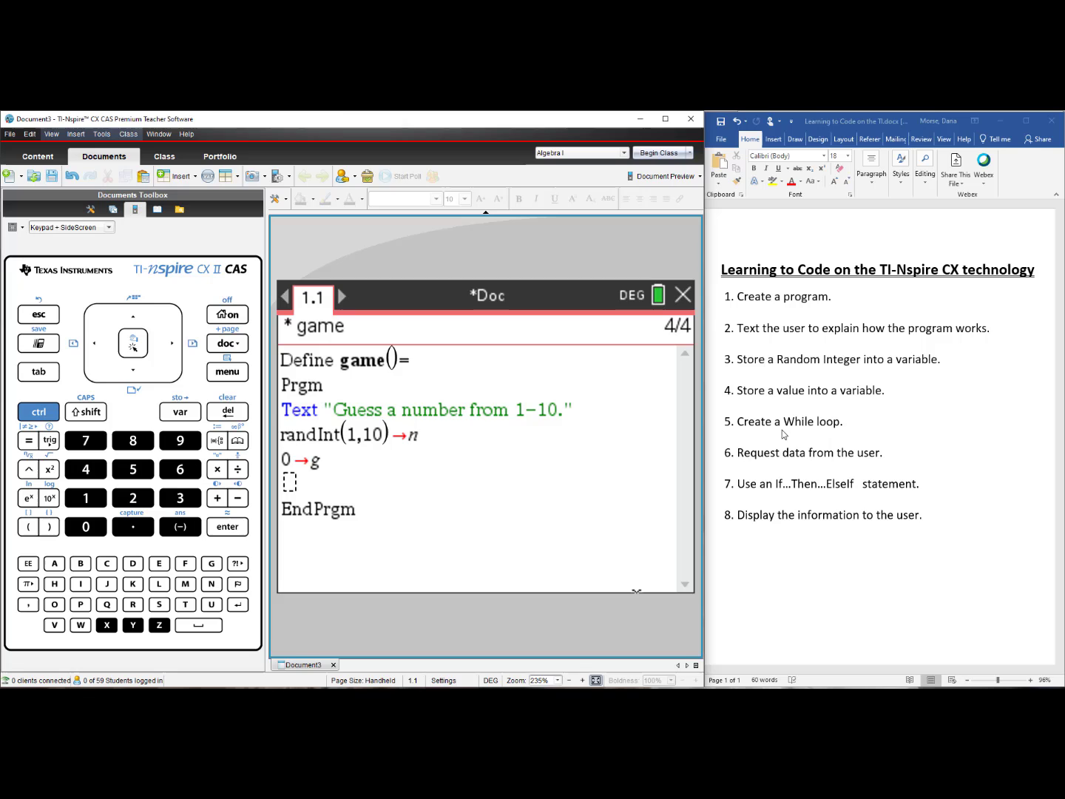
pyautogui.moveTo(378, 622)
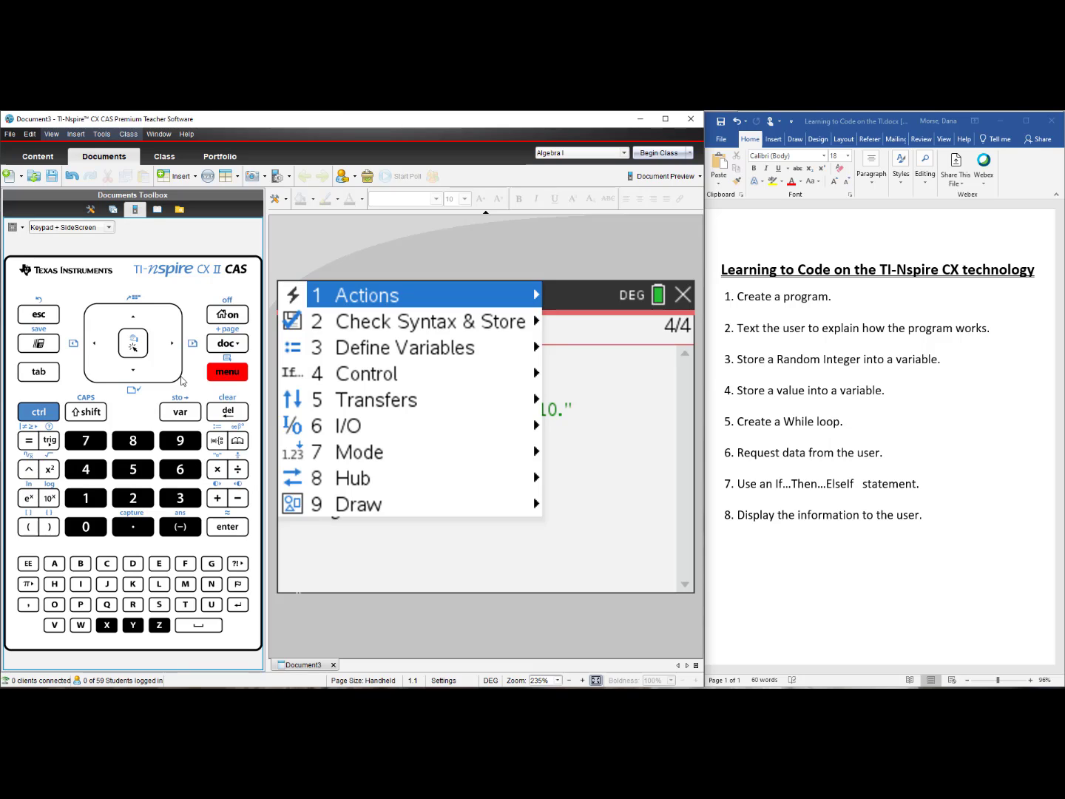
# Insert a While...EndWhile loop with the condition g≠n
pyautogui.click(367, 373)
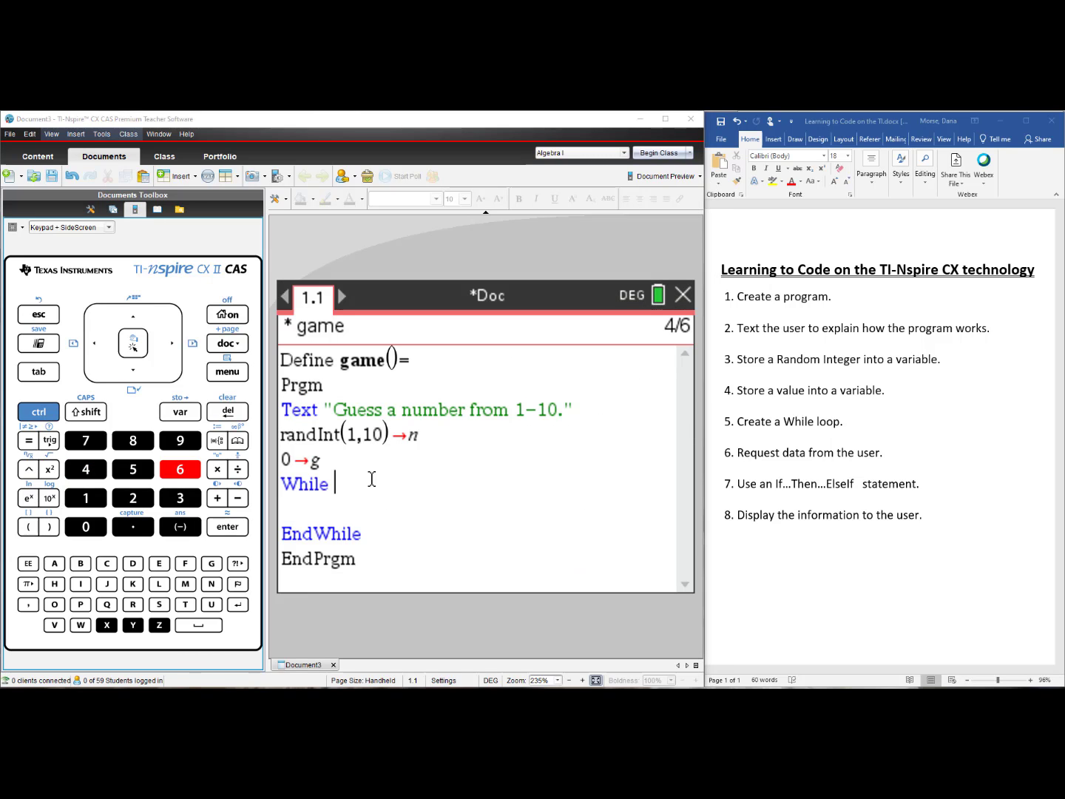
pyautogui.moveTo(402, 459)
pyautogui.write(' g')
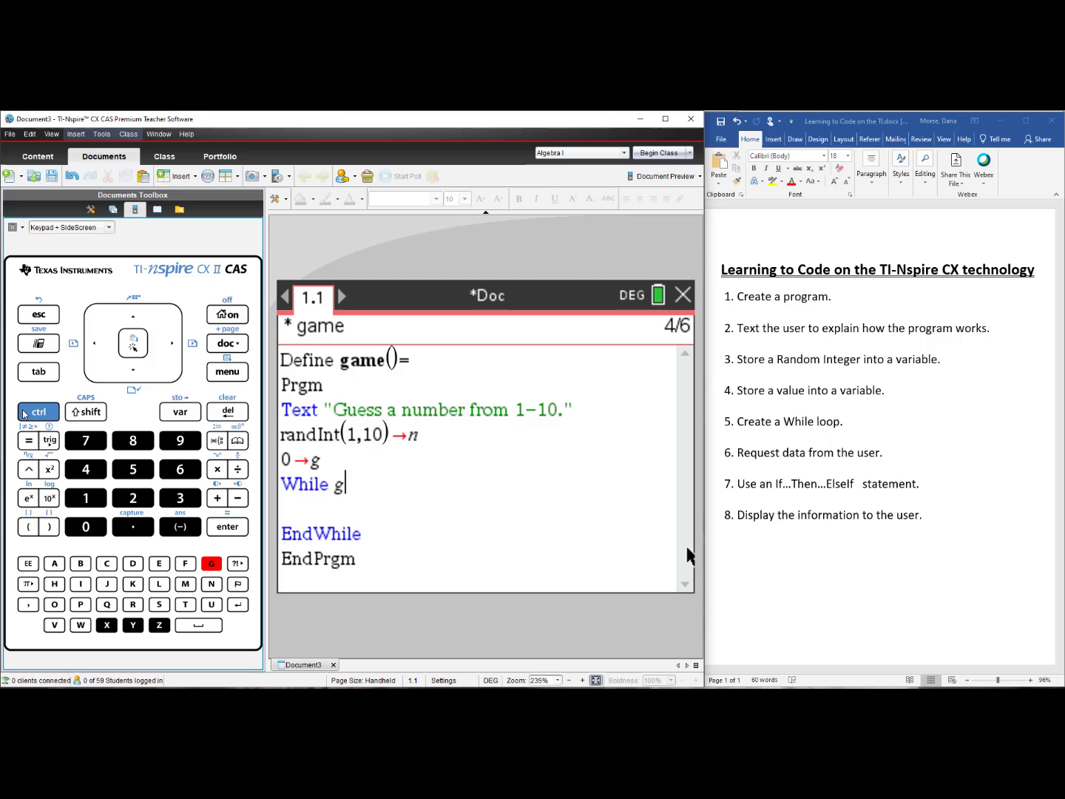
pyautogui.click(29, 441)
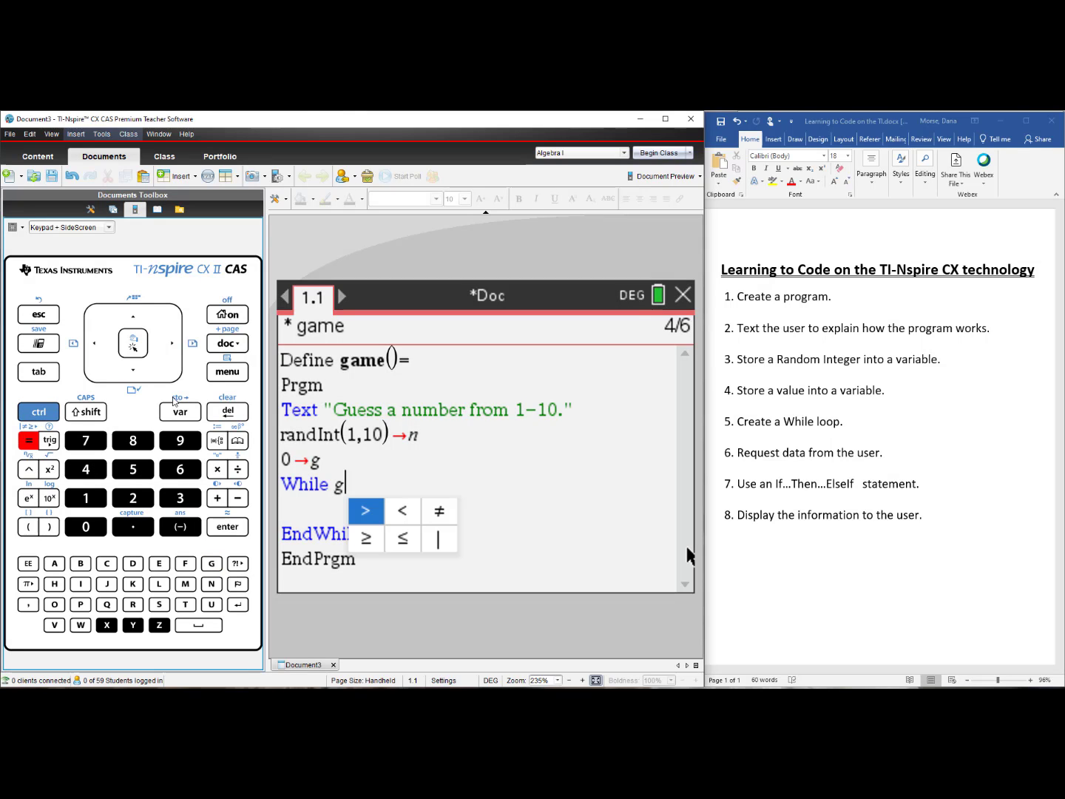
pyautogui.click(438, 510)
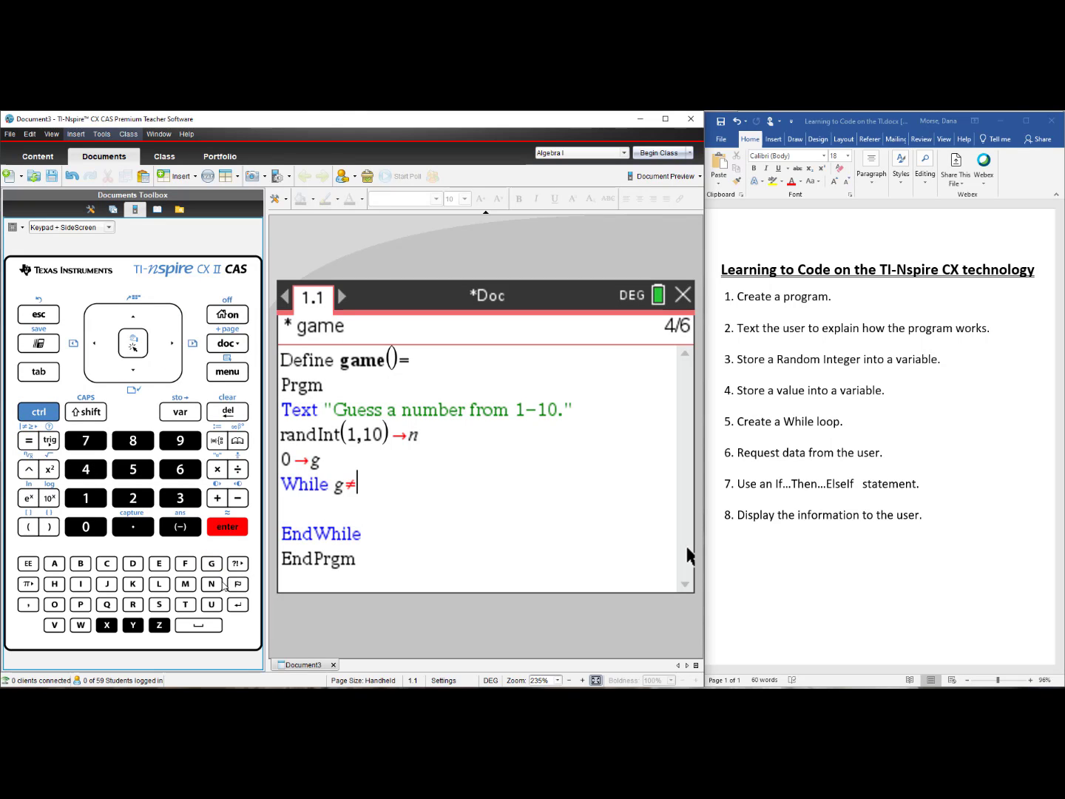
pyautogui.write('n')
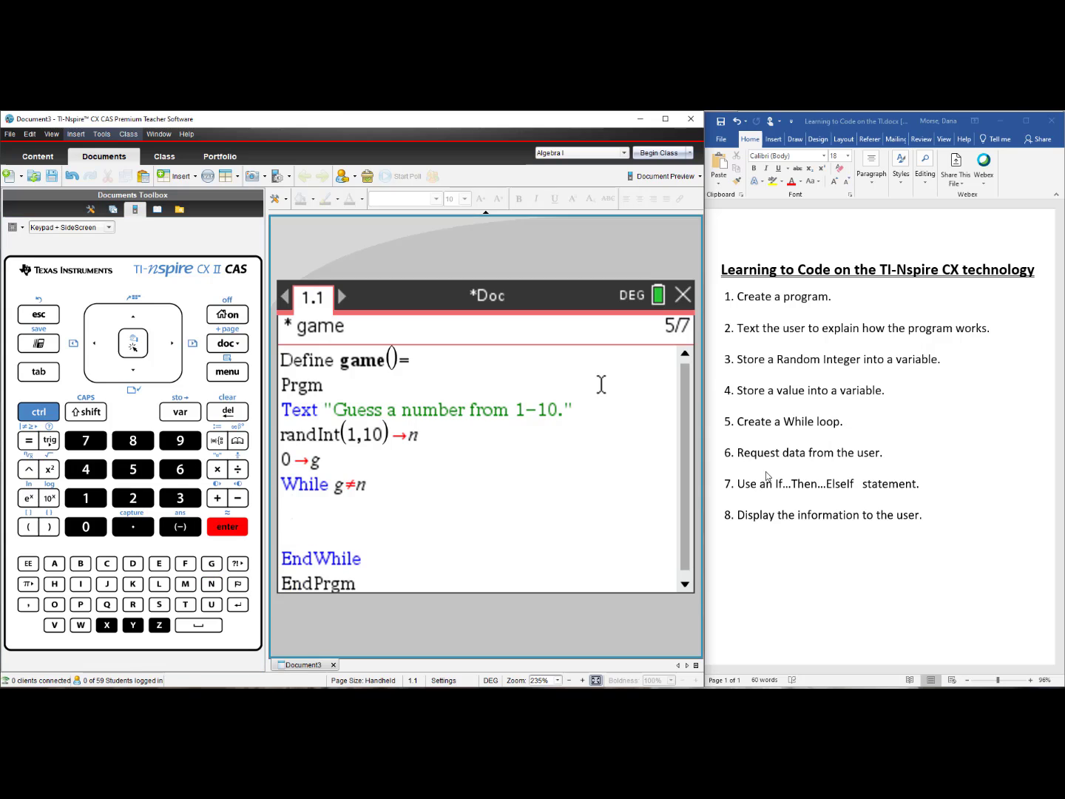
pyautogui.moveTo(874, 462)
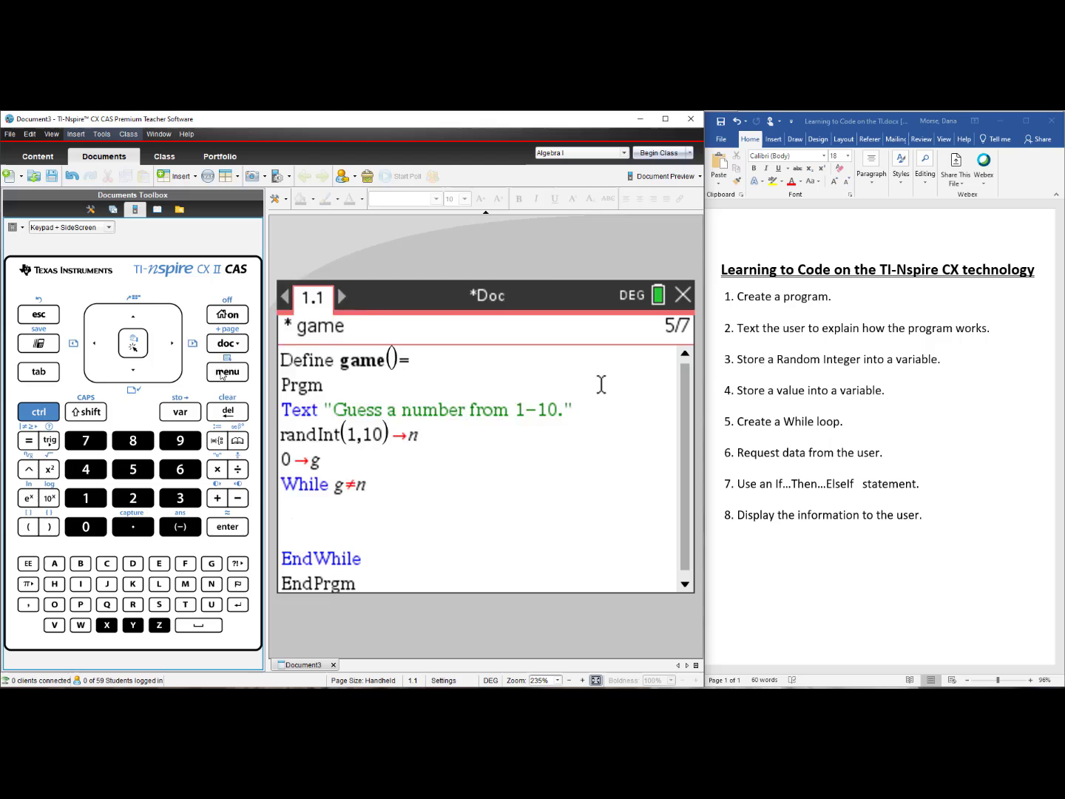
# Insert a Request "Guess?",g line inside the loop and start a new line
pyautogui.click(228, 371)
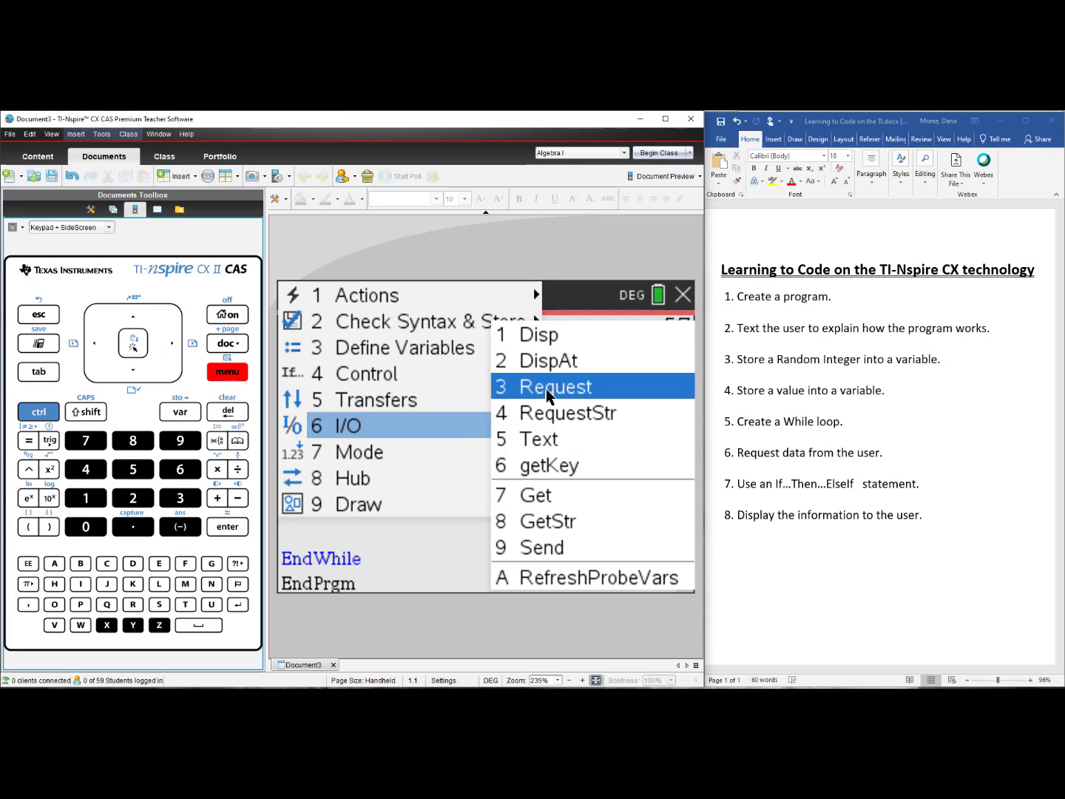
pyautogui.click(554, 385)
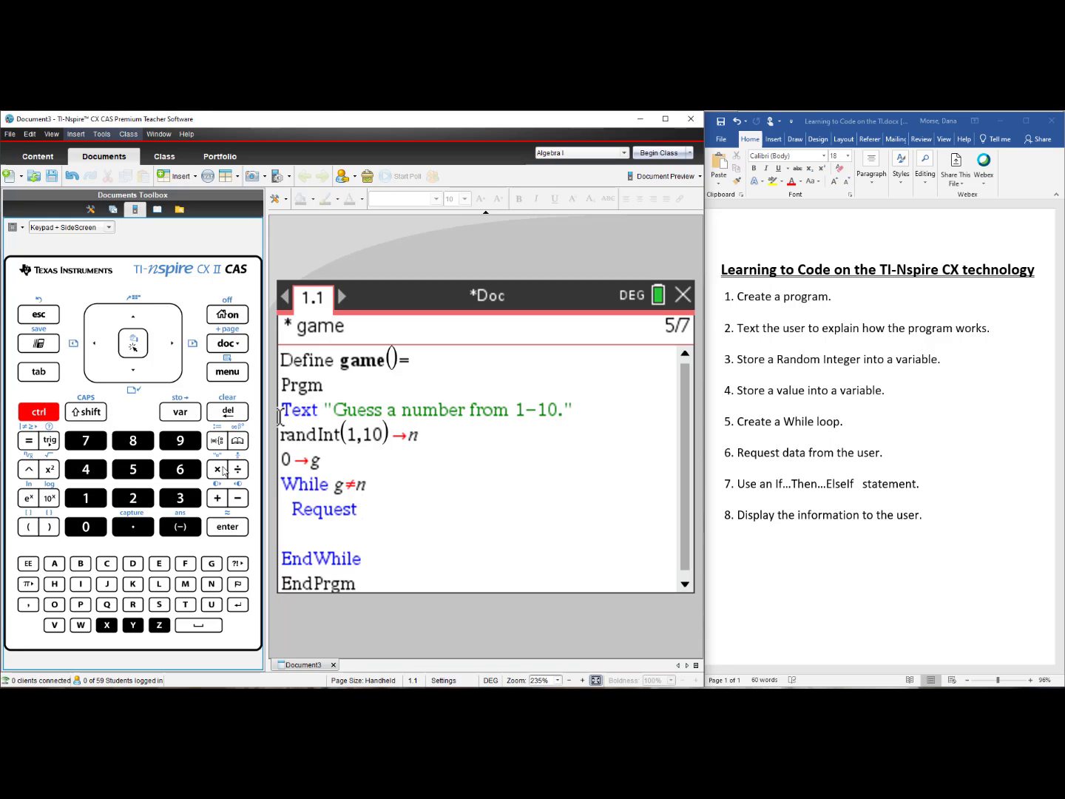
pyautogui.click(218, 469)
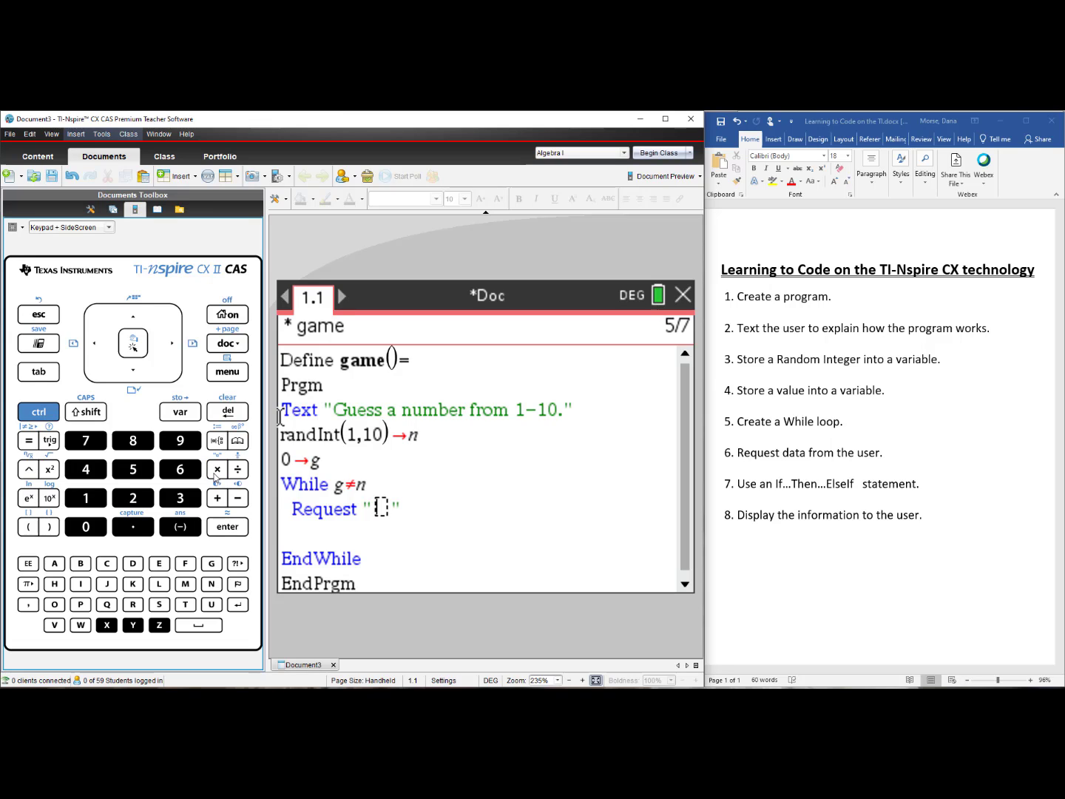
pyautogui.write('Guess')
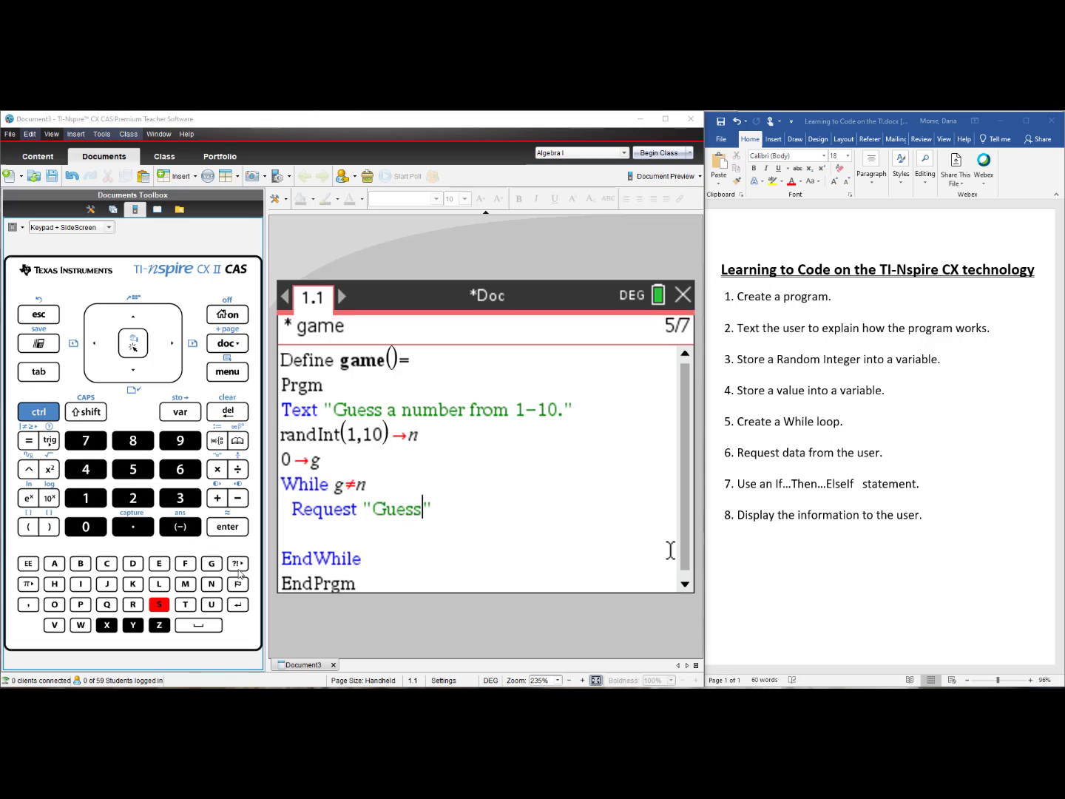
pyautogui.click(236, 562)
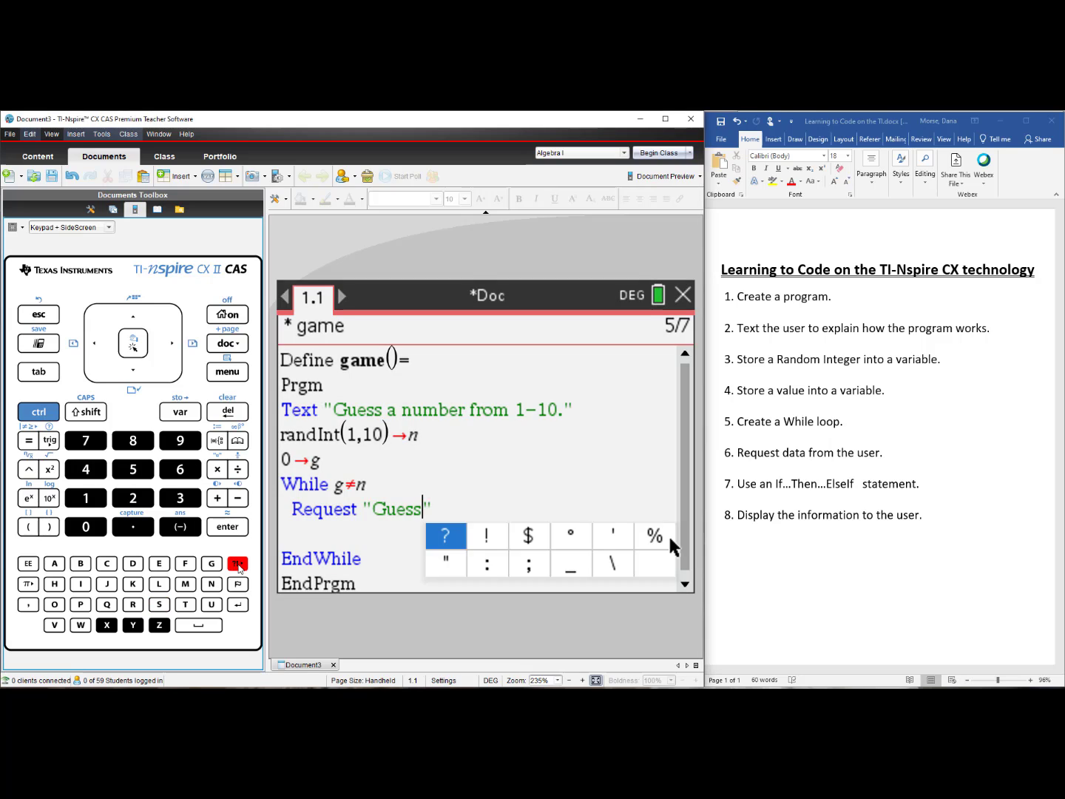
pyautogui.moveTo(229, 531)
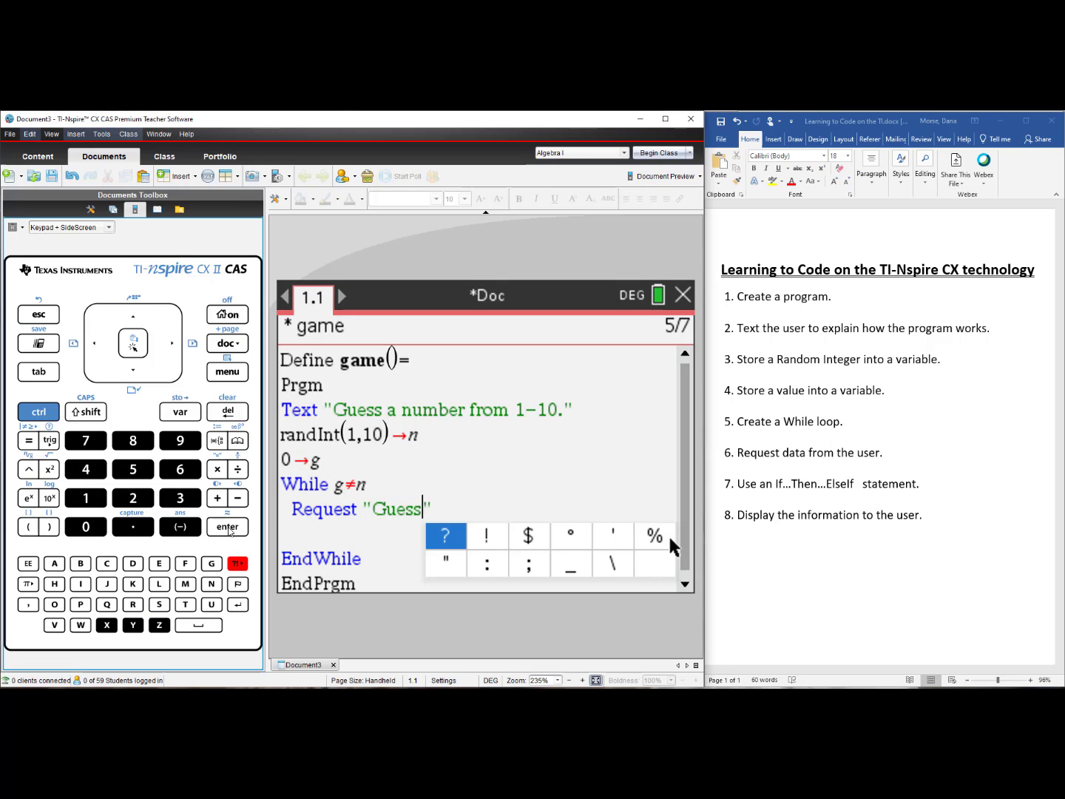
pyautogui.click(444, 536)
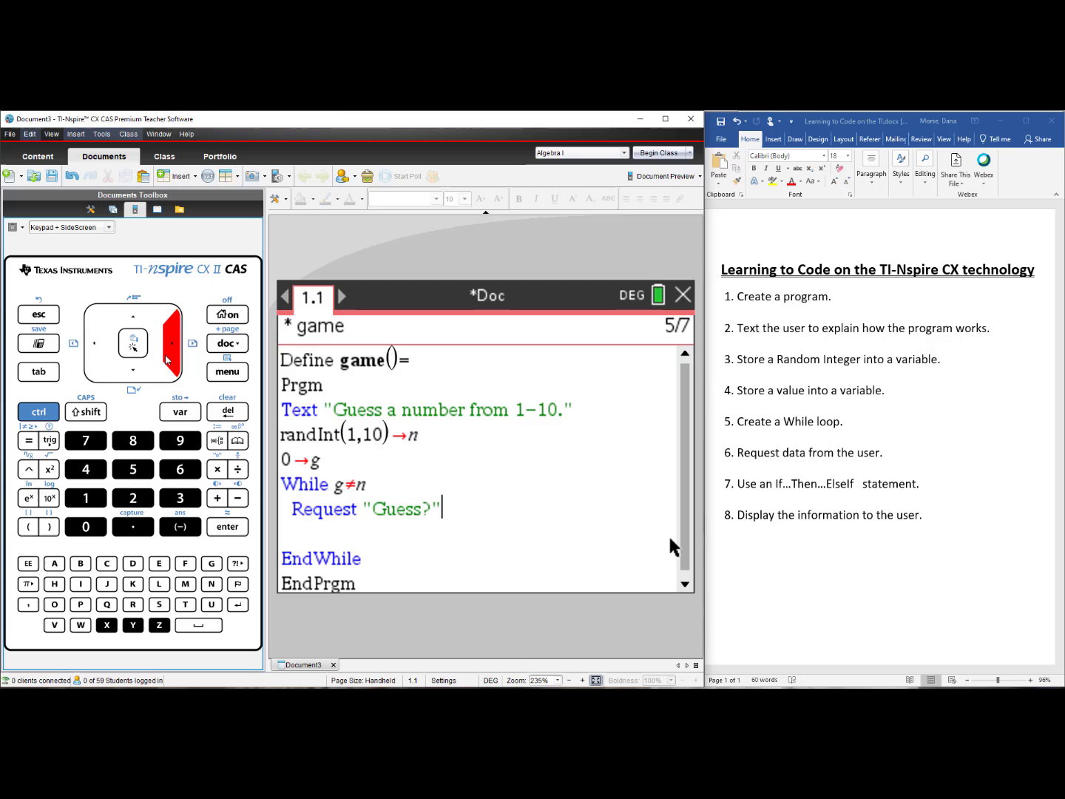
pyautogui.moveTo(28, 609)
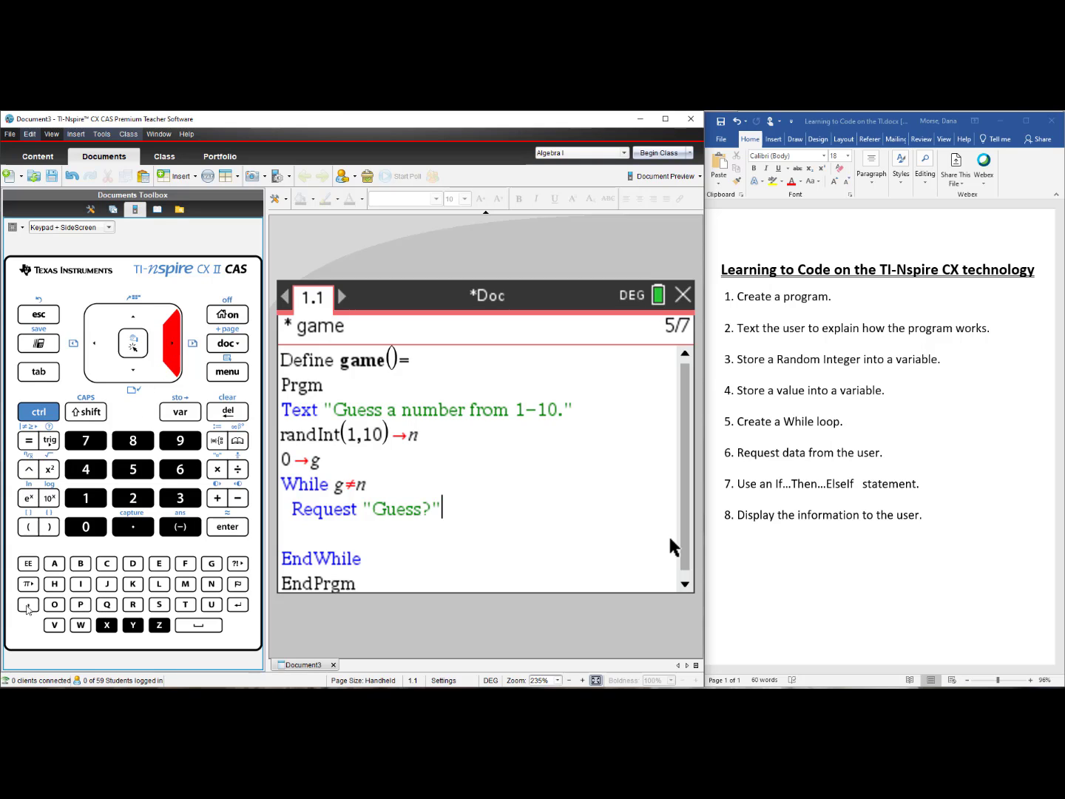
pyautogui.click(28, 604)
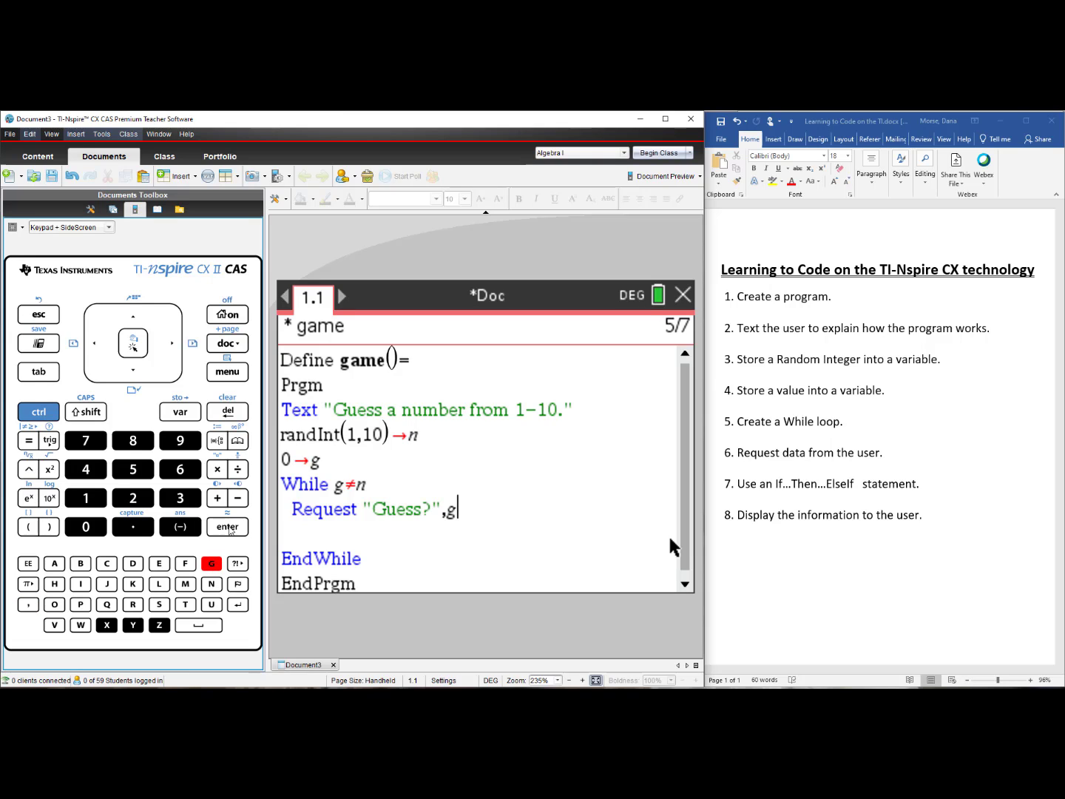
pyautogui.press('enter')
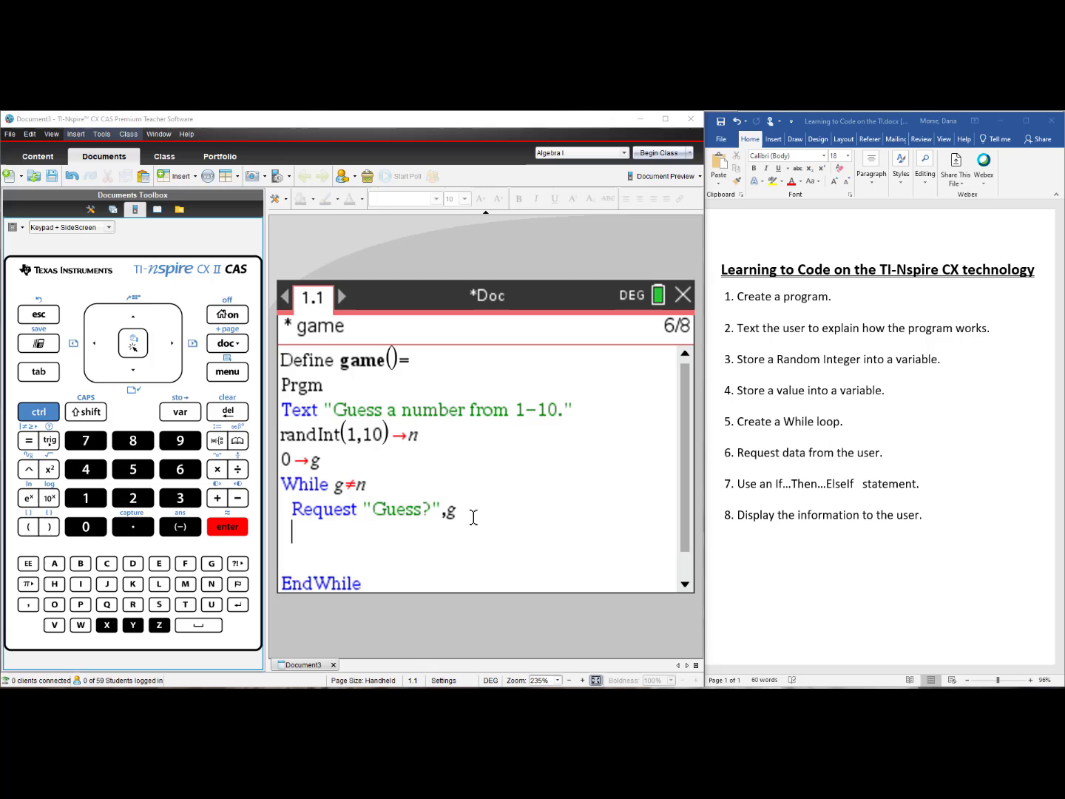
pyautogui.moveTo(423, 435)
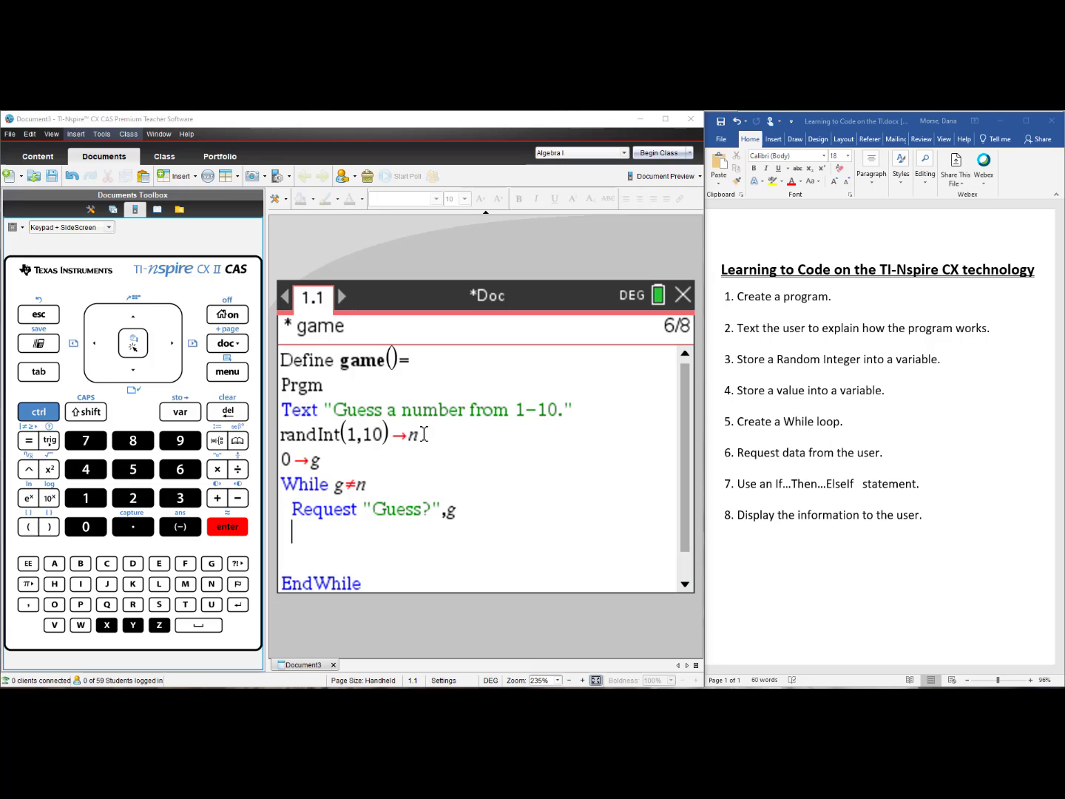
pyautogui.moveTo(445, 437)
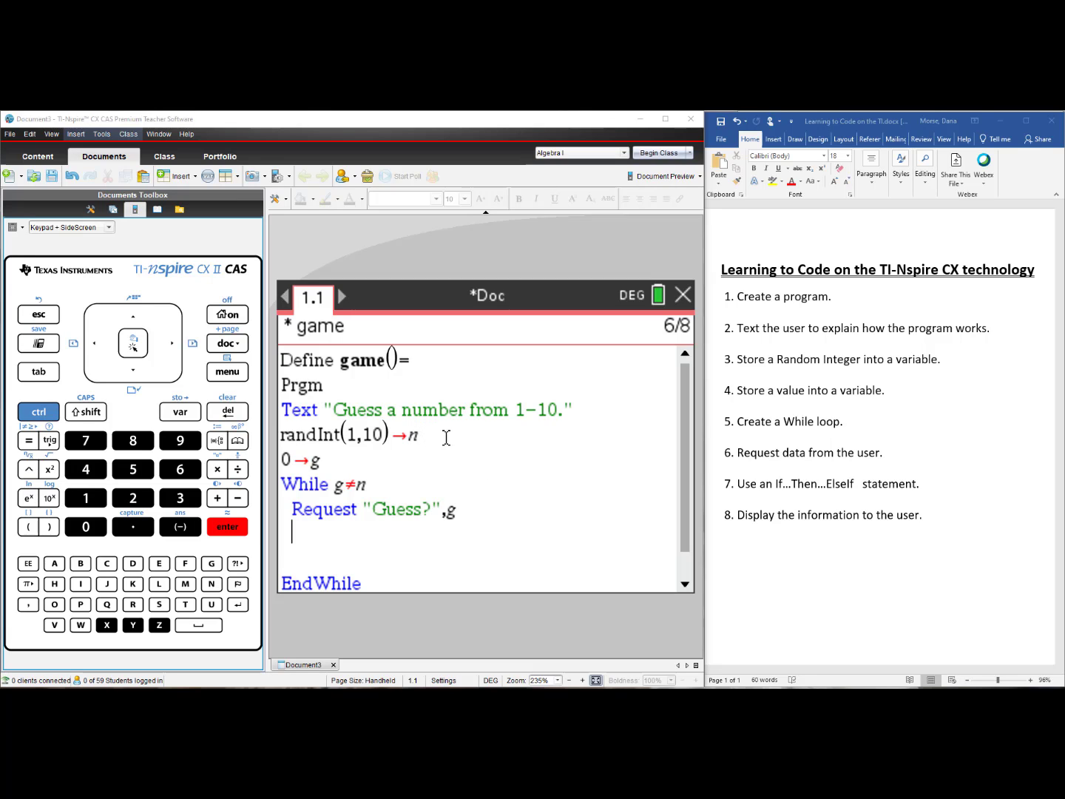
pyautogui.moveTo(506, 524)
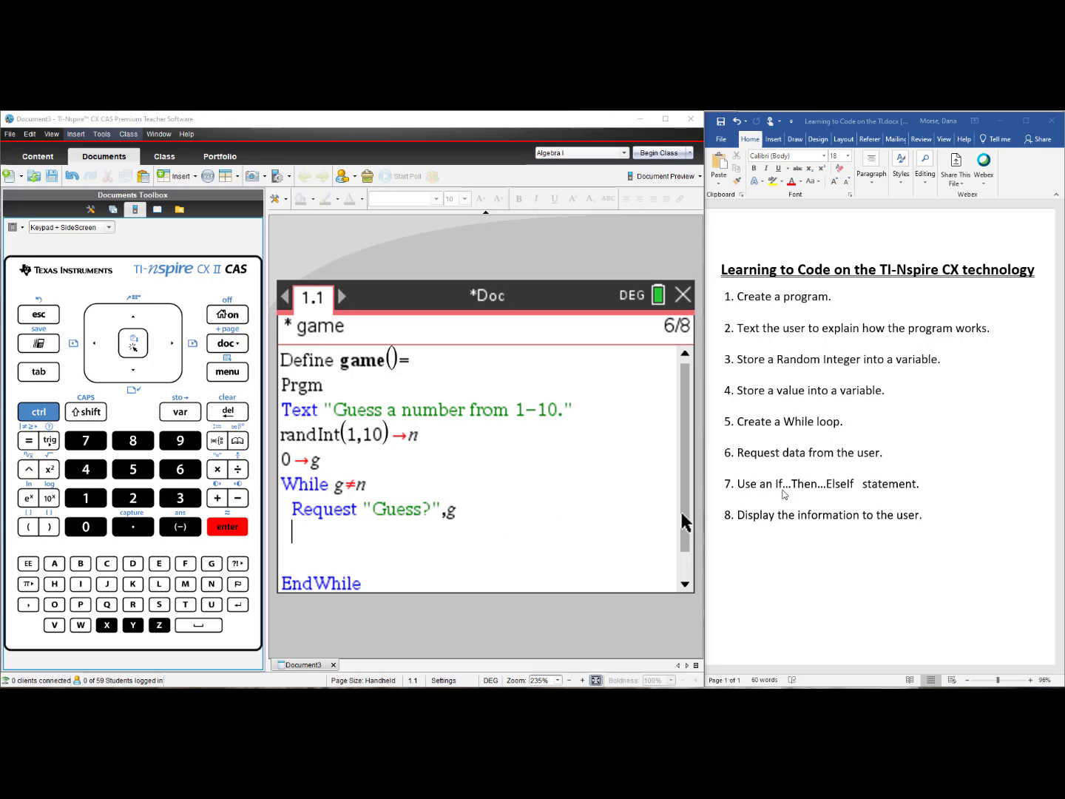
pyautogui.moveTo(885, 490)
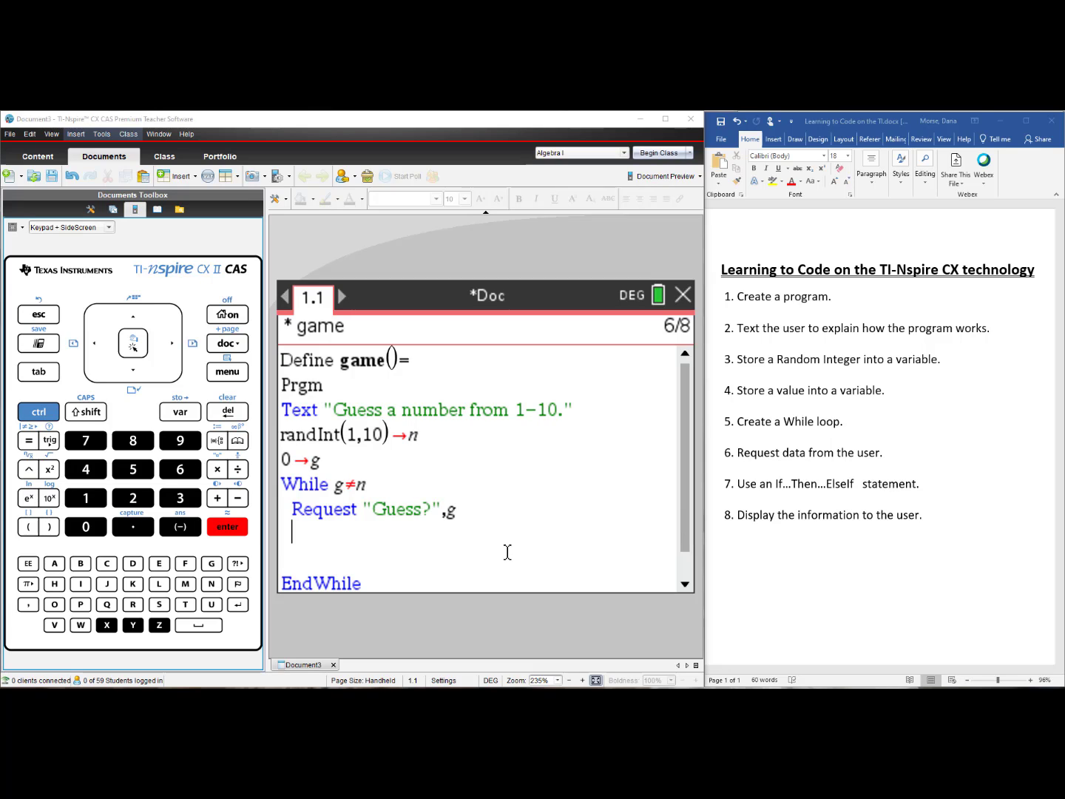
# Insert an If g=n Then...EndIf block whose body shows Text "You win!"
pyautogui.click(228, 372)
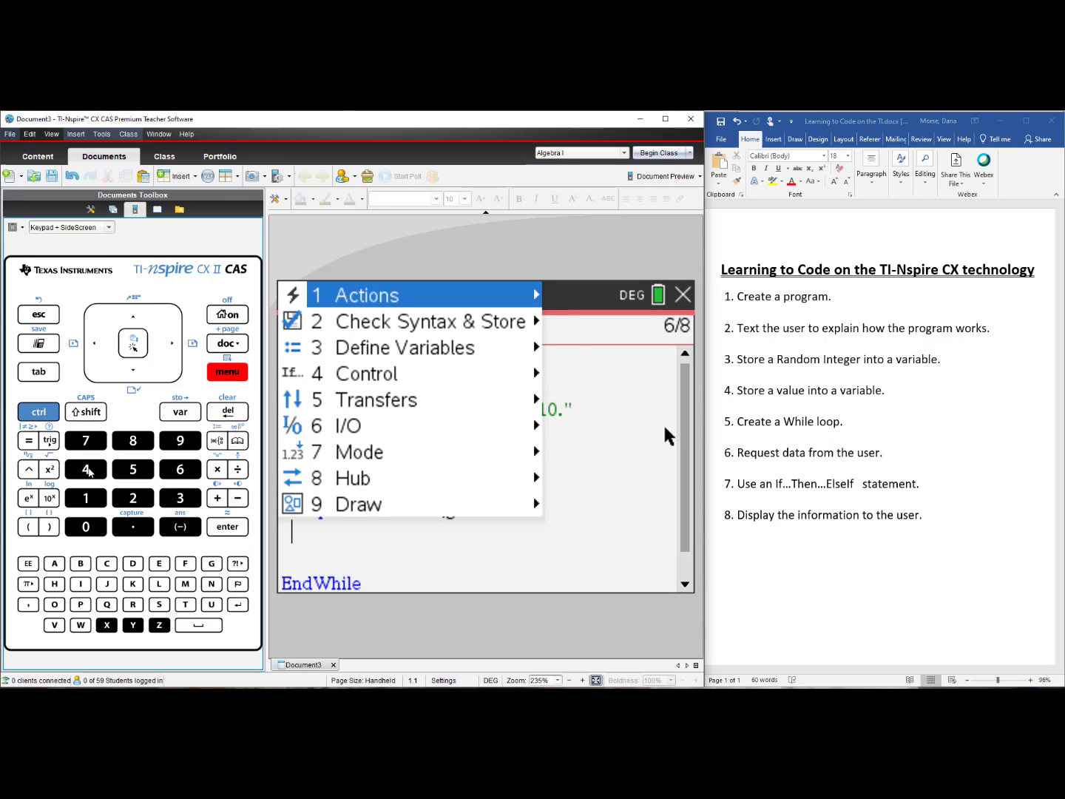
pyautogui.click(366, 373)
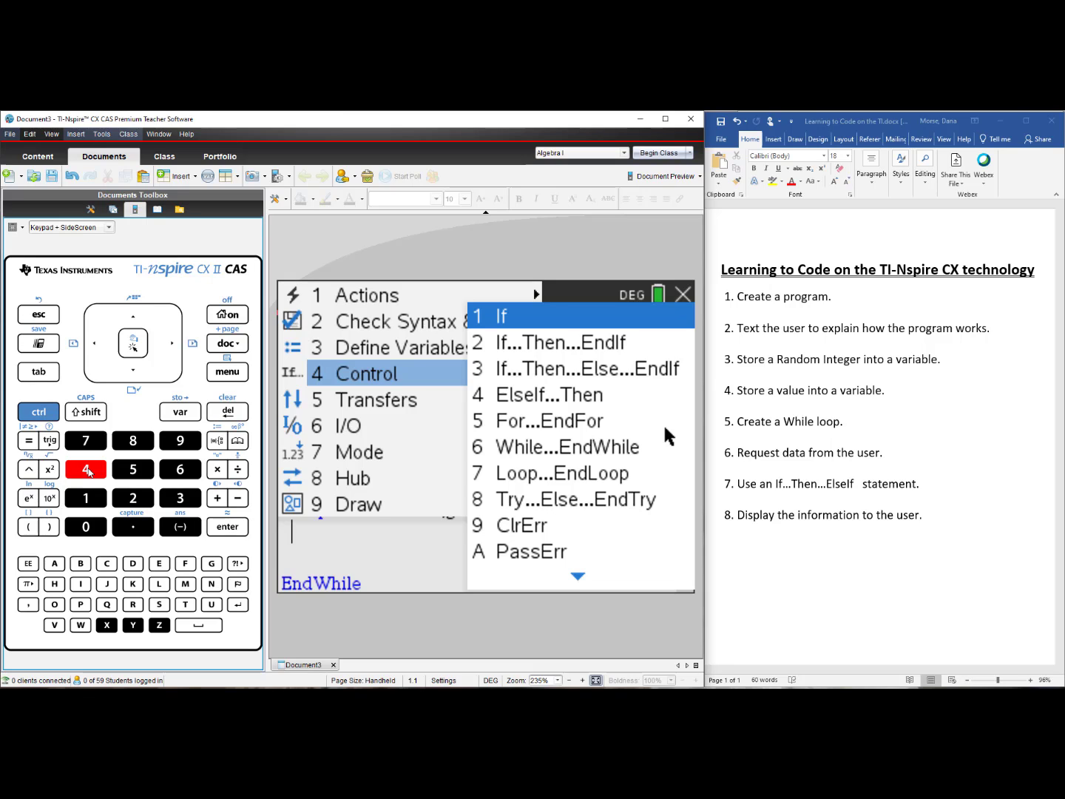
pyautogui.click(500, 315)
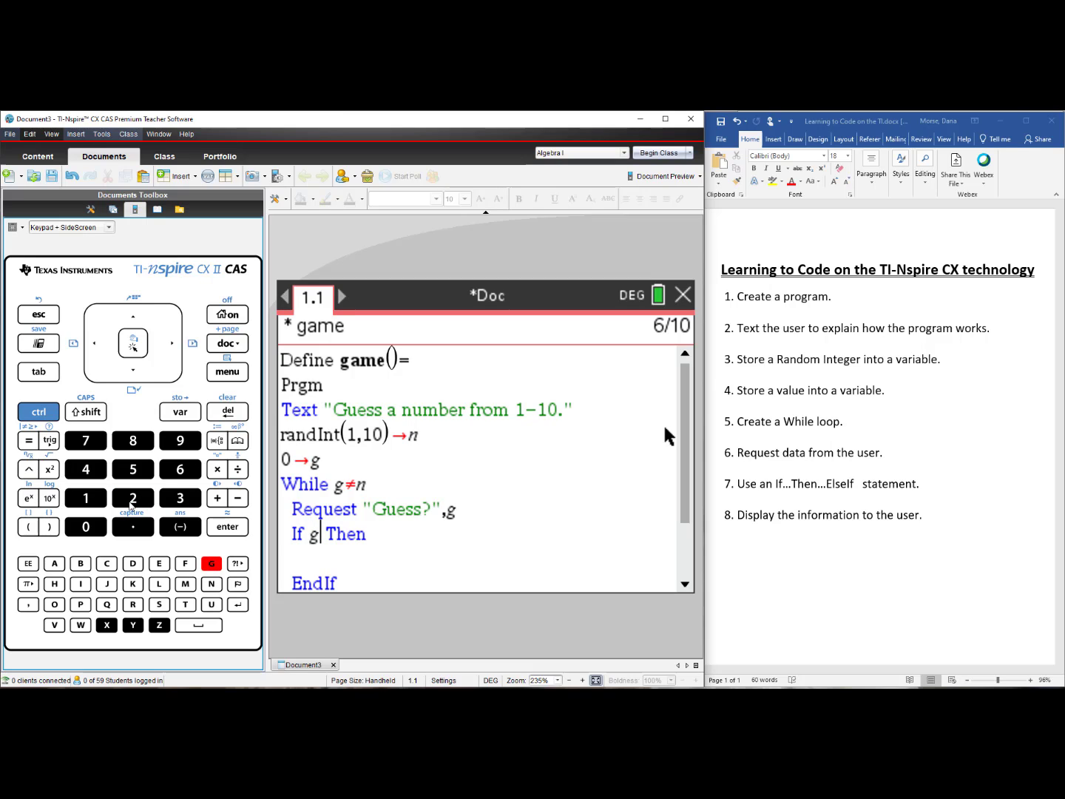
pyautogui.click(30, 441)
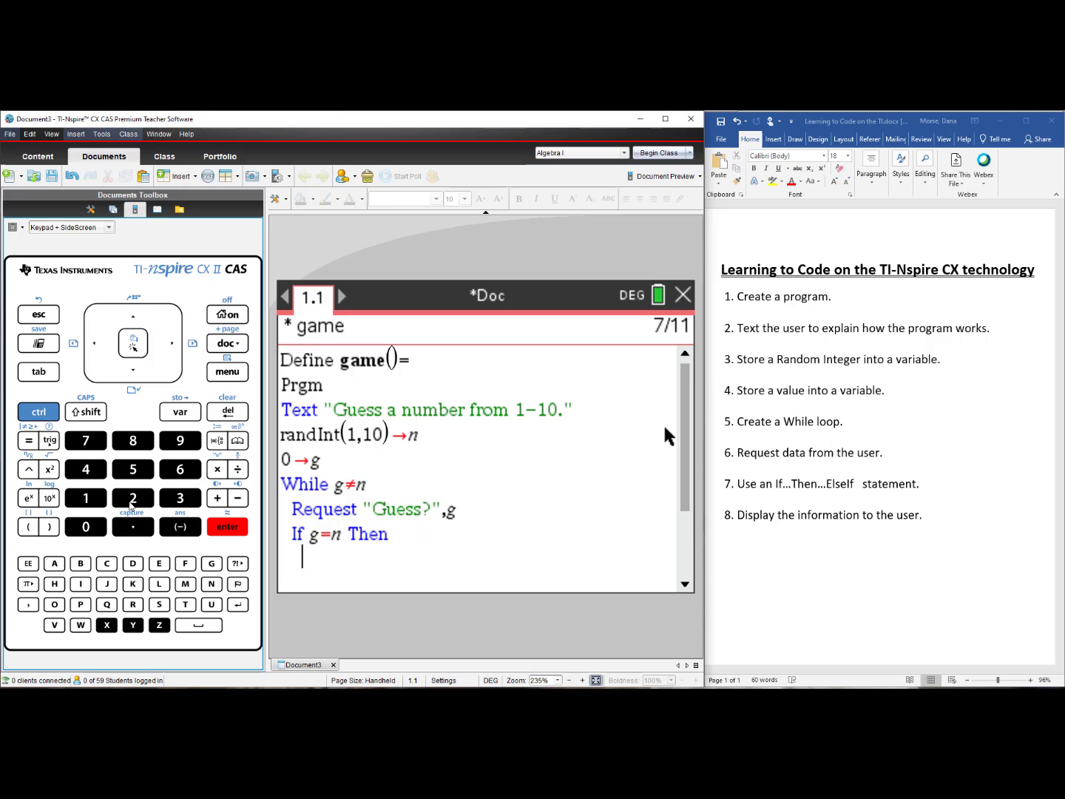
pyautogui.write('Text"')
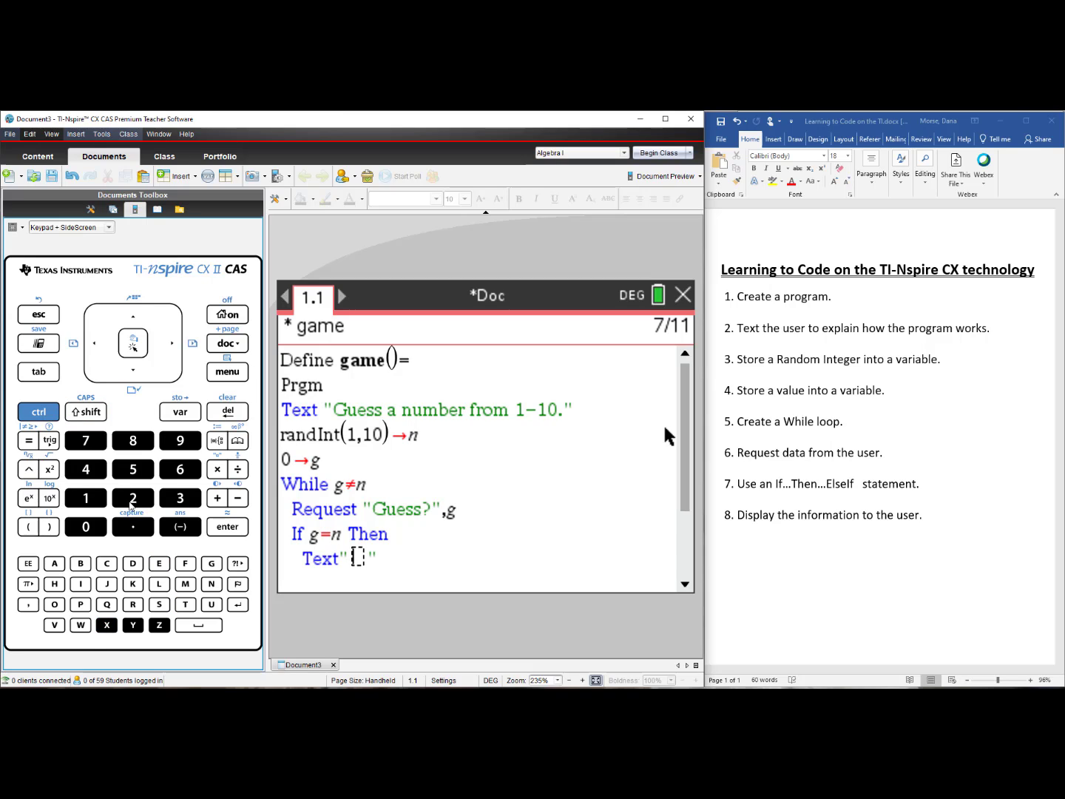
pyautogui.write('You w')
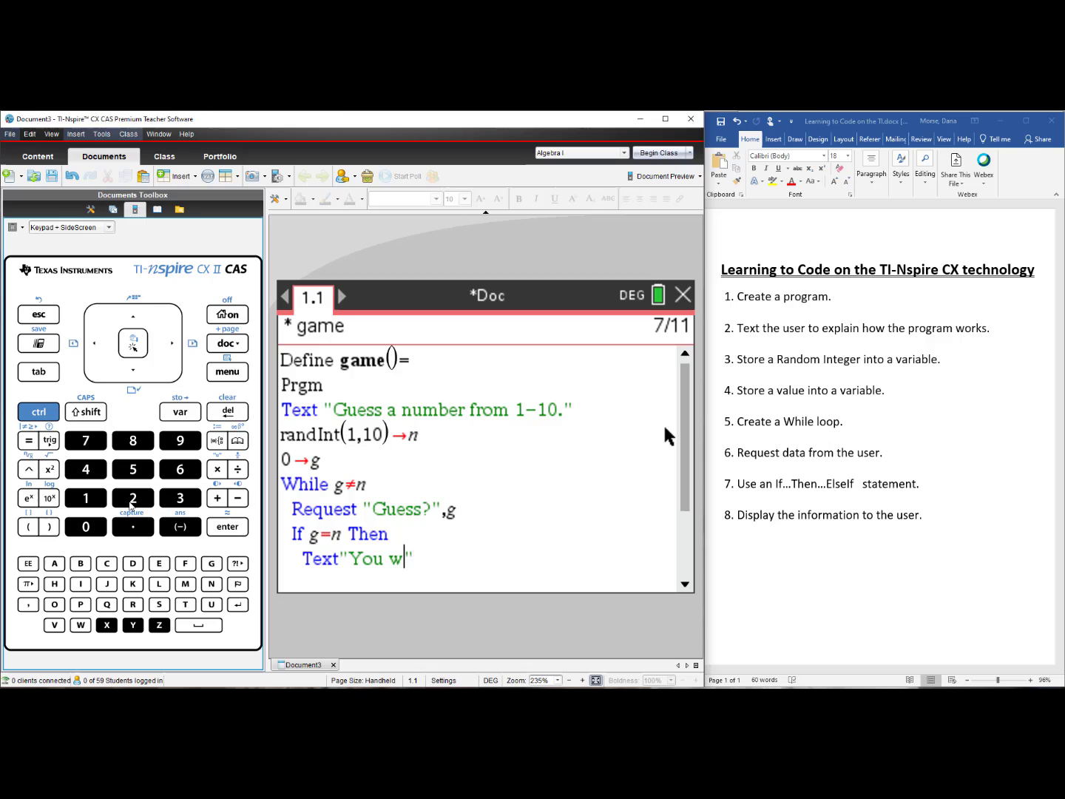
pyautogui.write('in!"')
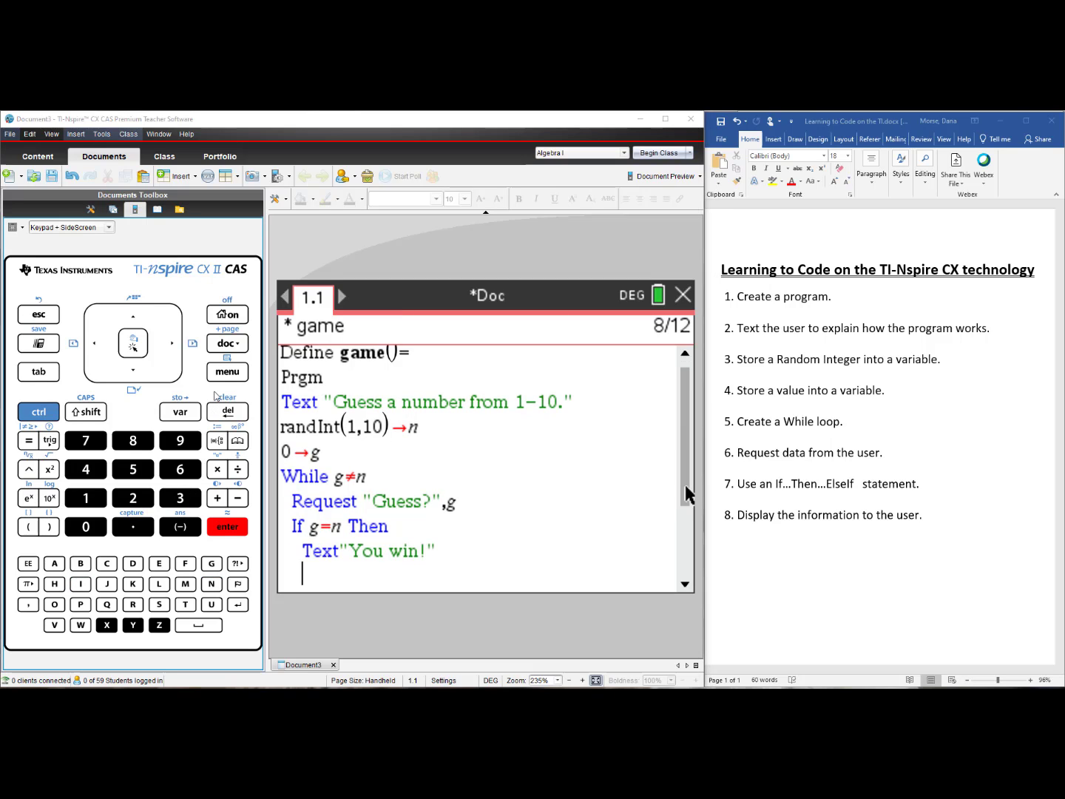
# Insert an ElseIf g<n Then branch after the win message
pyautogui.click(228, 372)
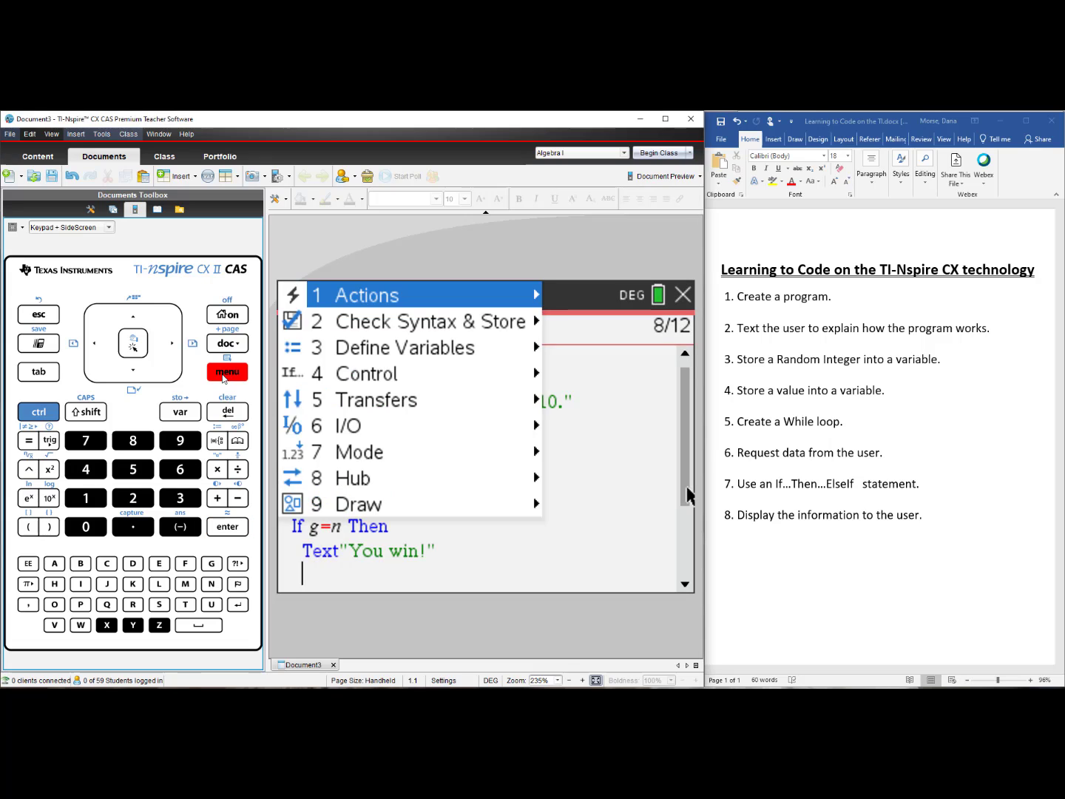
pyautogui.click(365, 372)
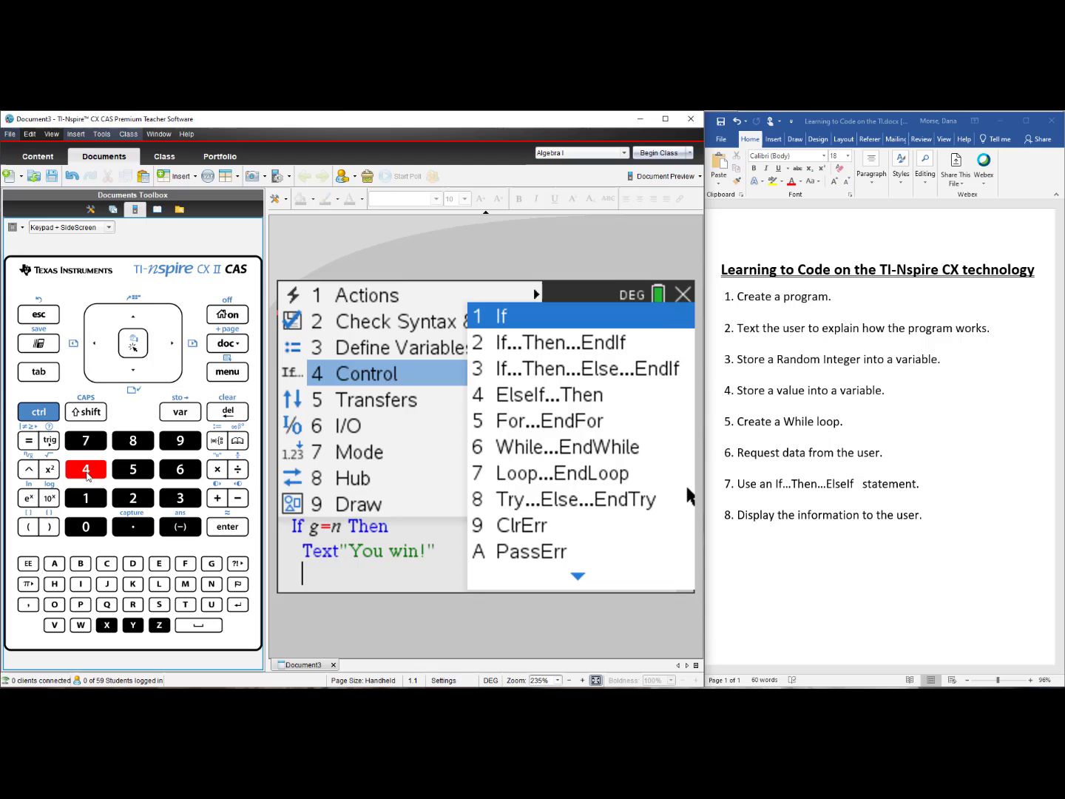
pyautogui.click(552, 394)
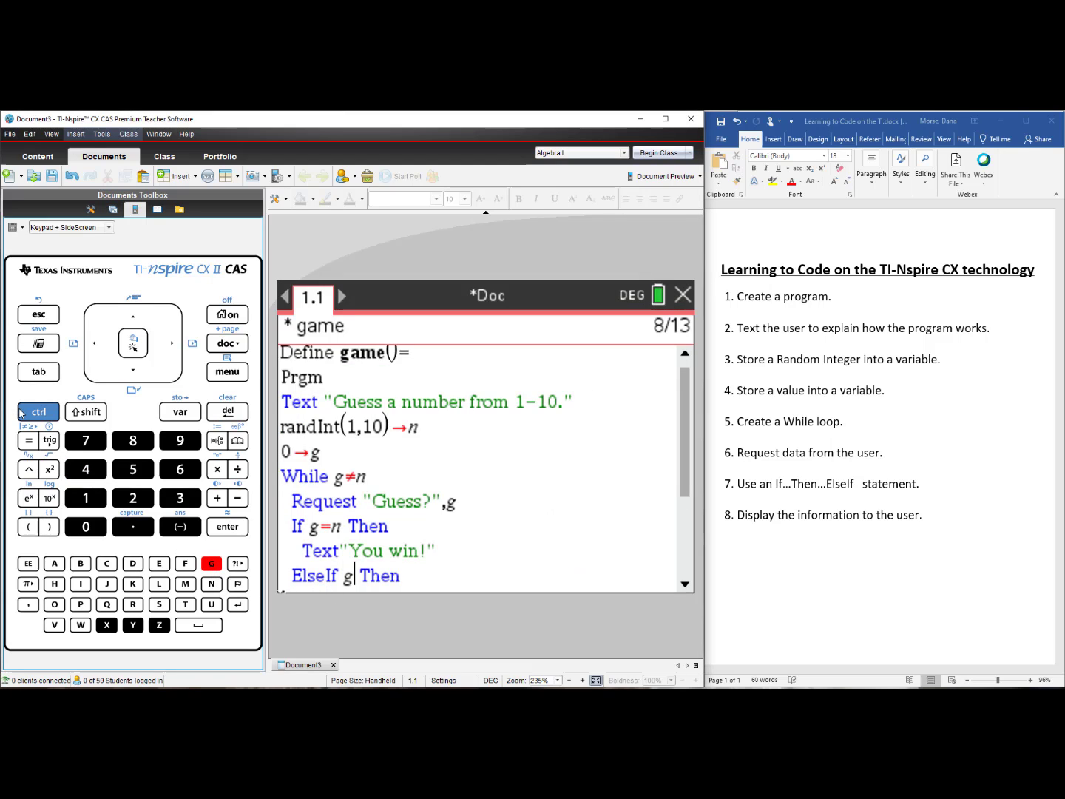
pyautogui.click(29, 441)
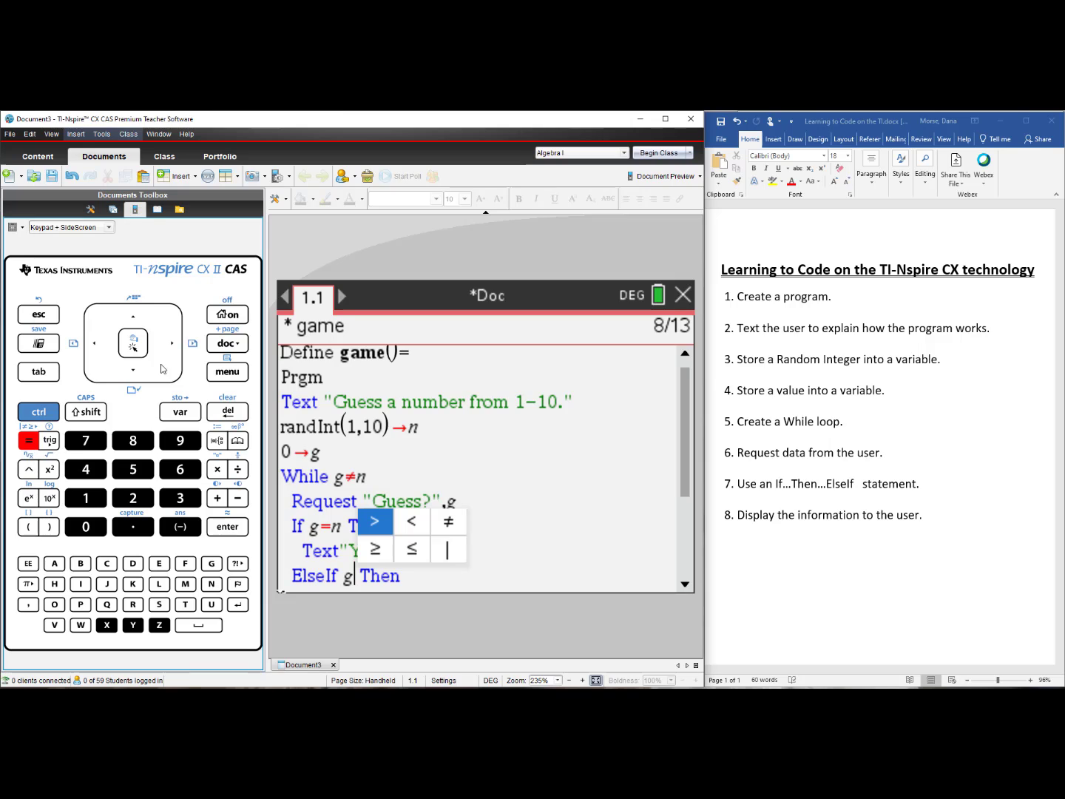
pyautogui.click(411, 521)
pyautogui.write('T')
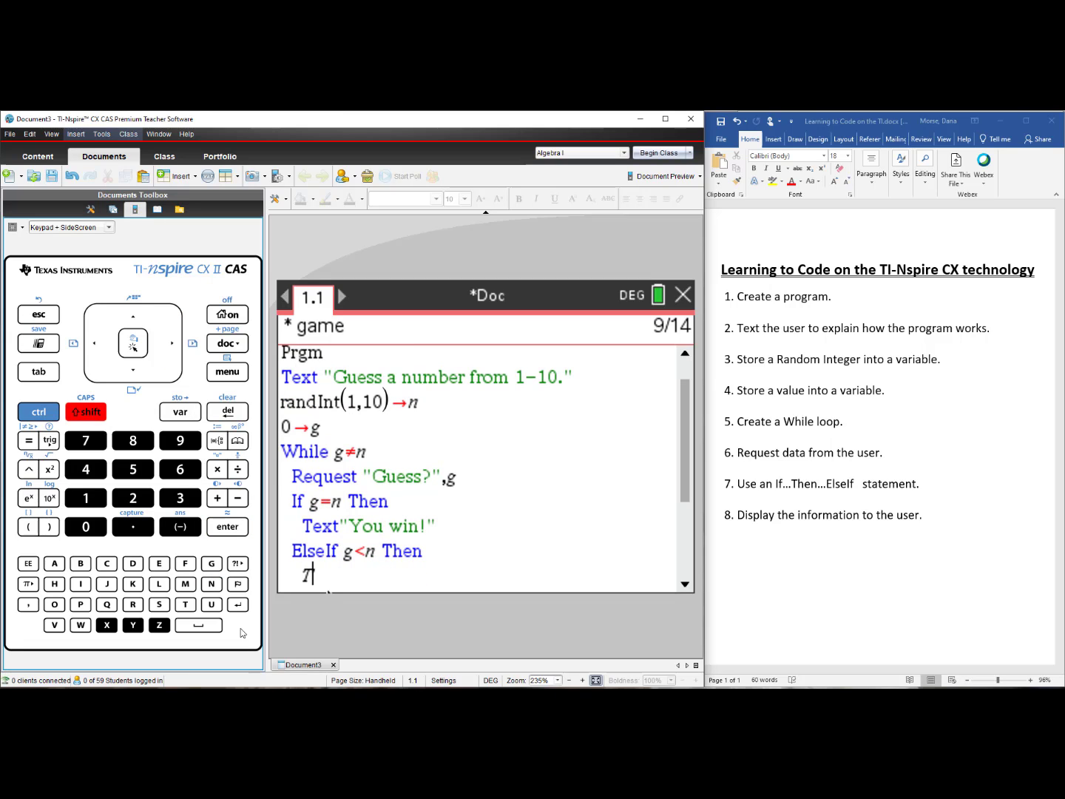
# Add Text "Too low." in that branch and start a new line
pyautogui.write('ext')
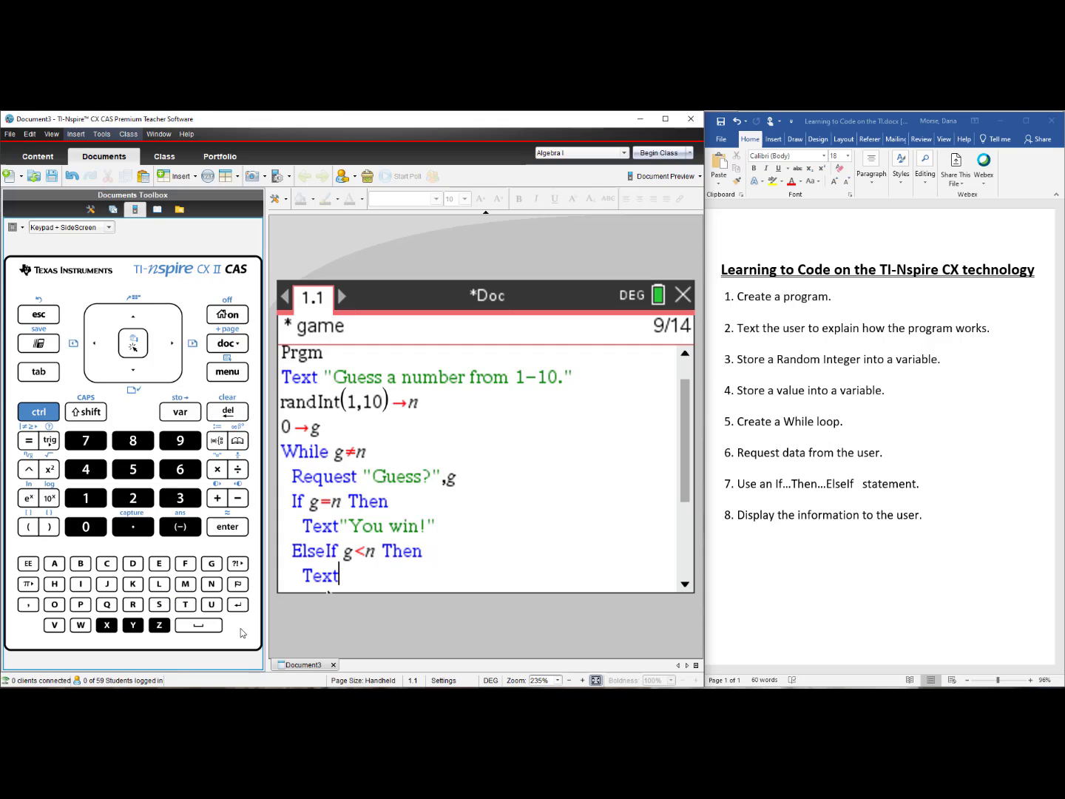
pyautogui.write('"T')
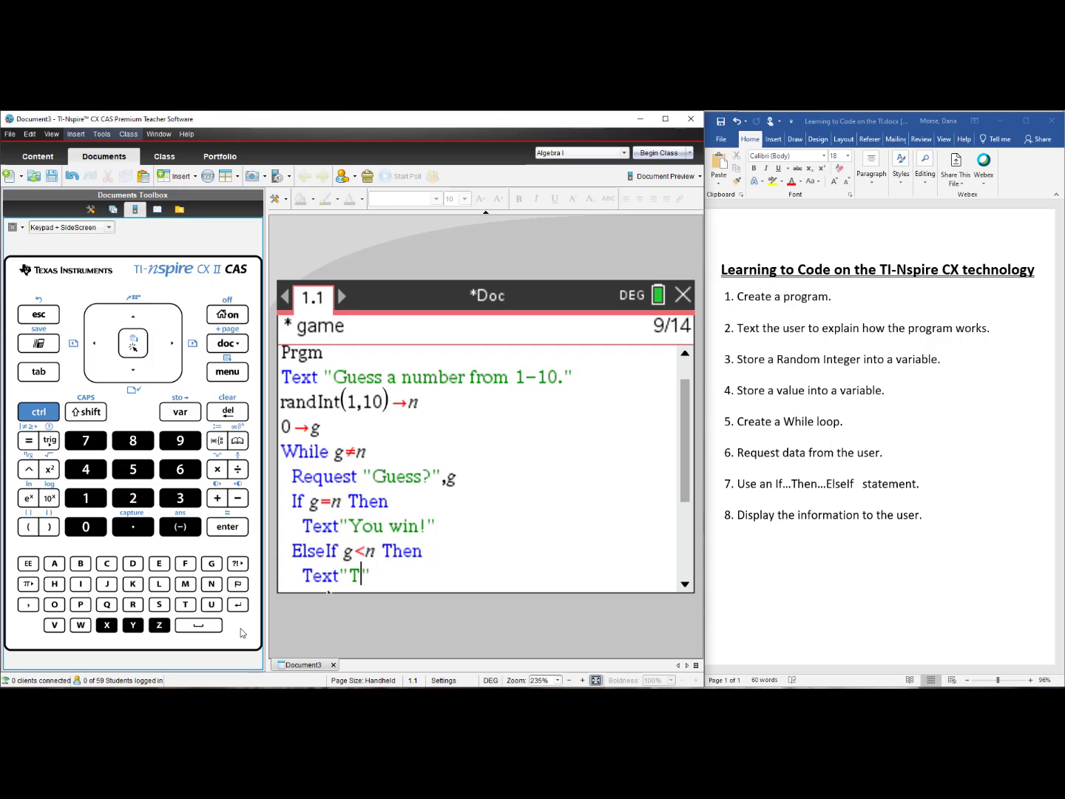
pyautogui.write('oo')
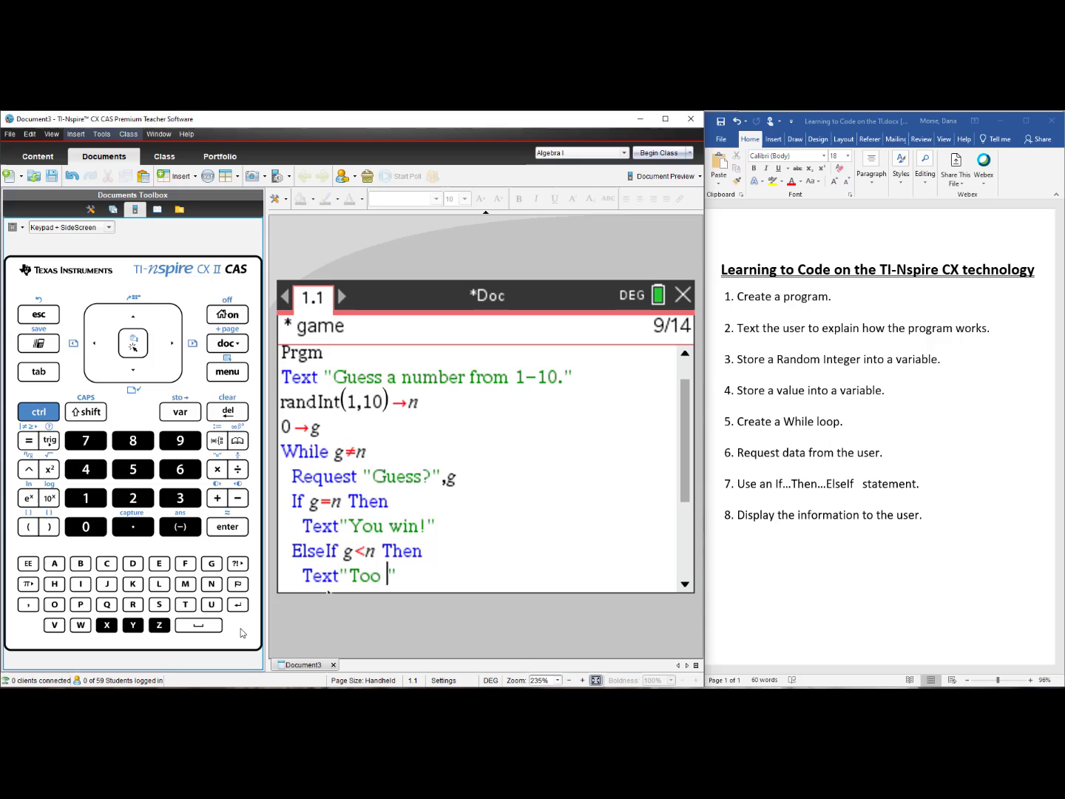
pyautogui.write('low.')
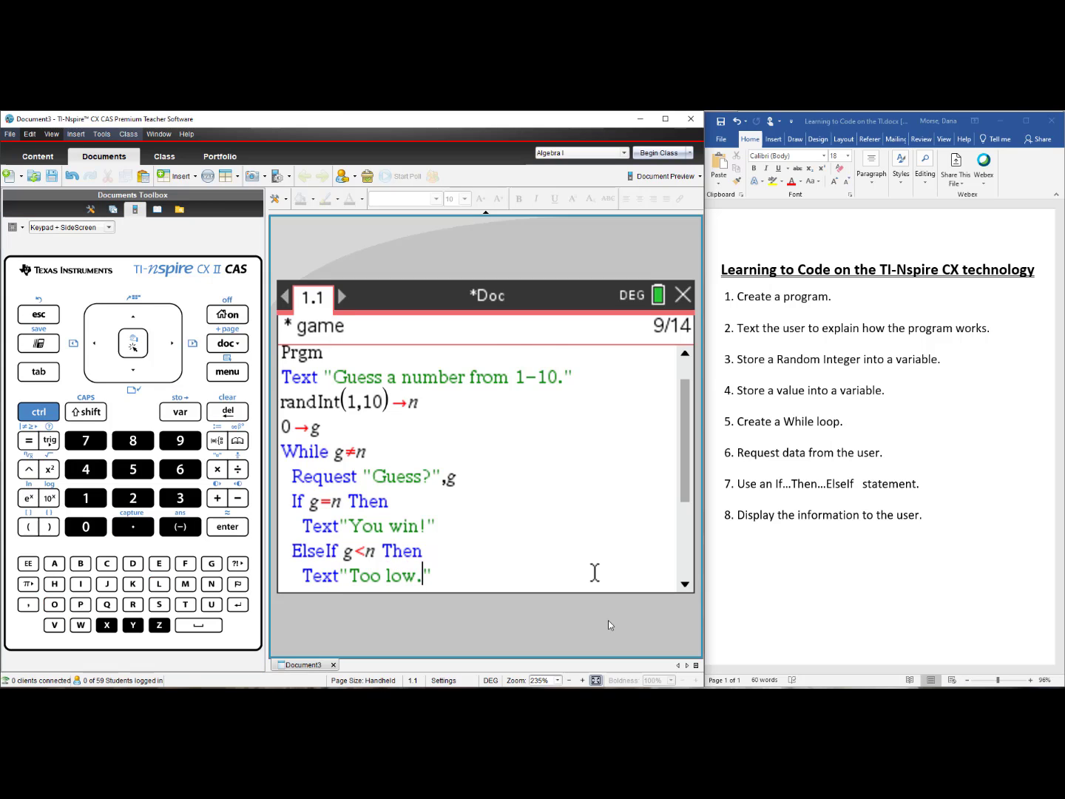
pyautogui.press('enter')
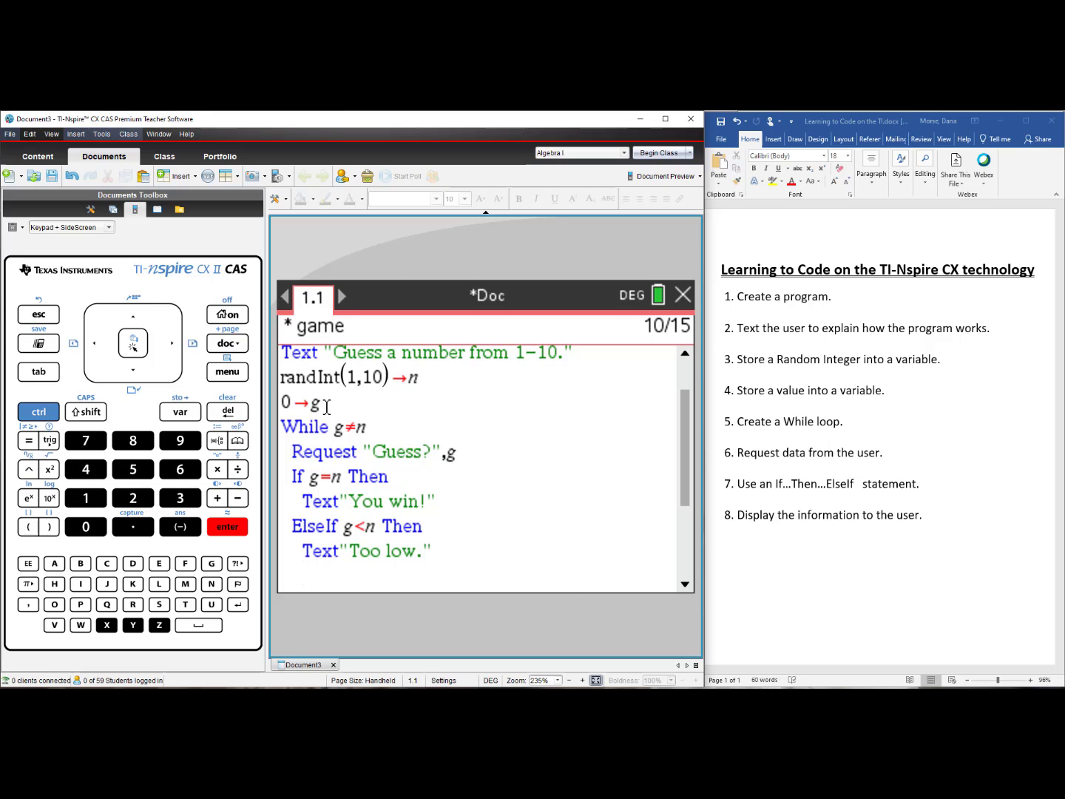
# Insert an ElseIf g>n Then branch and begin its Text "Too high." line
pyautogui.click(228, 371)
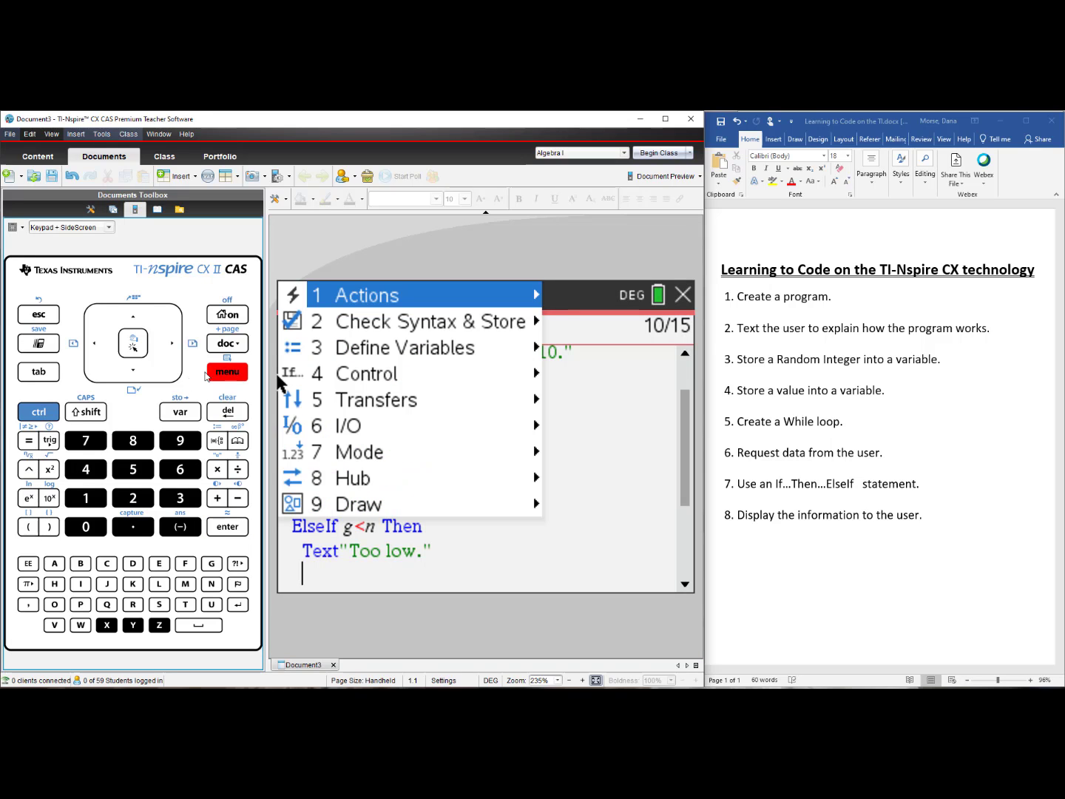
pyautogui.click(366, 373)
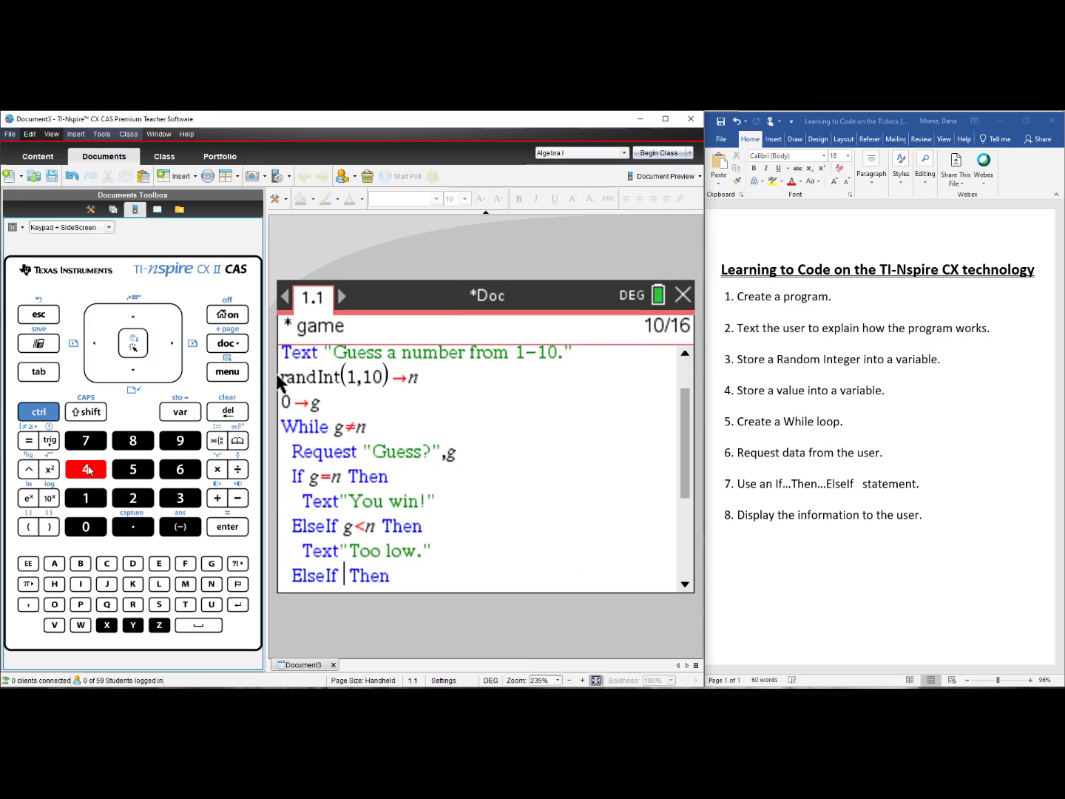
pyautogui.click(213, 562)
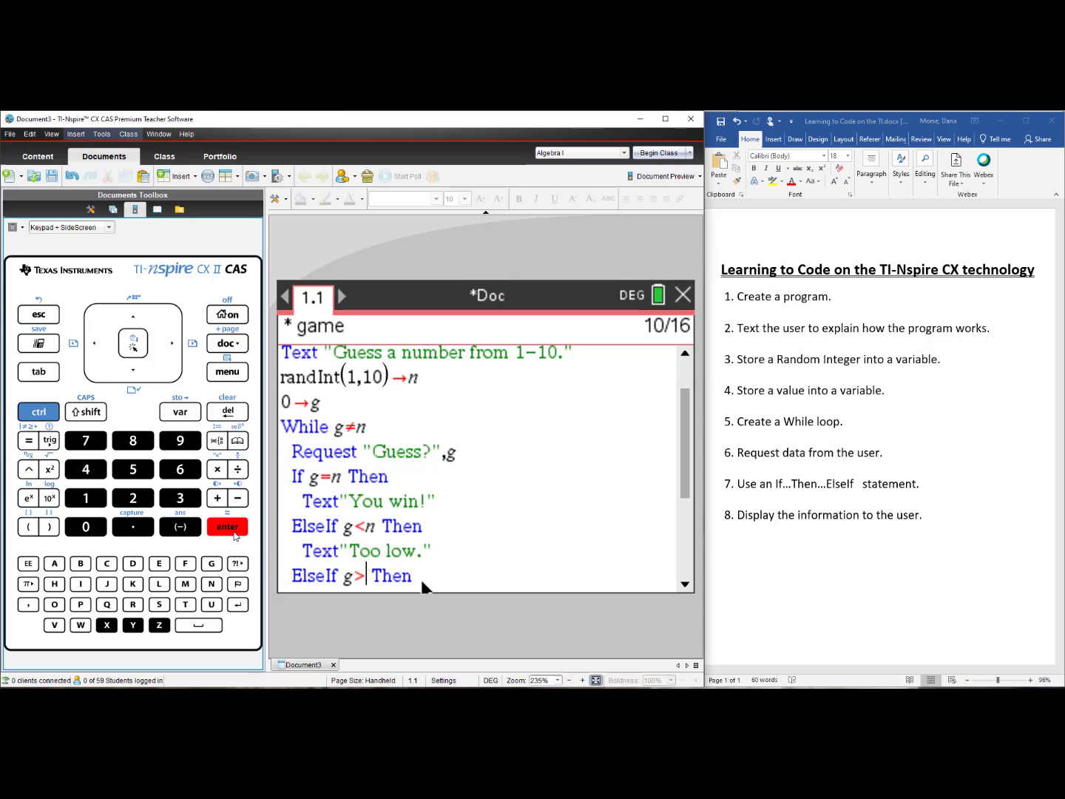
pyautogui.write('n')
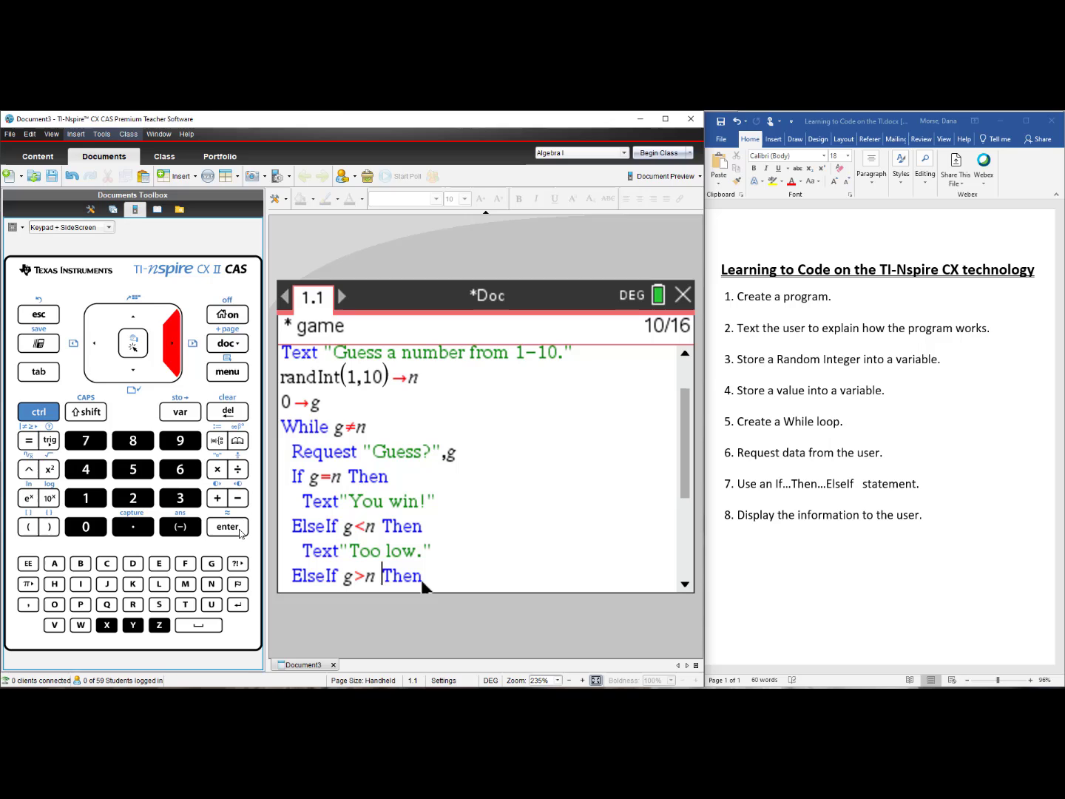
pyautogui.click(228, 527)
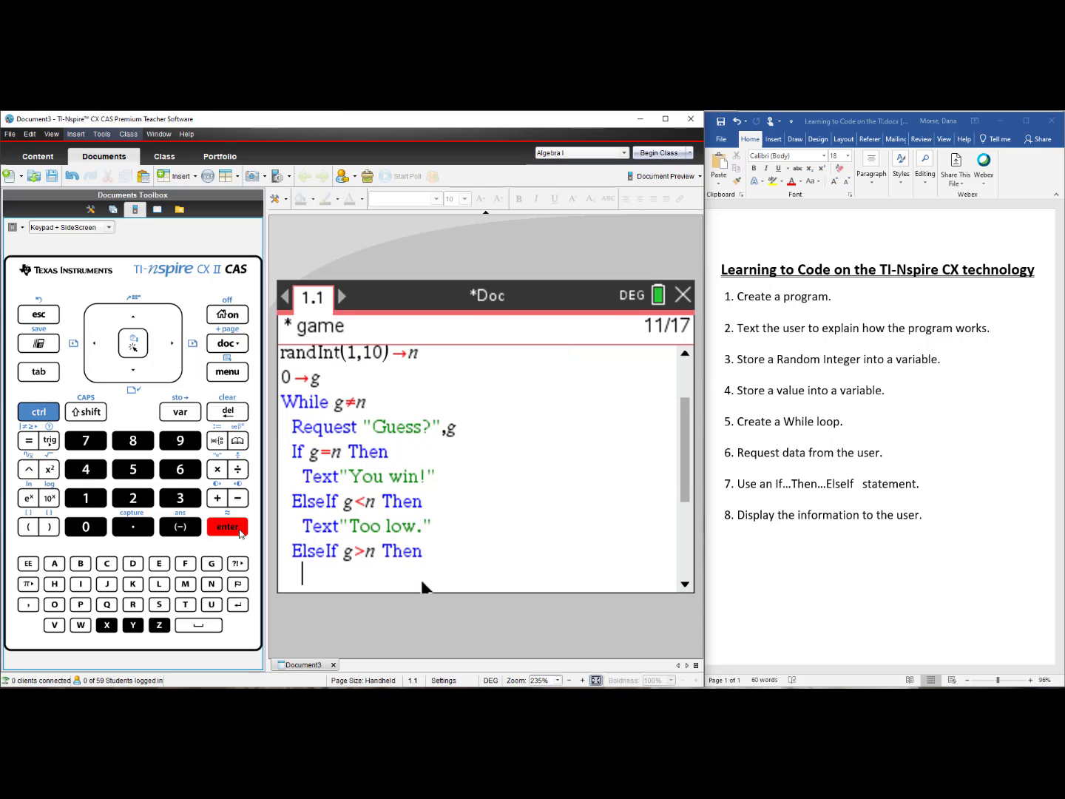
pyautogui.write('Text')
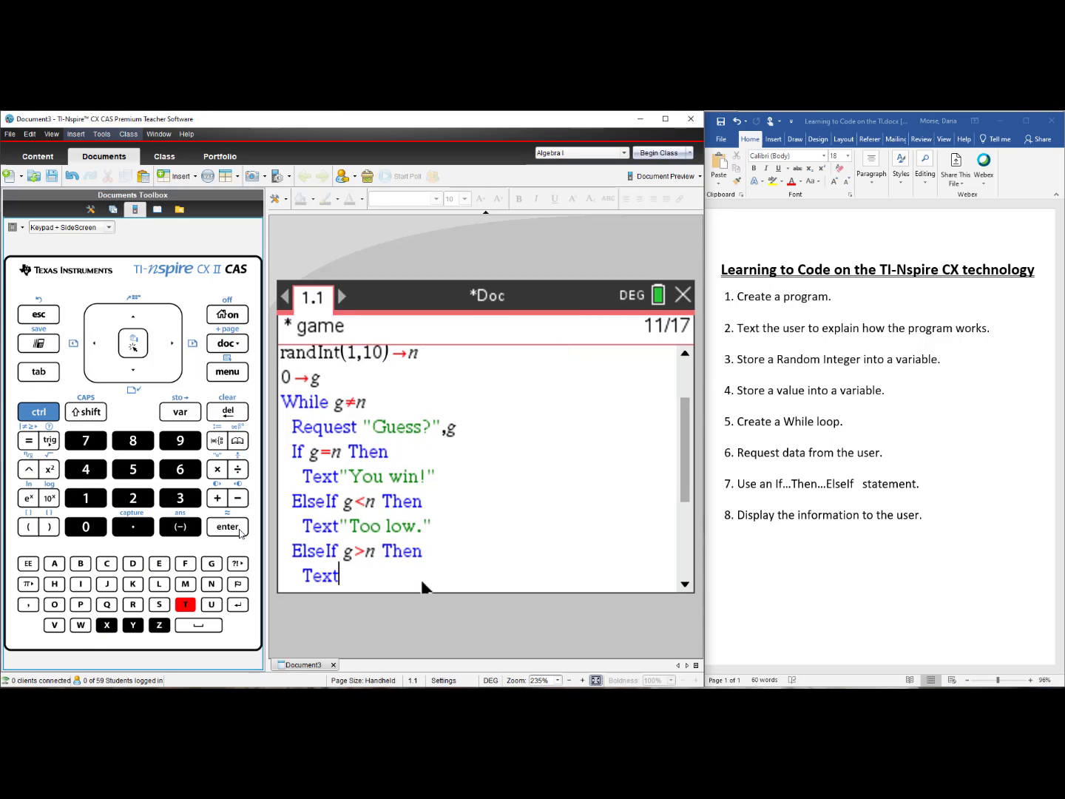
pyautogui.write('"Too high.')
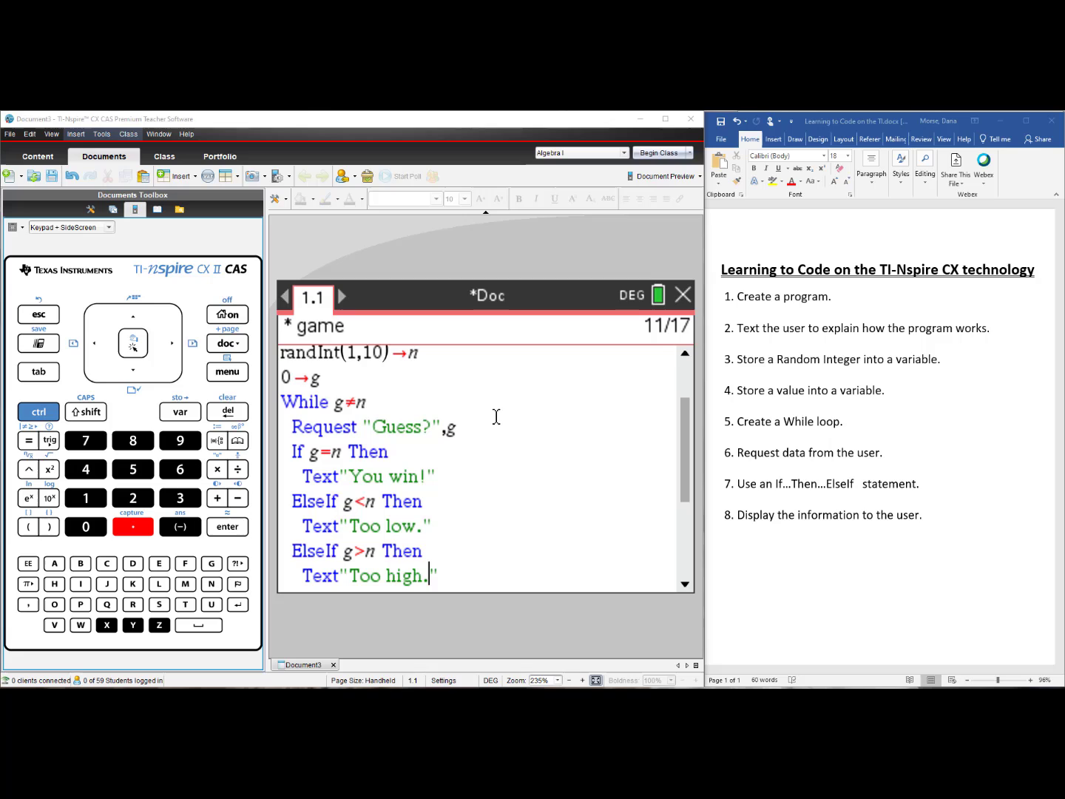
pyautogui.moveTo(503, 452)
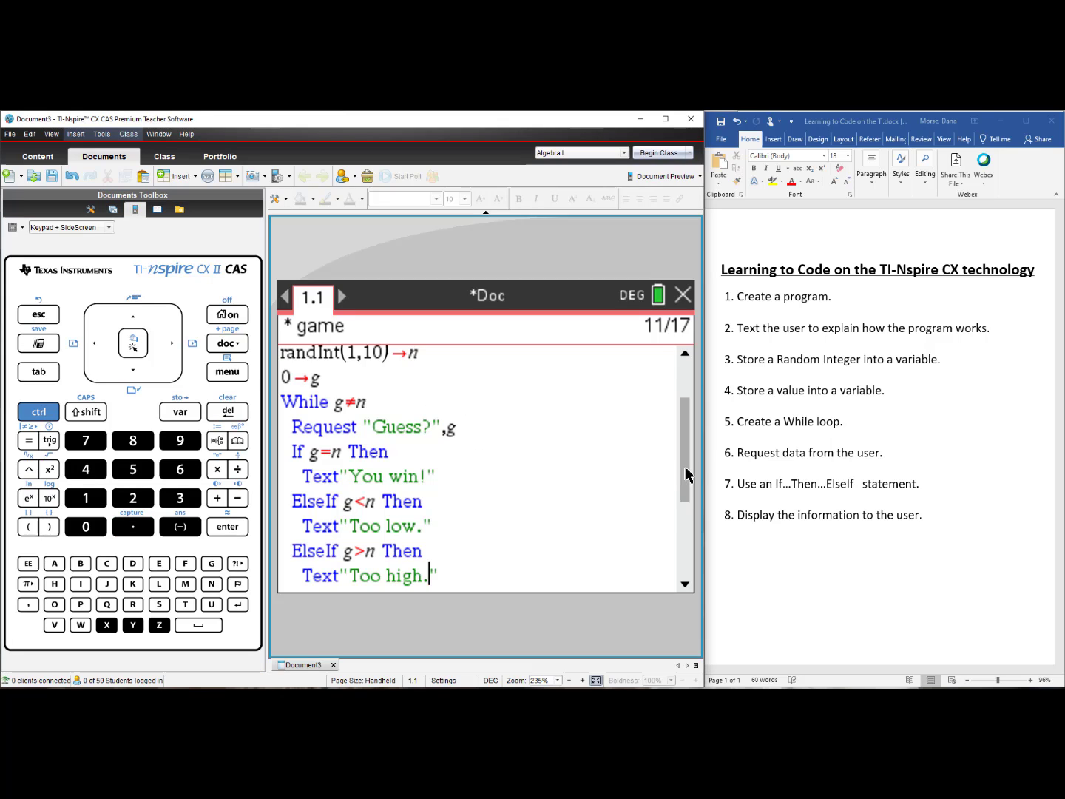
# Scroll down to confirm the program closes with EndIf, EndWhile and EndPrgm
pyautogui.scroll(-3)
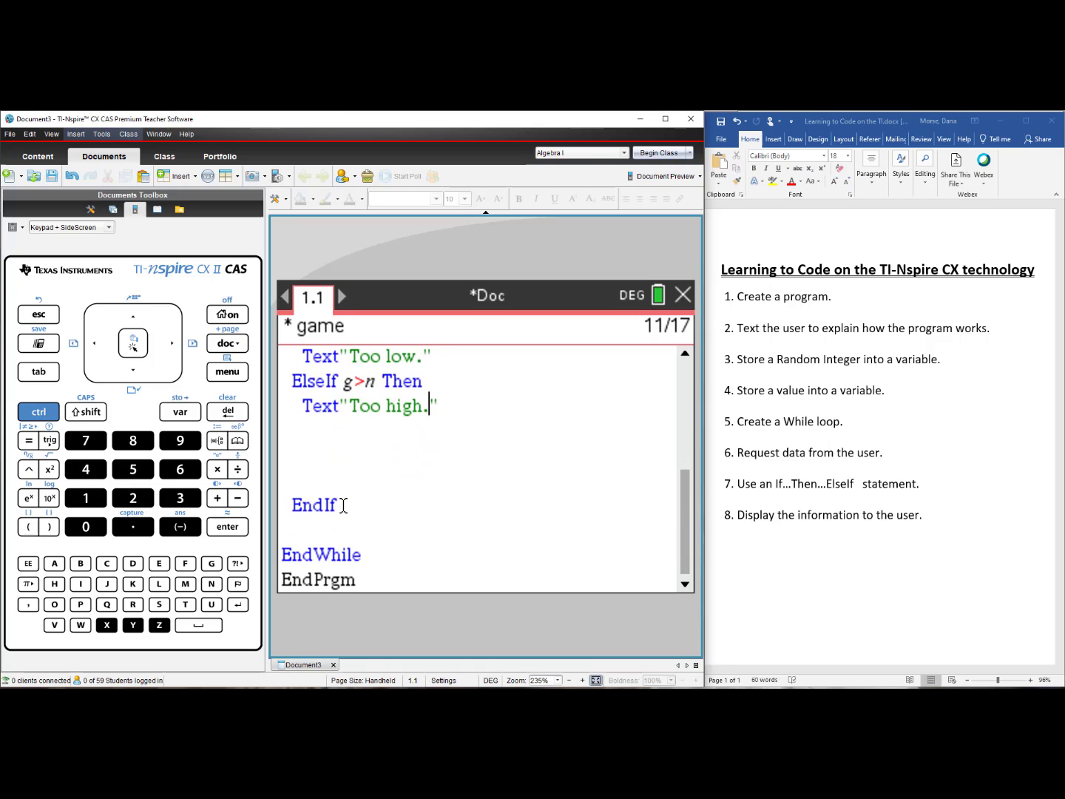
pyautogui.moveTo(373, 564)
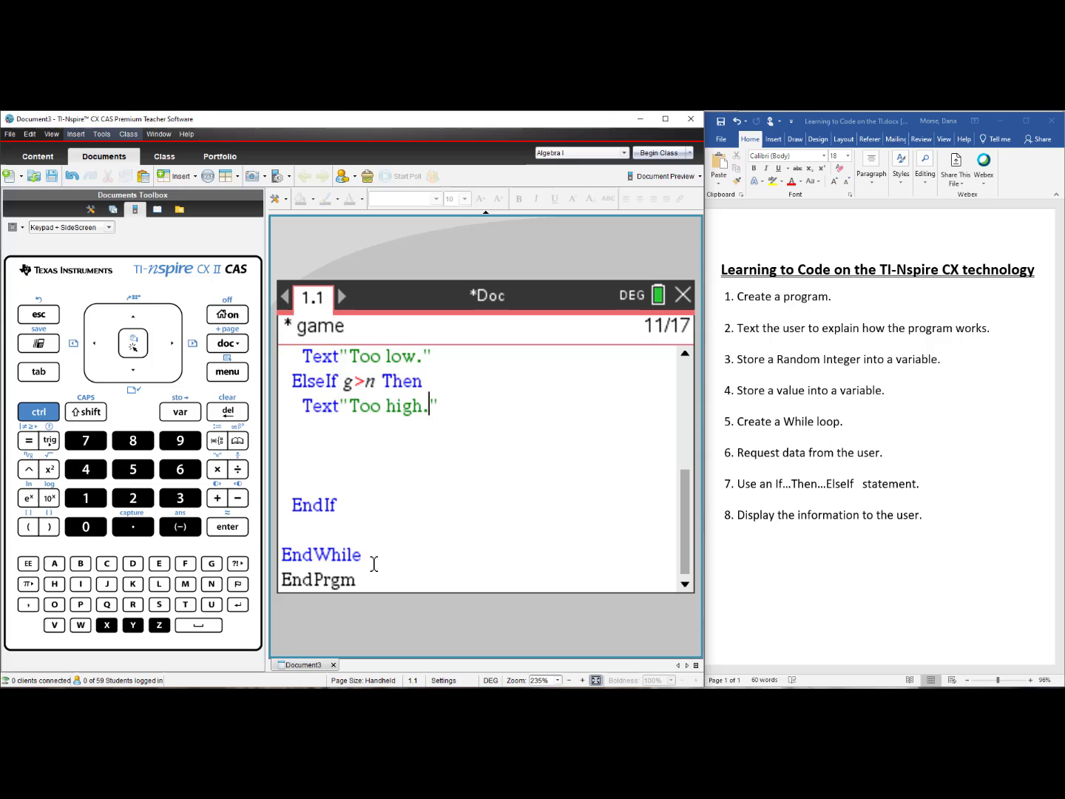
pyautogui.moveTo(350, 469)
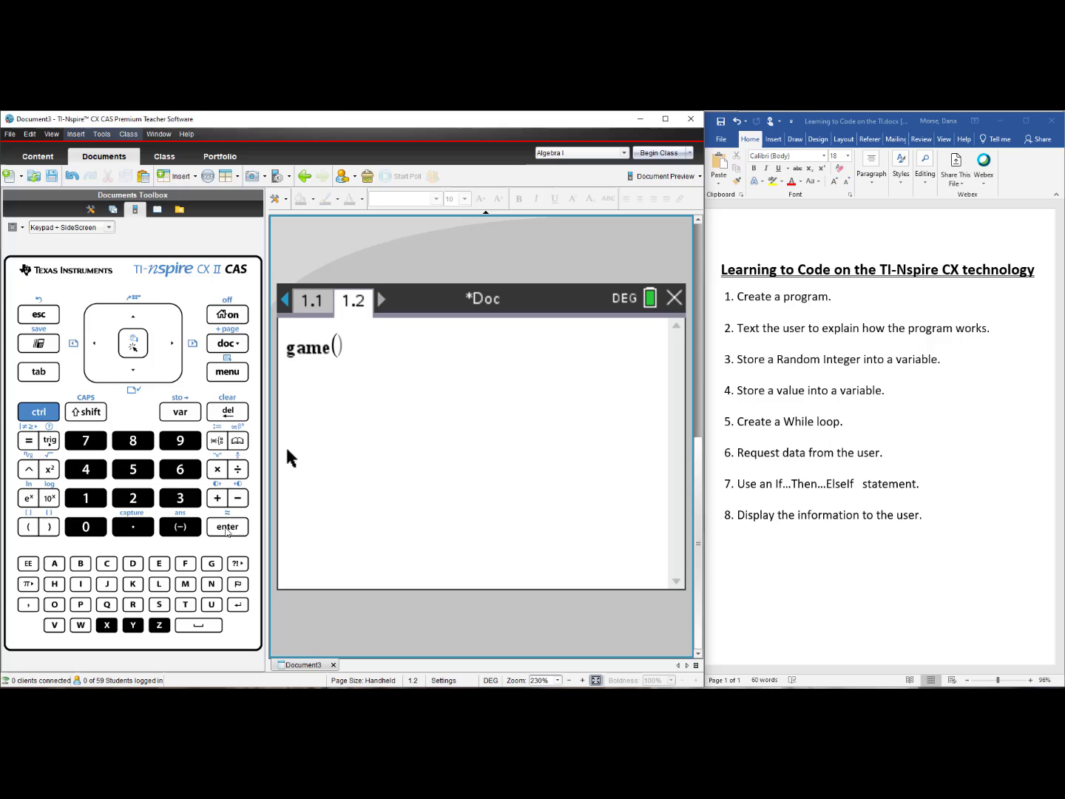
# Run game(), acknowledge the instructions, and submit early guesses 5 and 7 getting Too low
pyautogui.click(228, 527)
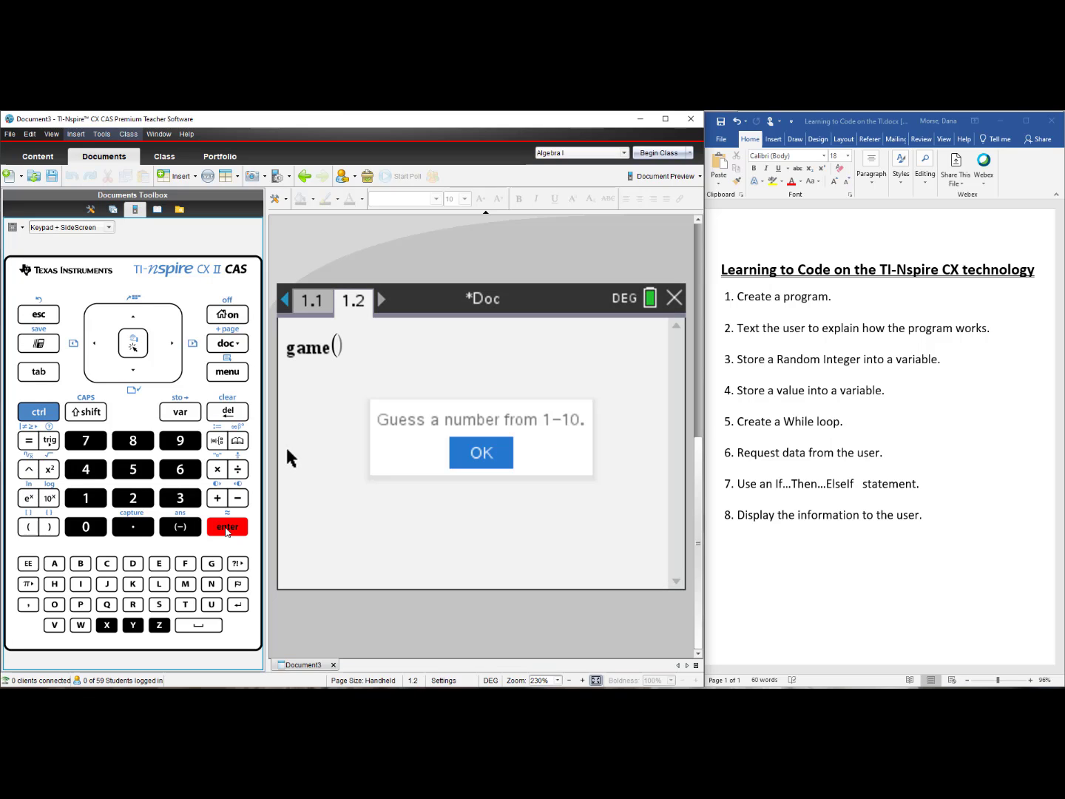
pyautogui.click(481, 453)
pyautogui.write('5')
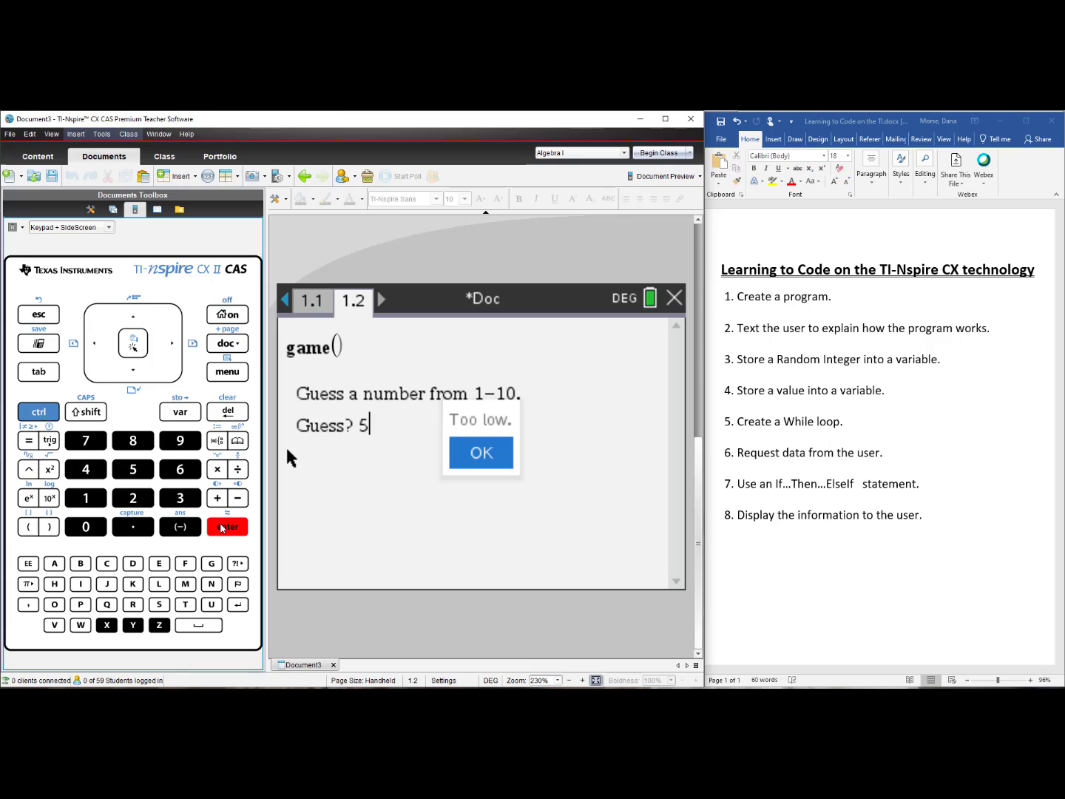
pyautogui.click(480, 453)
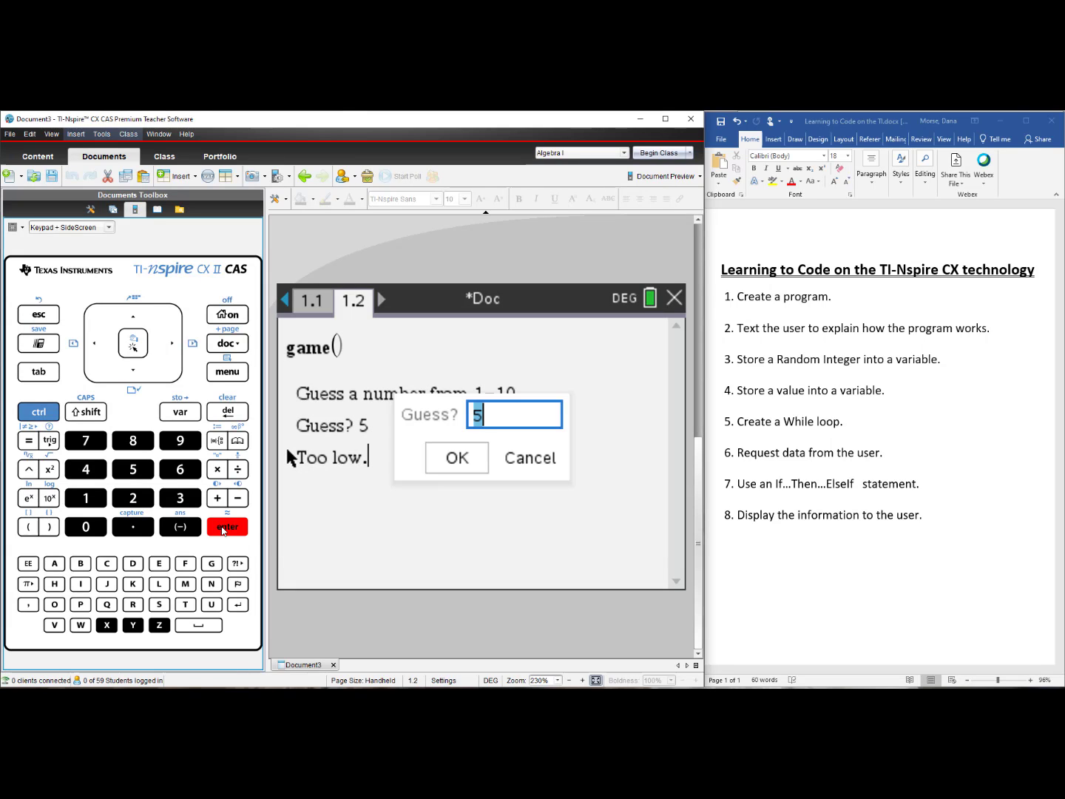
pyautogui.click(85, 441)
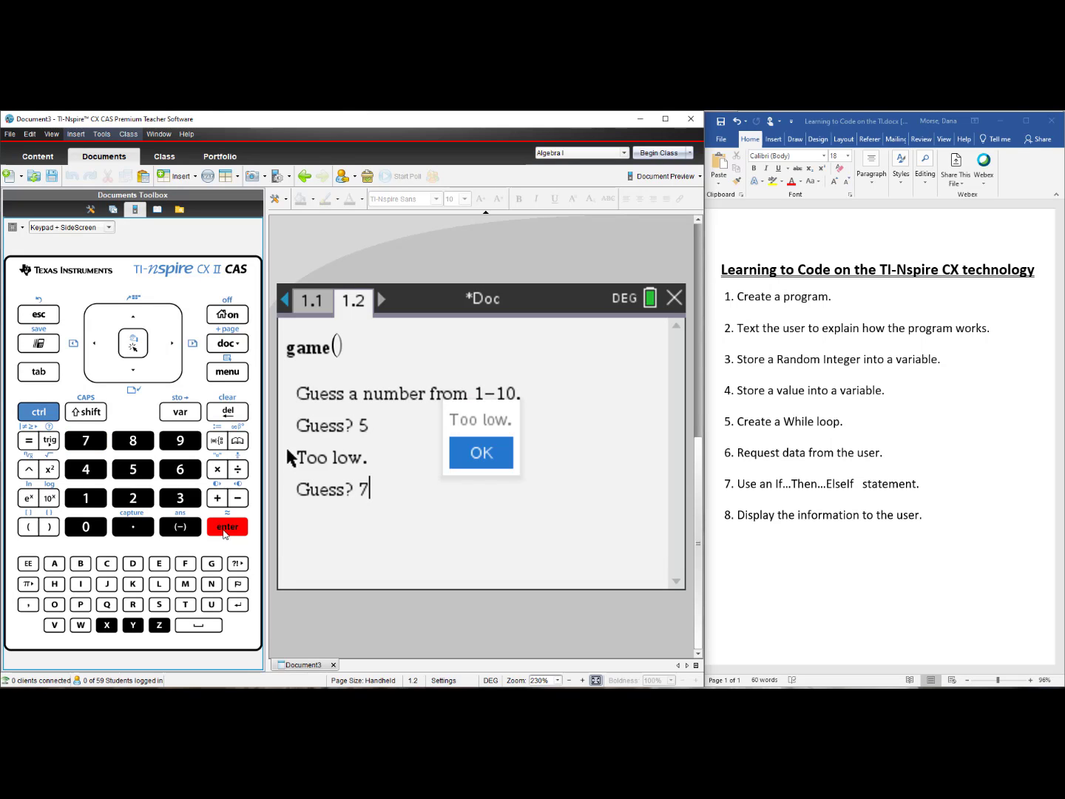
# Continue guessing 8 and 9 (Too low) until guess 10 gives You win!
pyautogui.click(228, 527)
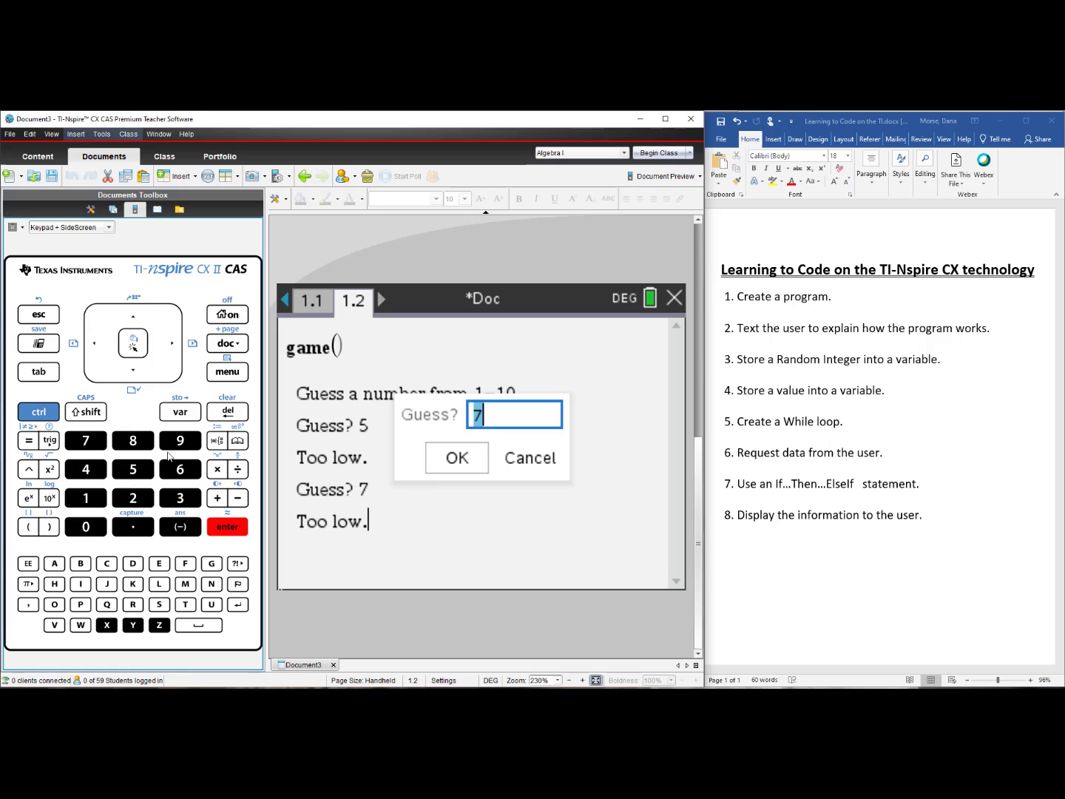
pyautogui.click(133, 441)
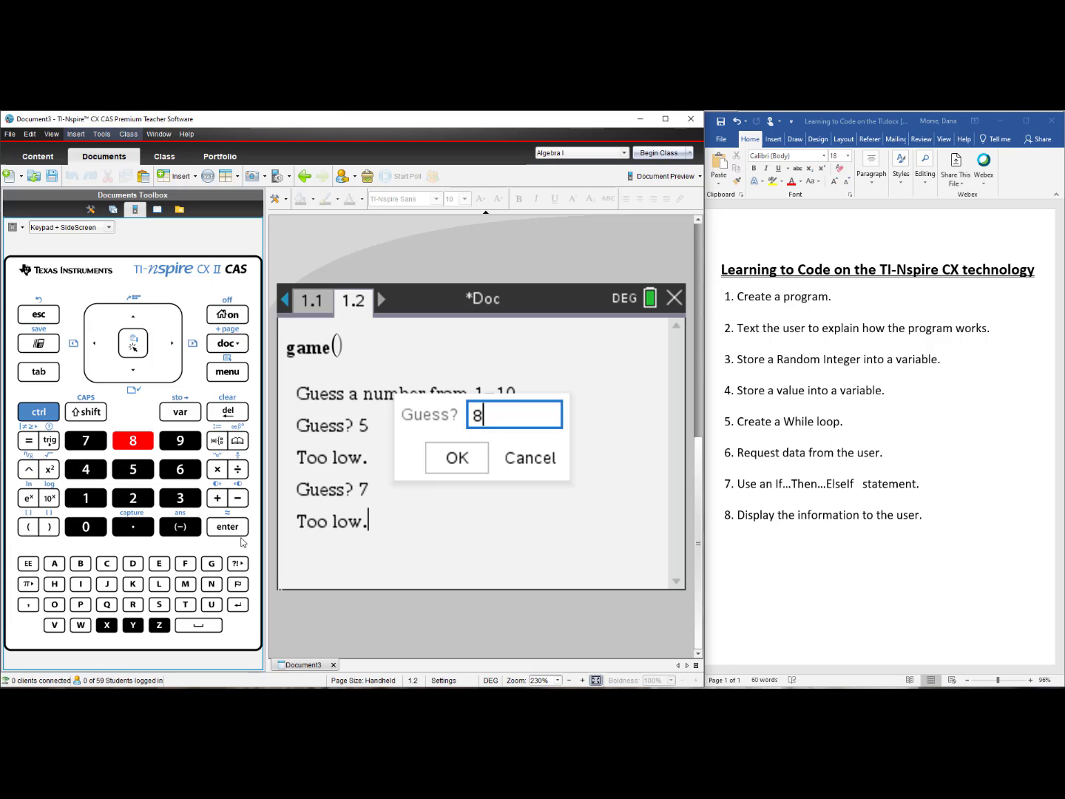
pyautogui.press('enter')
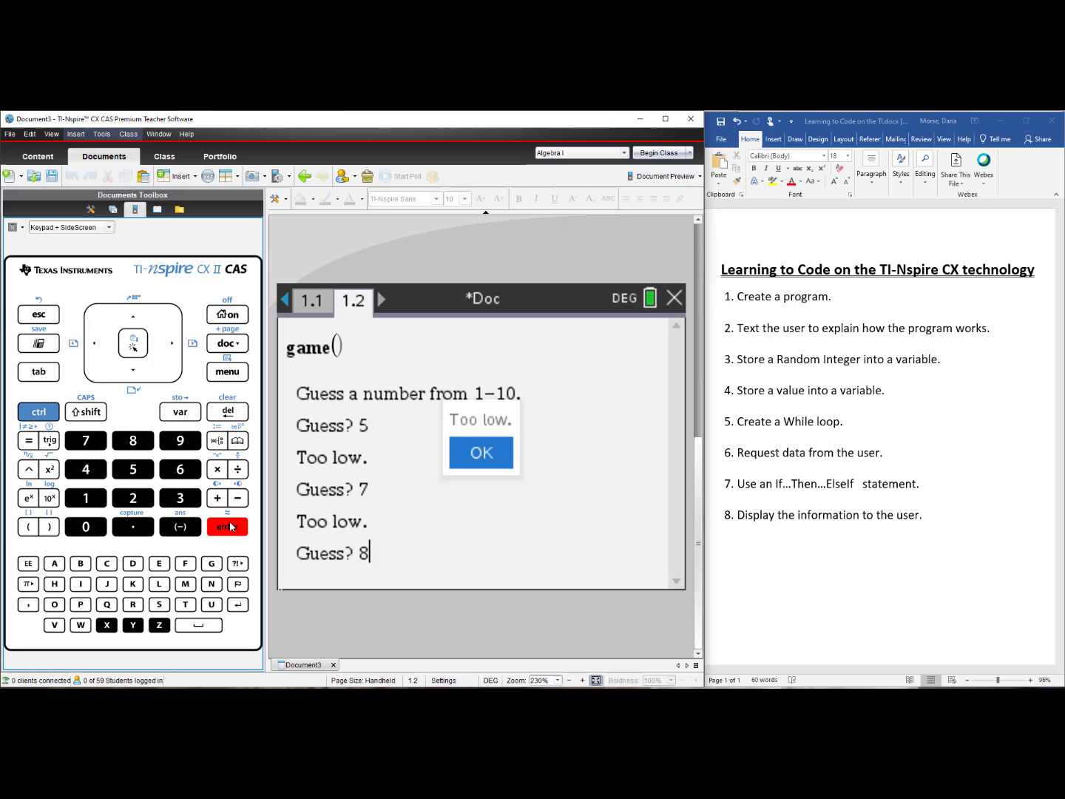
pyautogui.click(479, 453)
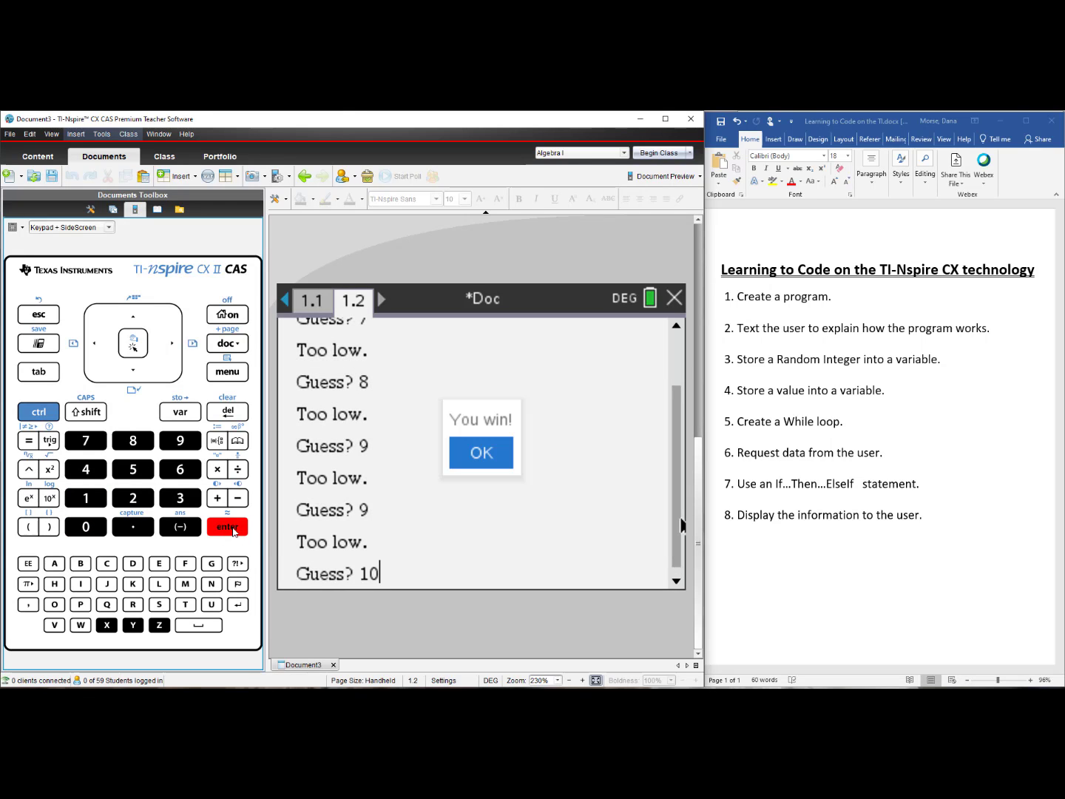
pyautogui.click(481, 453)
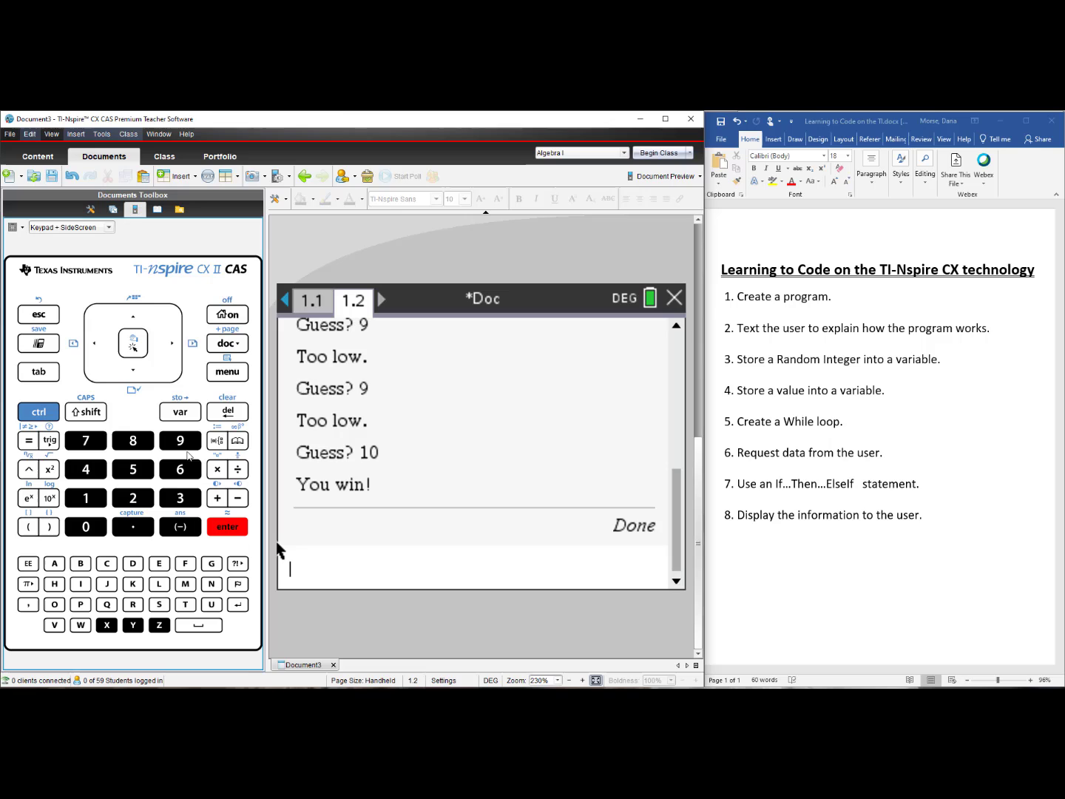
# Run game() again, guessing 5, 2, 4 then 3 for Too high/Too low hints and You win!
pyautogui.click(181, 411)
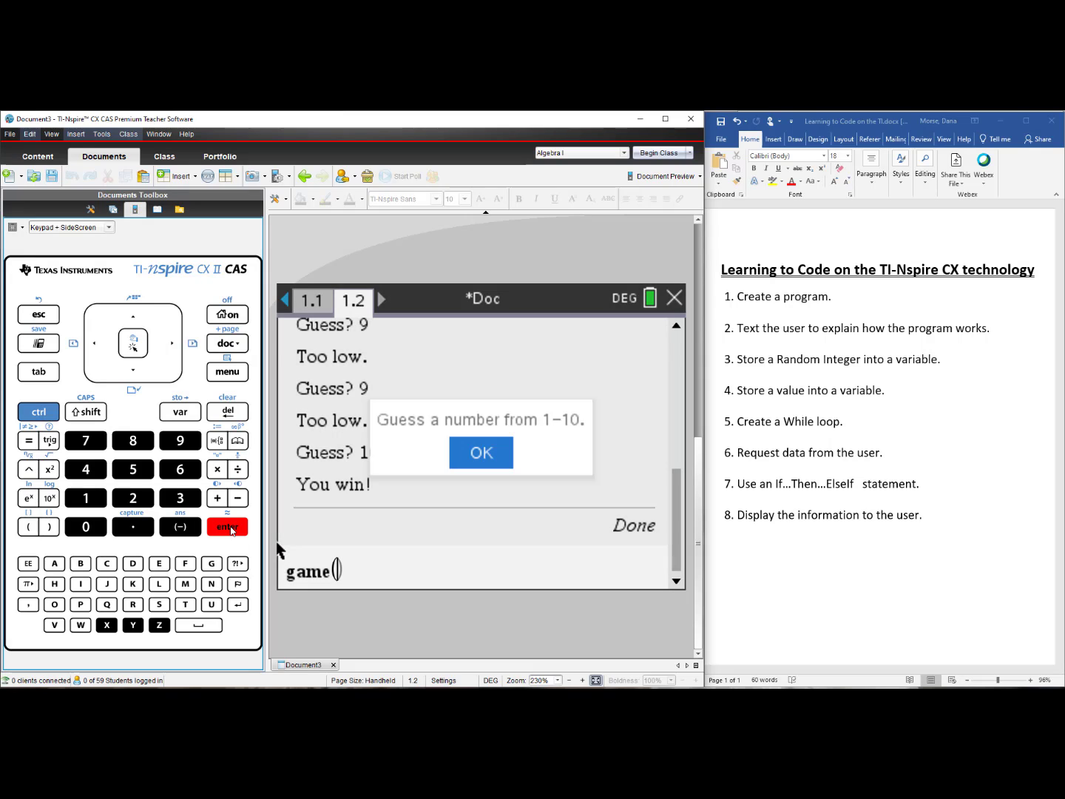
pyautogui.click(479, 452)
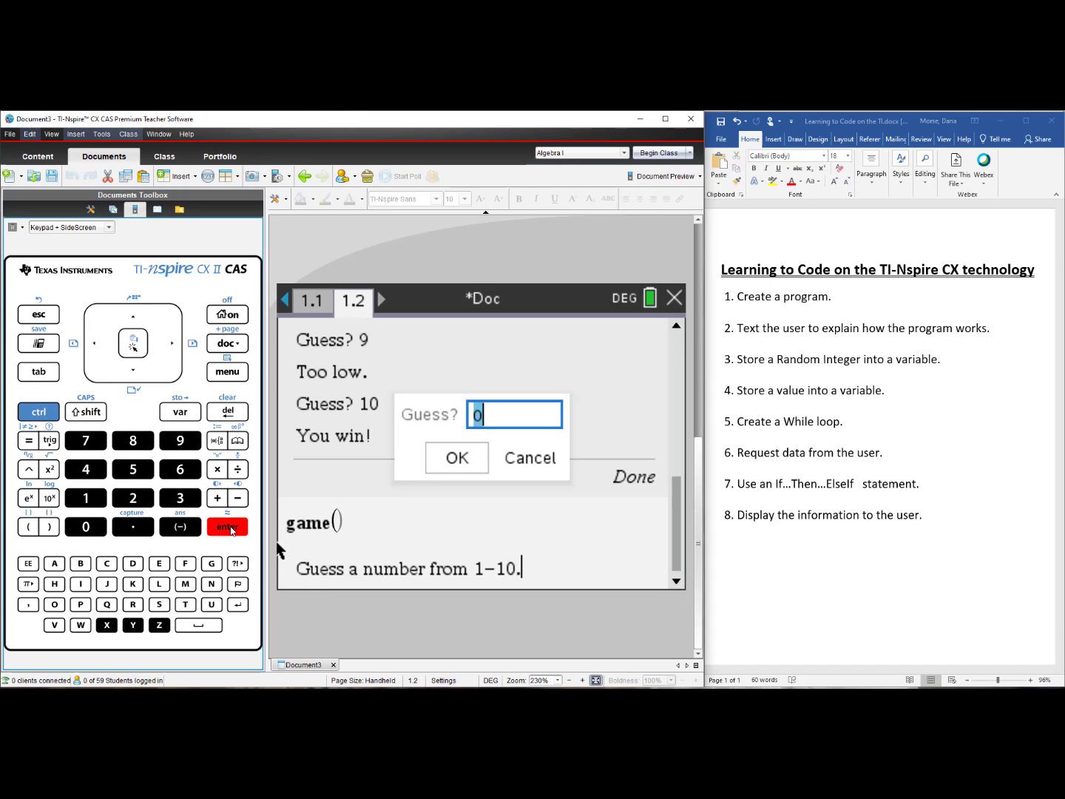
pyautogui.click(133, 469)
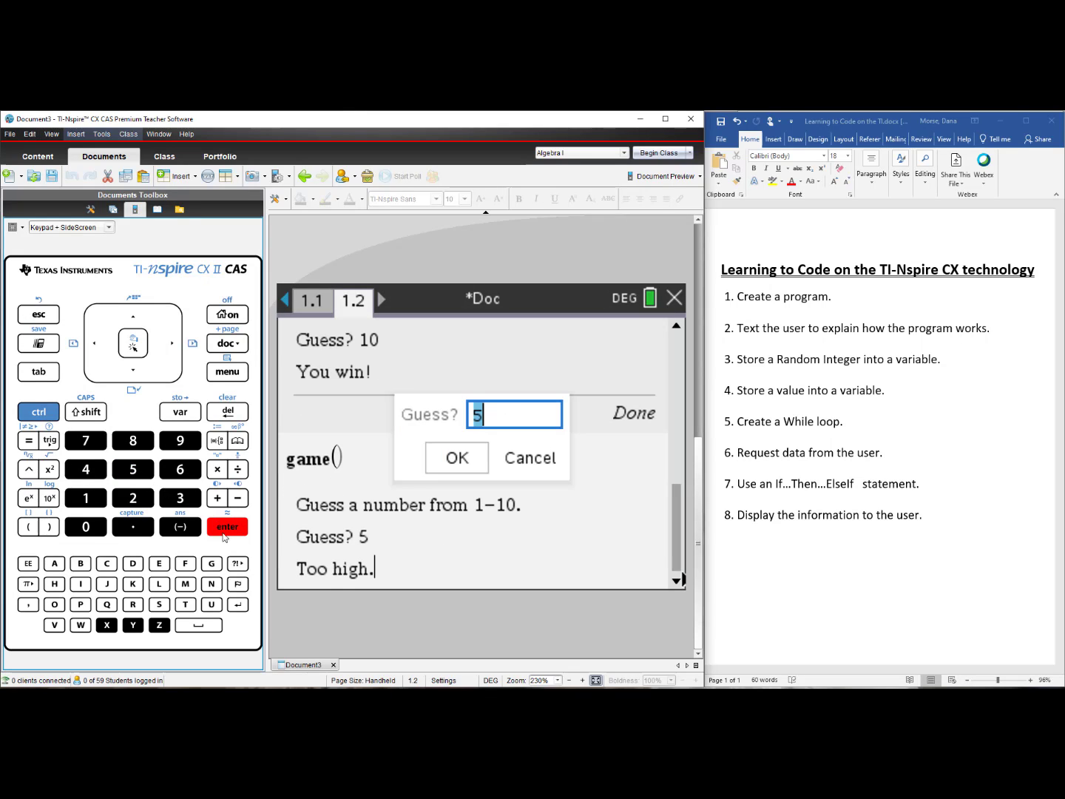
pyautogui.click(456, 458)
pyautogui.write('3')
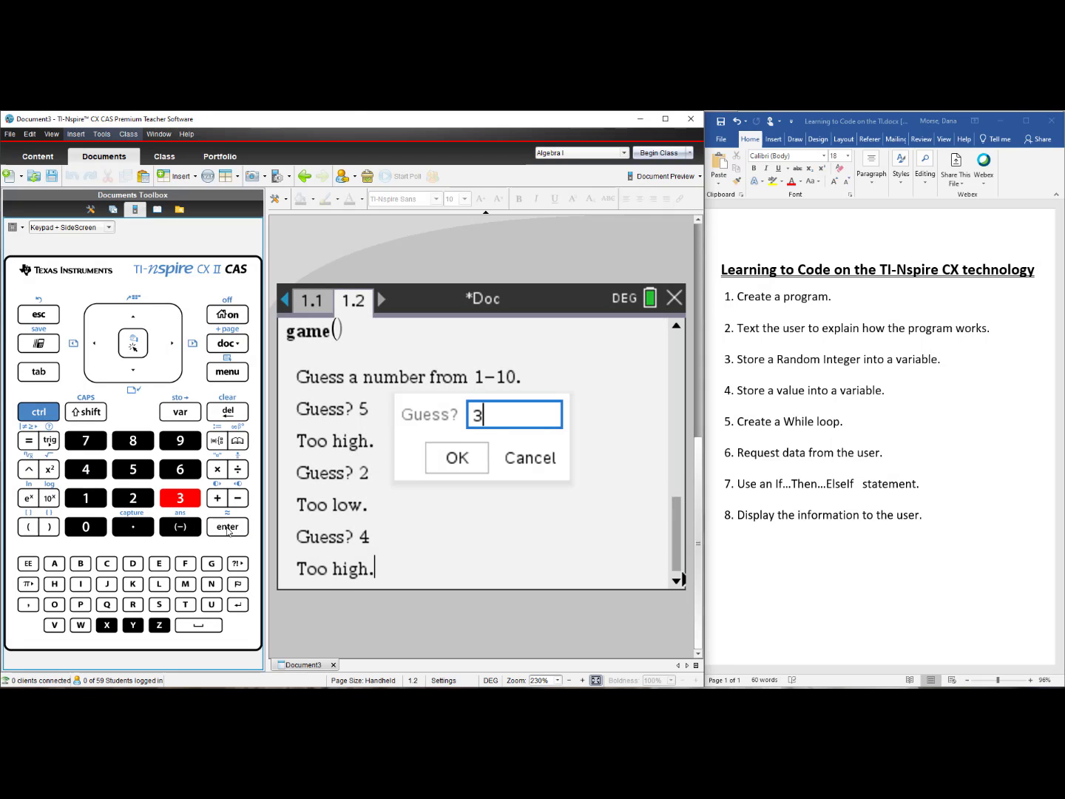
pyautogui.click(456, 458)
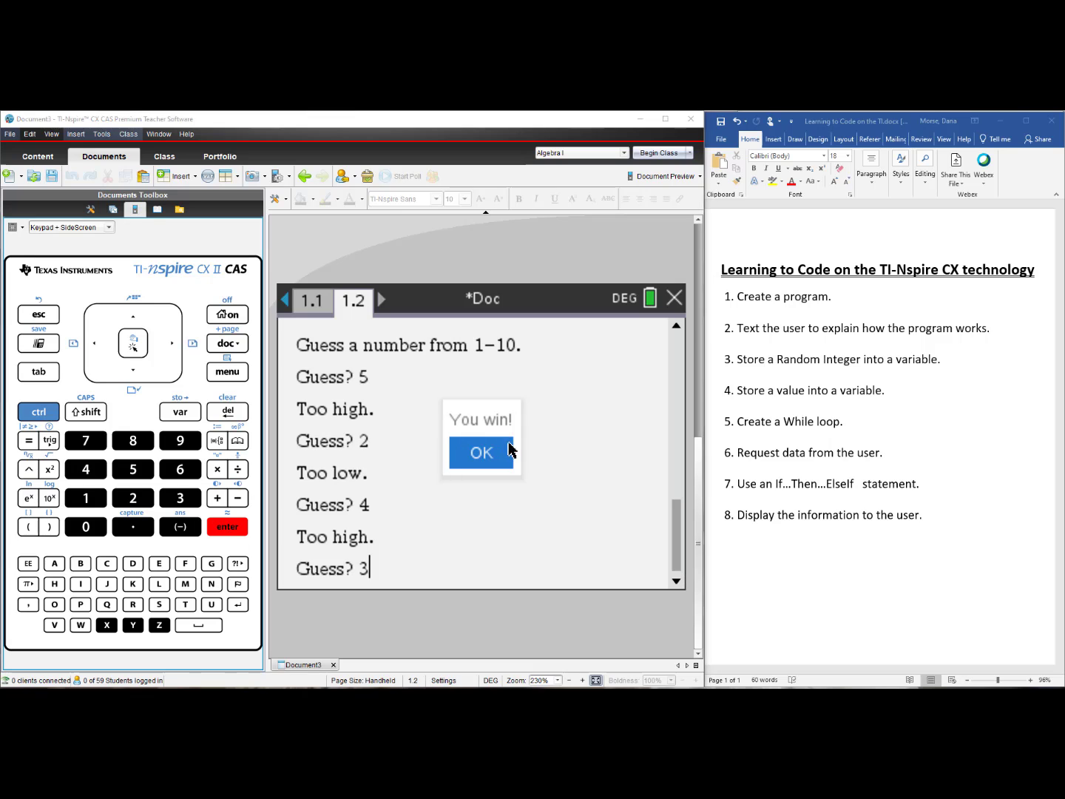
pyautogui.click(481, 453)
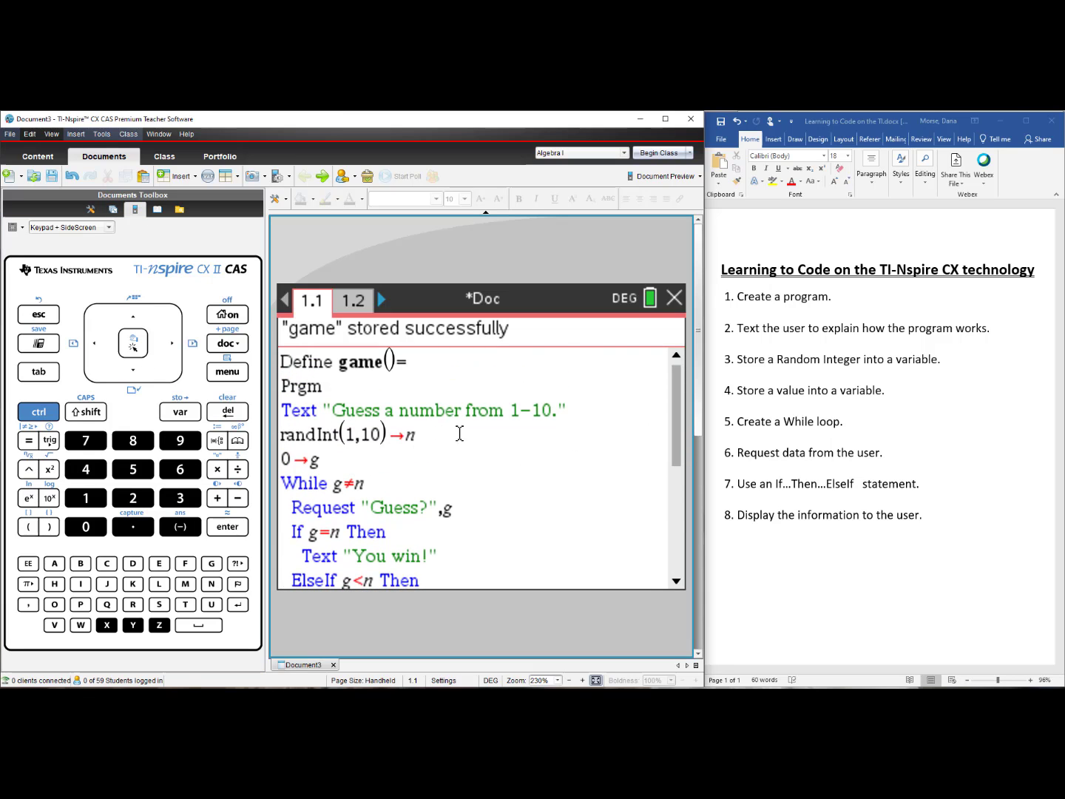
pyautogui.moveTo(551, 428)
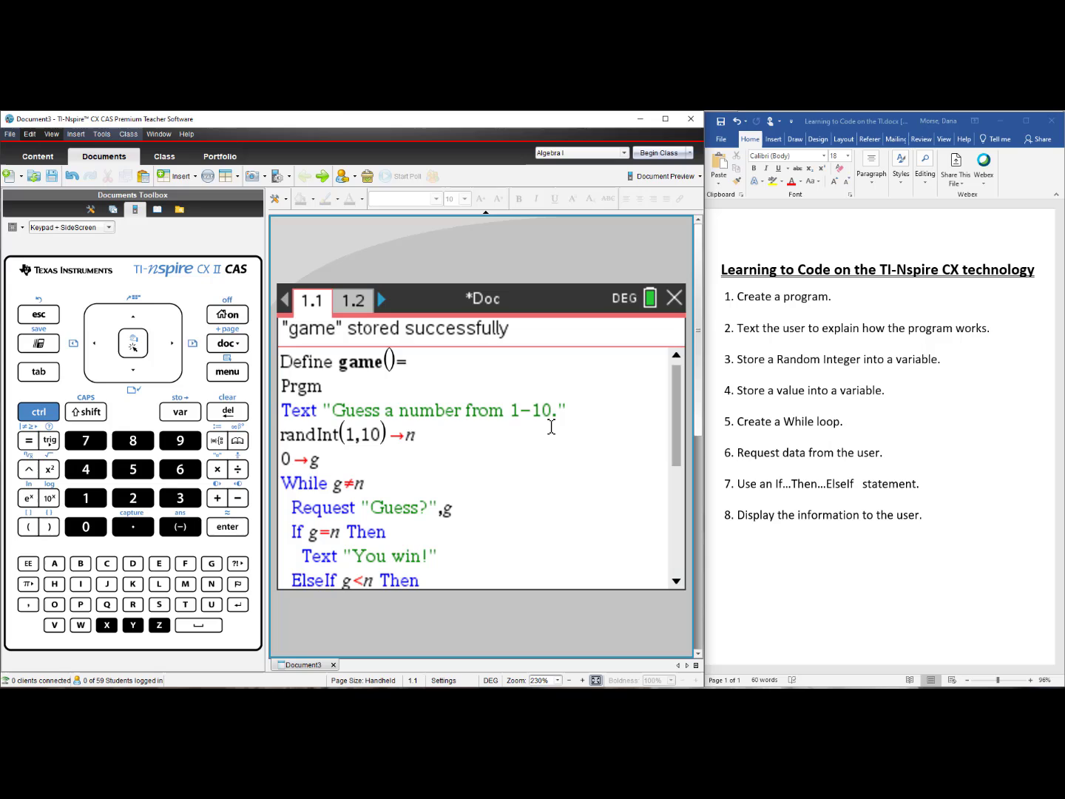
pyautogui.moveTo(370, 447)
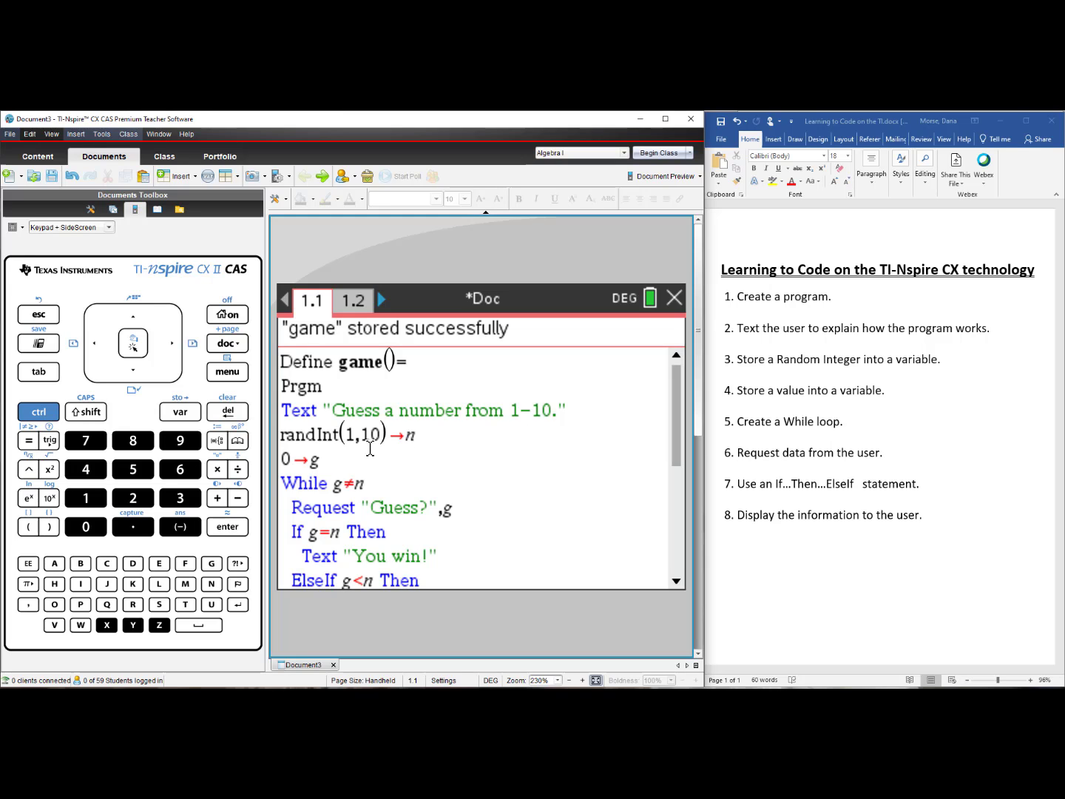